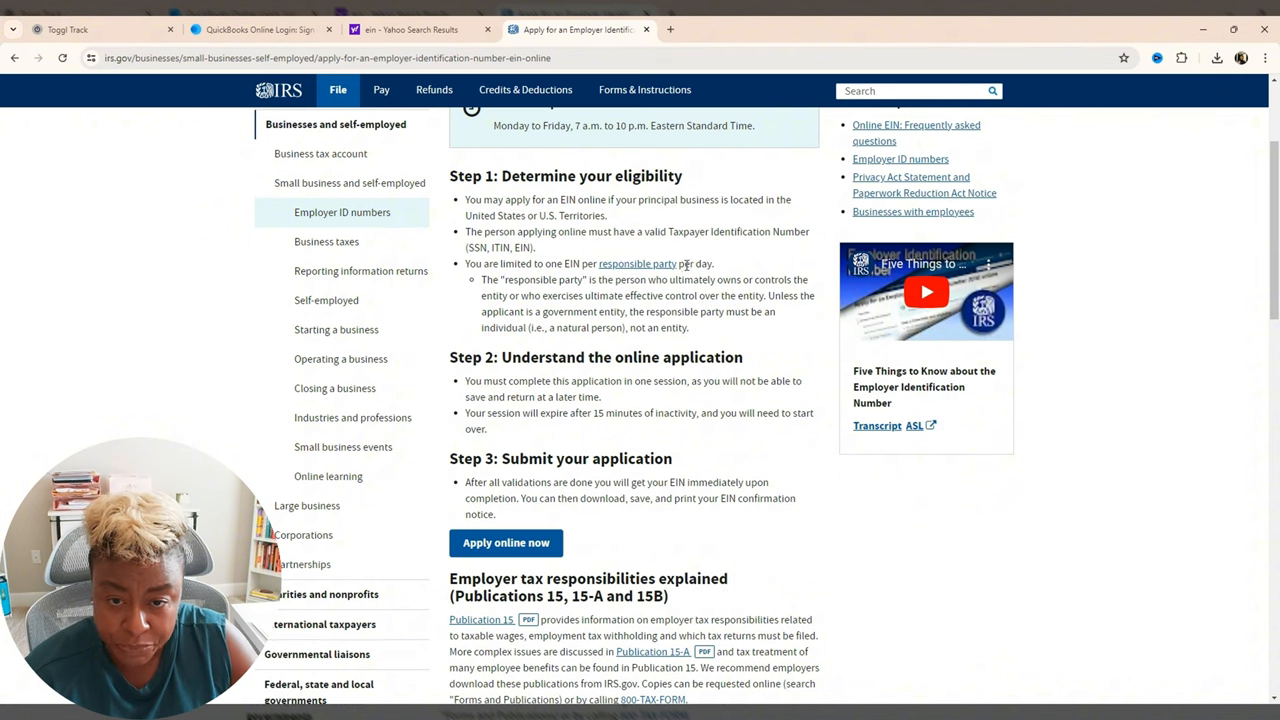
# - Review the Apply for an EIN online page, highlighting the hours of operation, and launch the application
pyautogui.scroll(3)
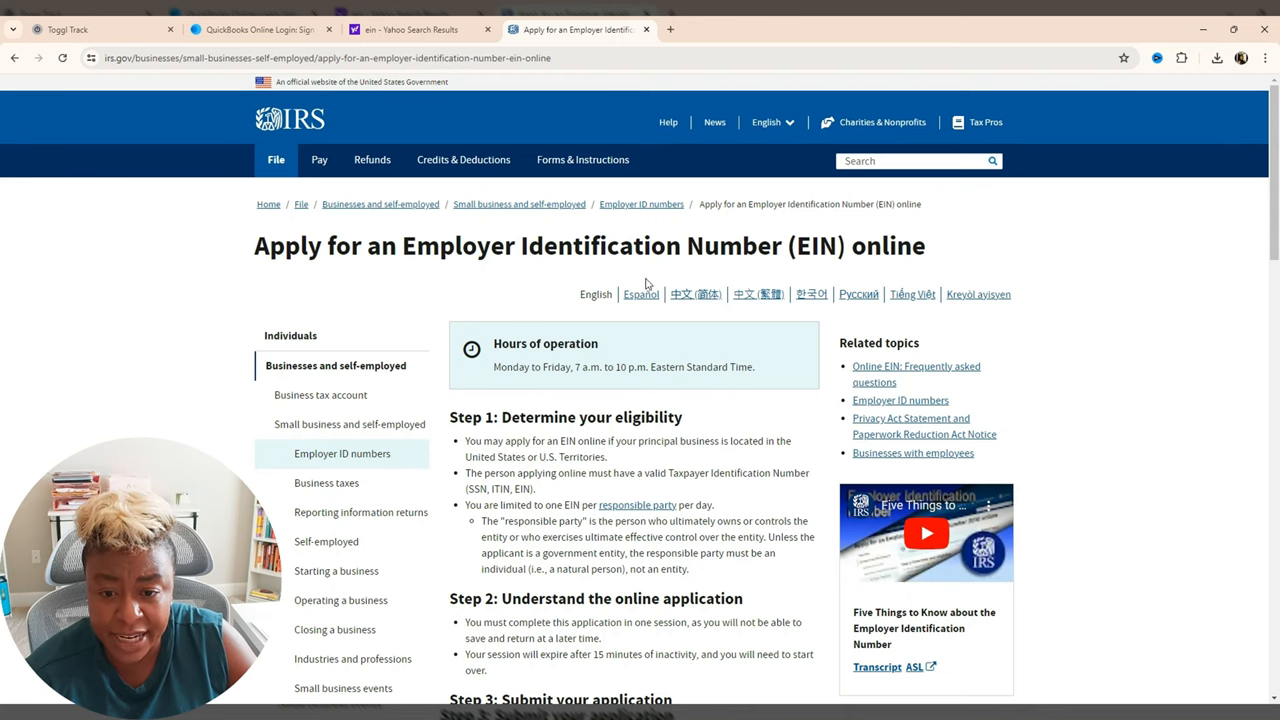
pyautogui.moveTo(493, 366); pyautogui.dragTo(620, 366)
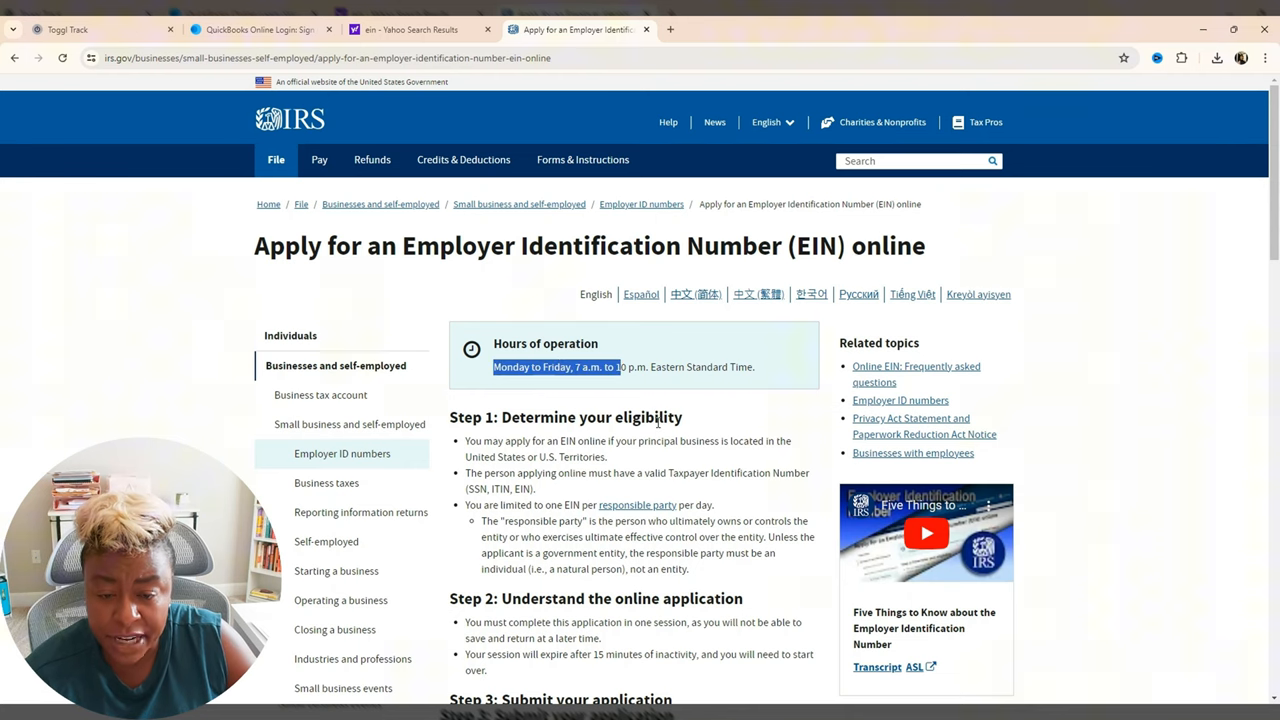
pyautogui.scroll(-3)
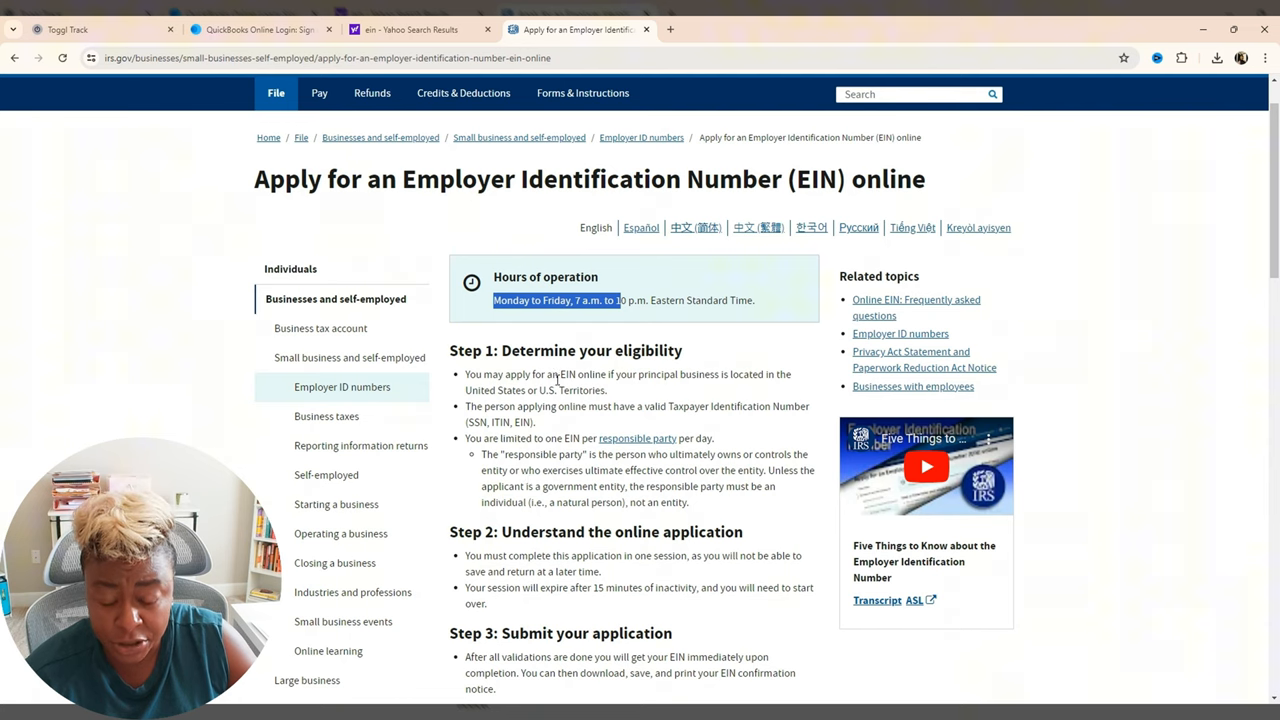
pyautogui.moveTo(560, 375)
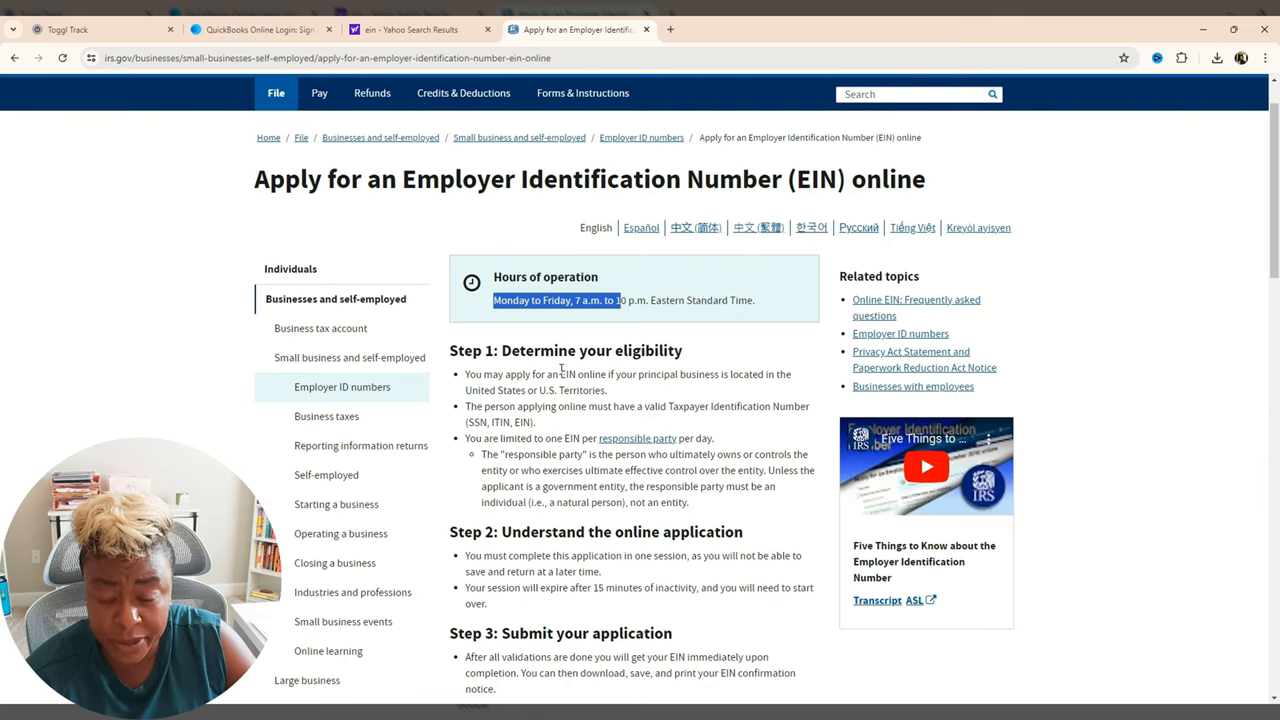
pyautogui.scroll(-3)
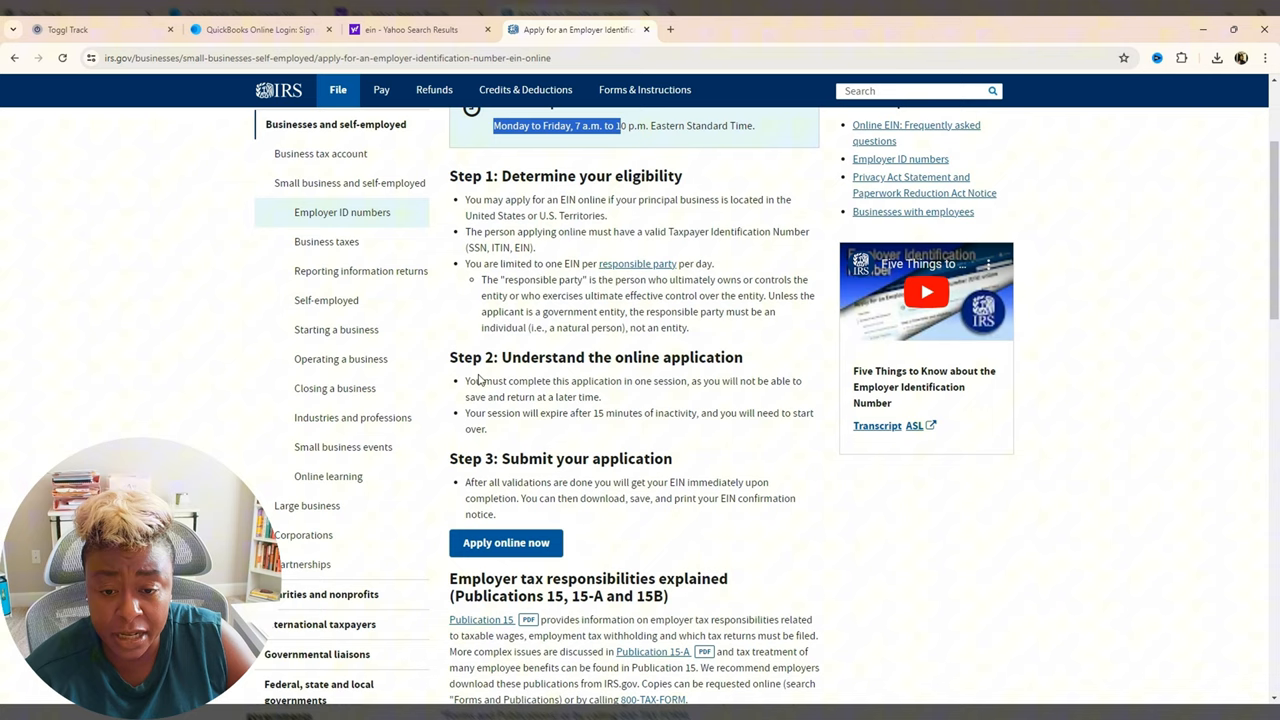
pyautogui.moveTo(702, 366)
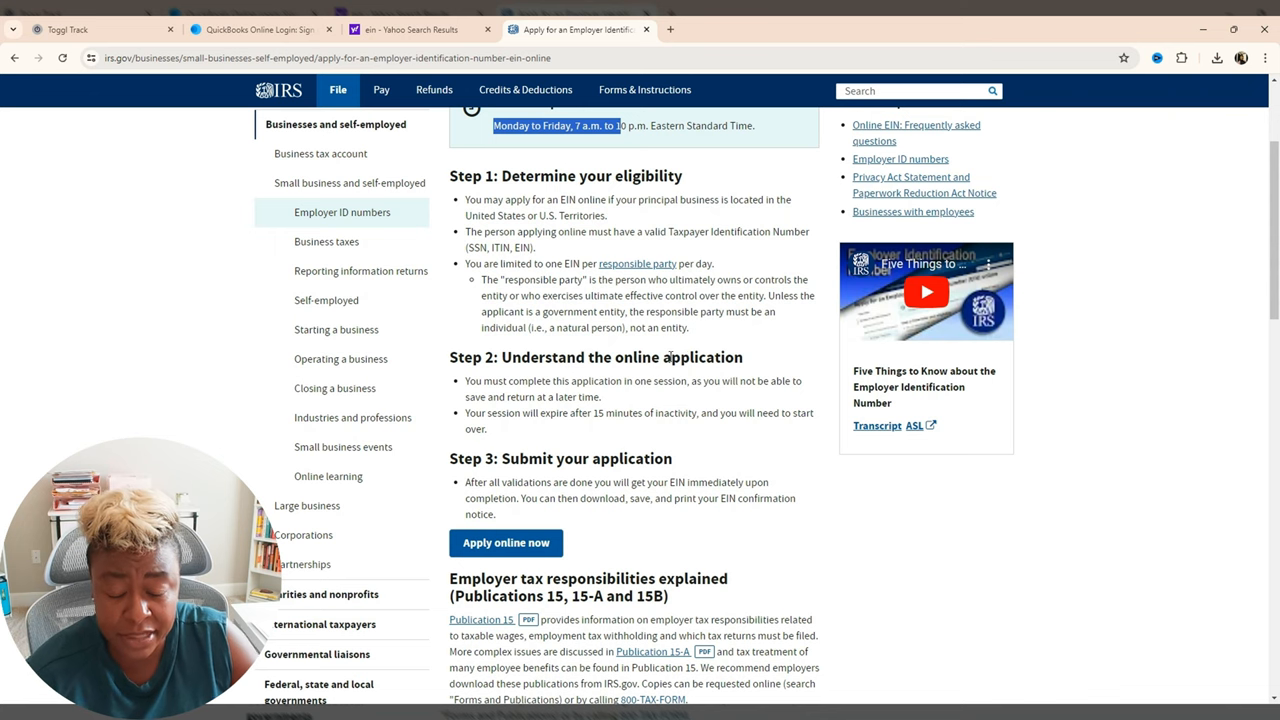
pyautogui.scroll(-3)
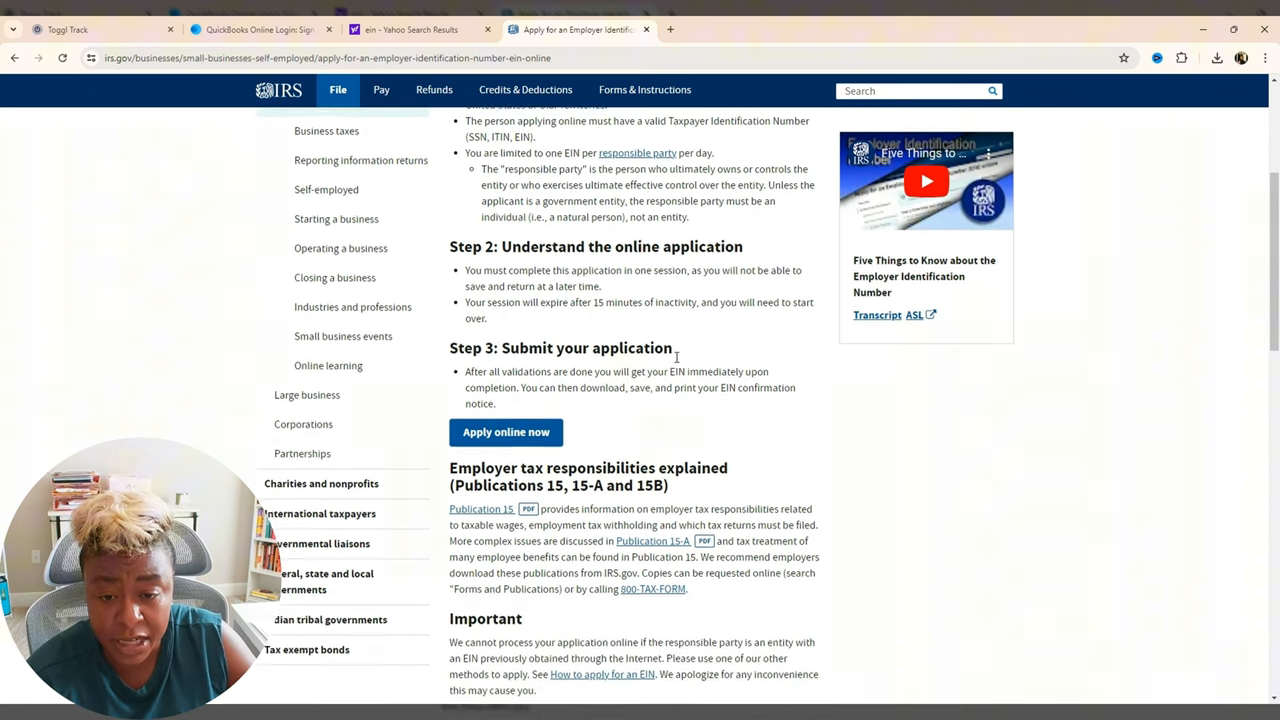
pyautogui.scroll(-3)
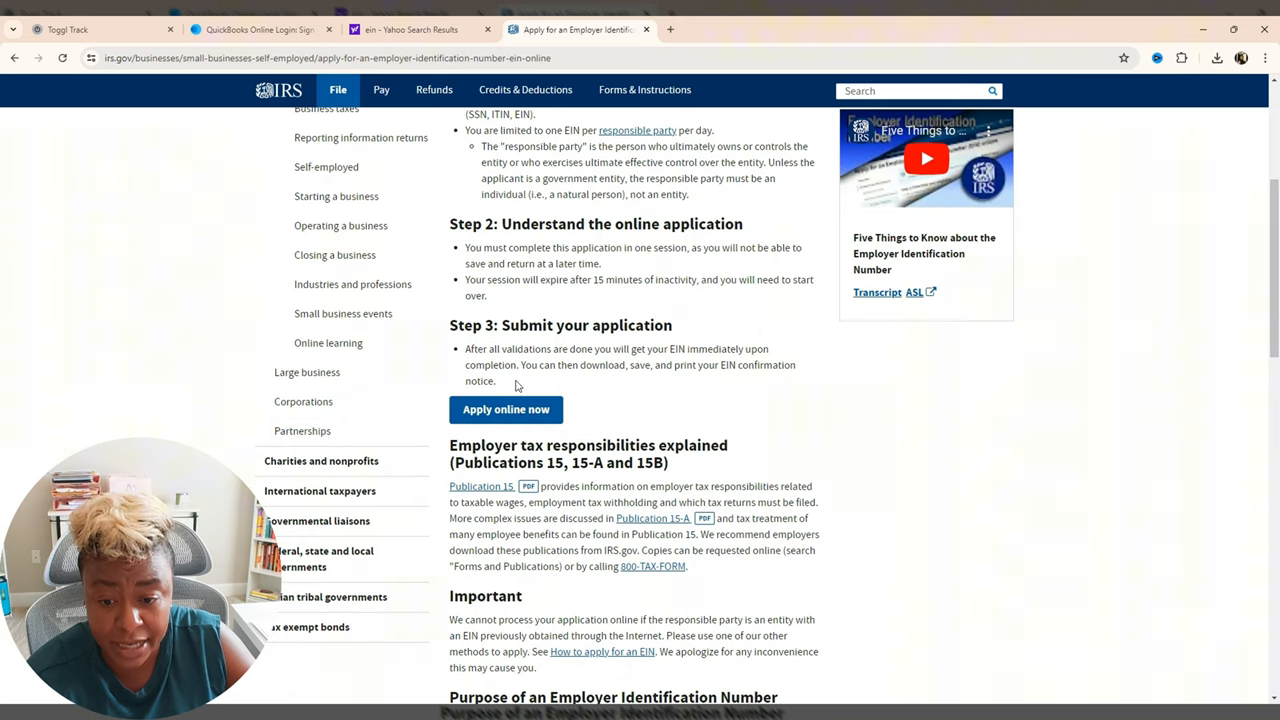
pyautogui.click(505, 409)
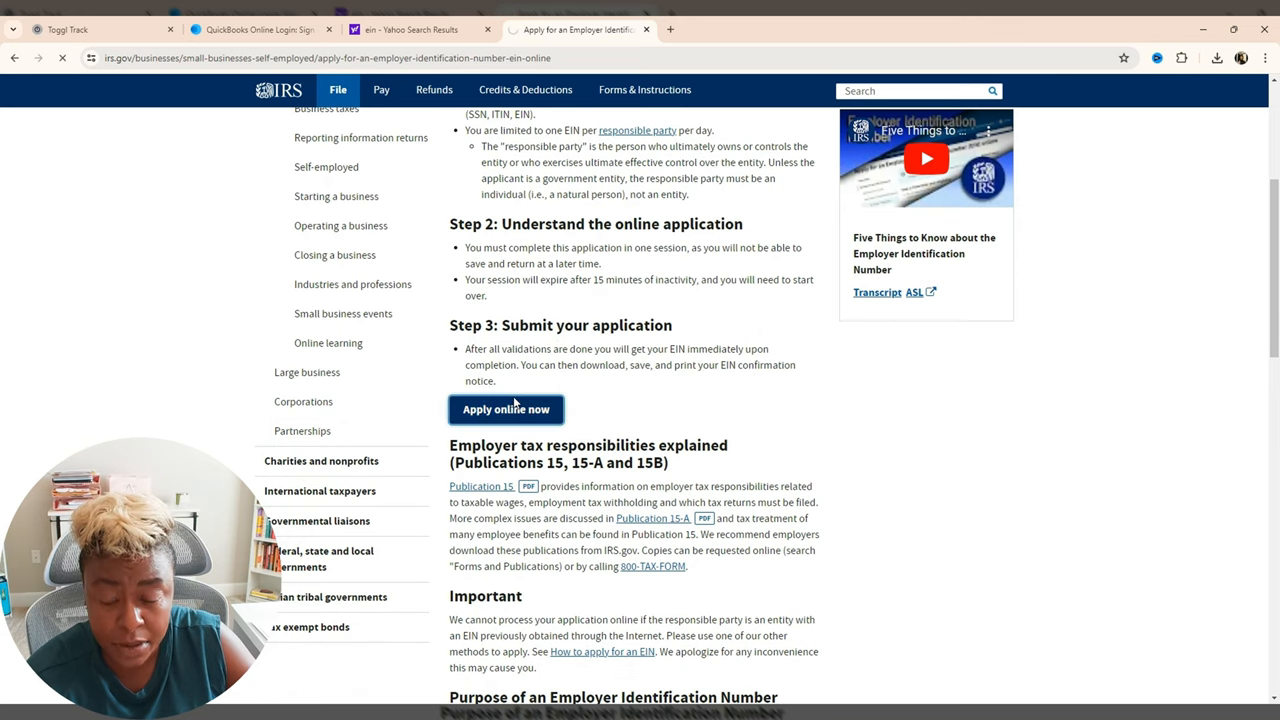
# - Acknowledge the authorized-use security warning and begin the EIN application
pyautogui.click(506, 409)
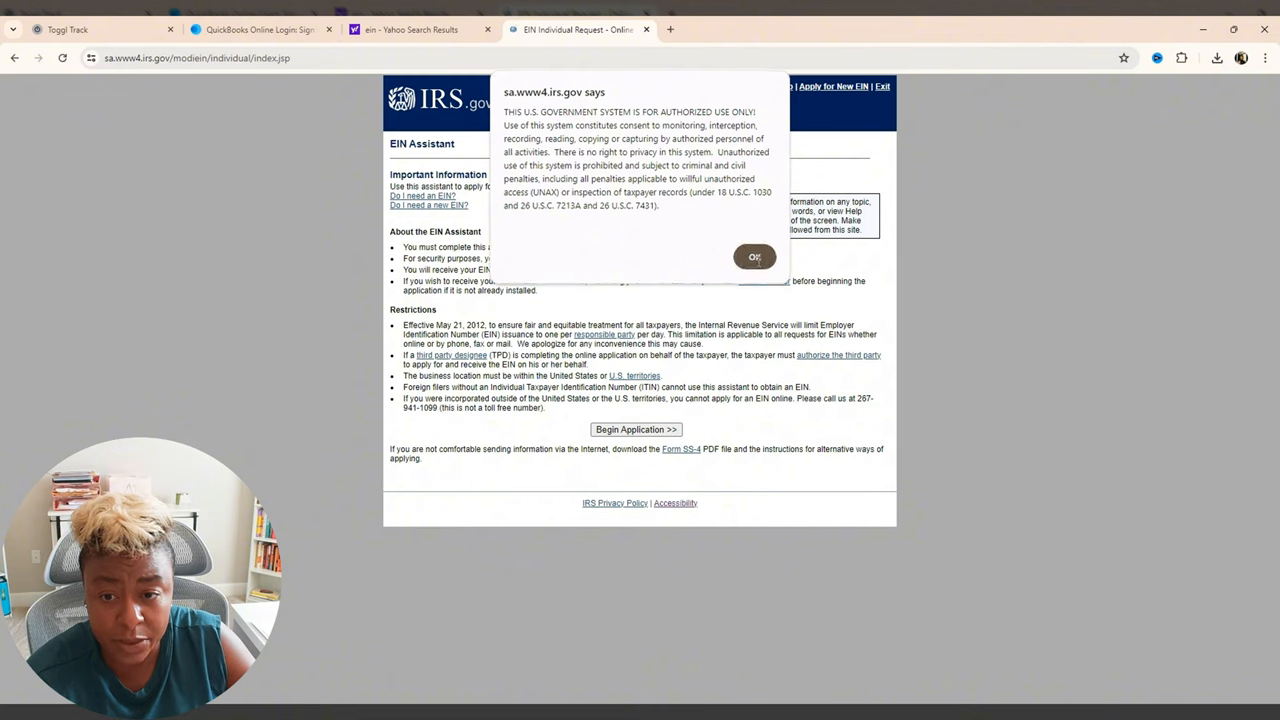
pyautogui.click(754, 257)
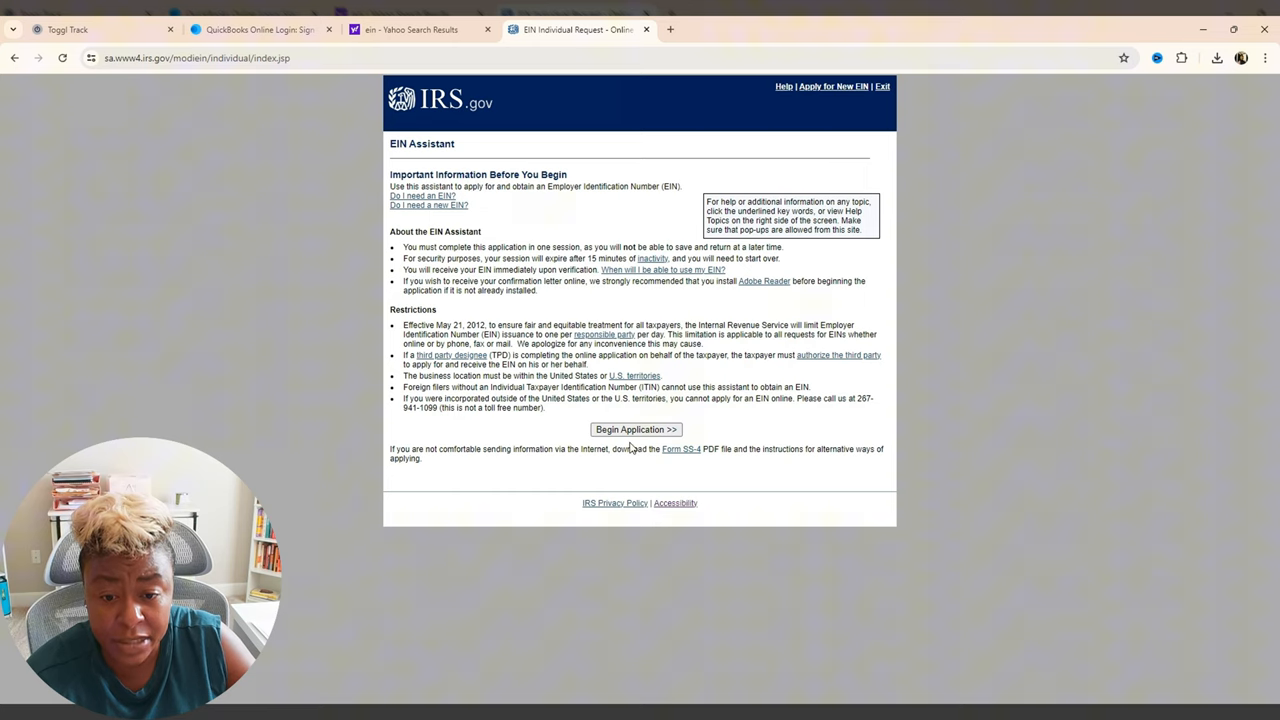
pyautogui.click(635, 429)
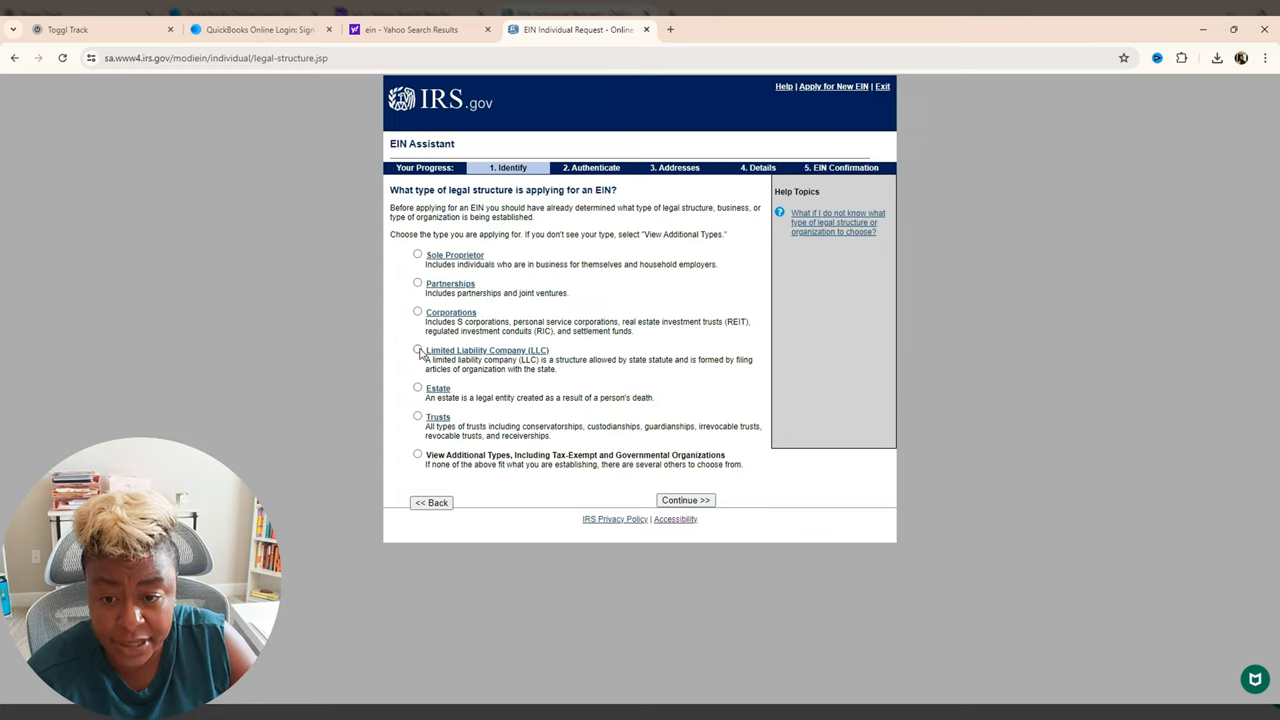
# - Select Limited Liability Company (LLC) as the legal structure and continue
pyautogui.click(418, 349)
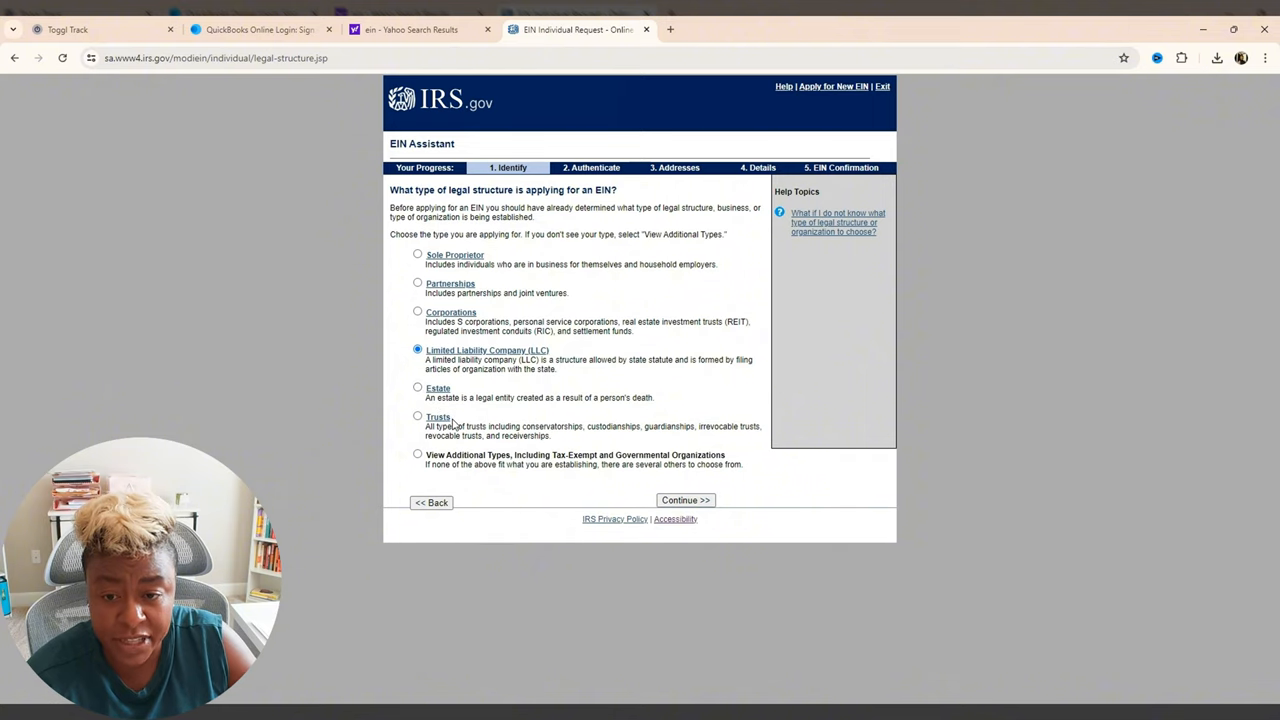
pyautogui.moveTo(455, 256)
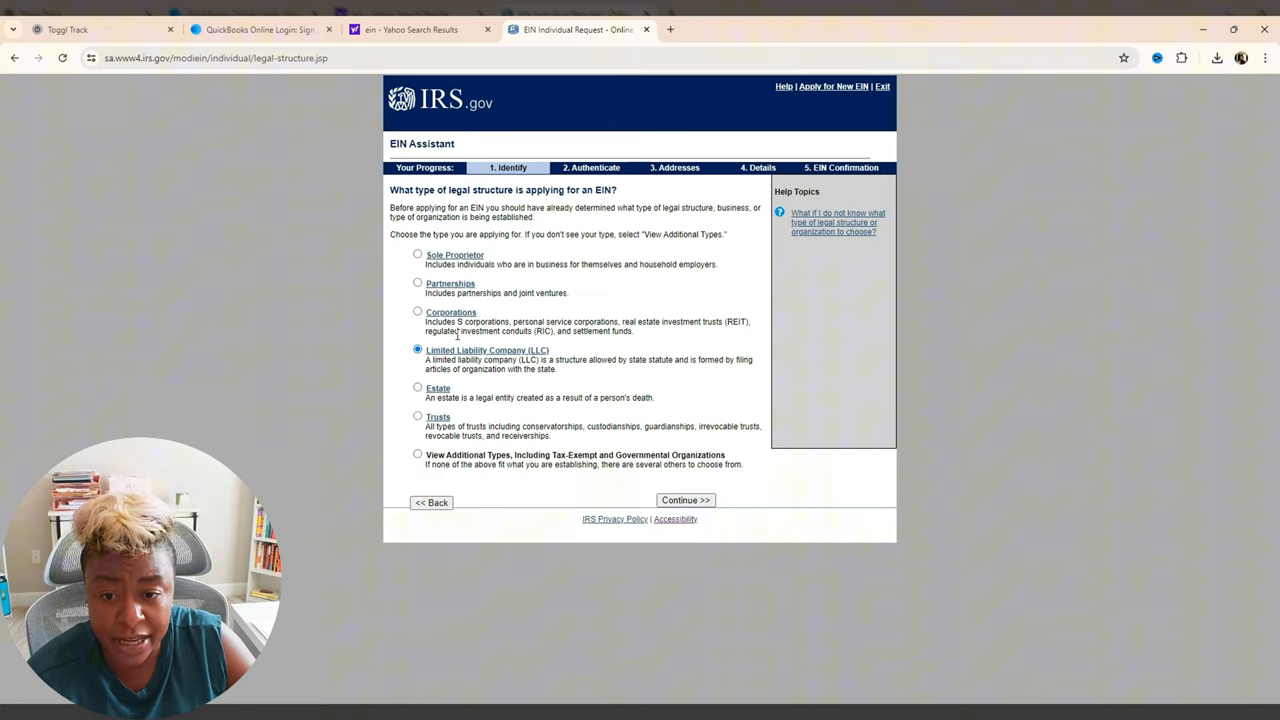
pyautogui.moveTo(461, 320)
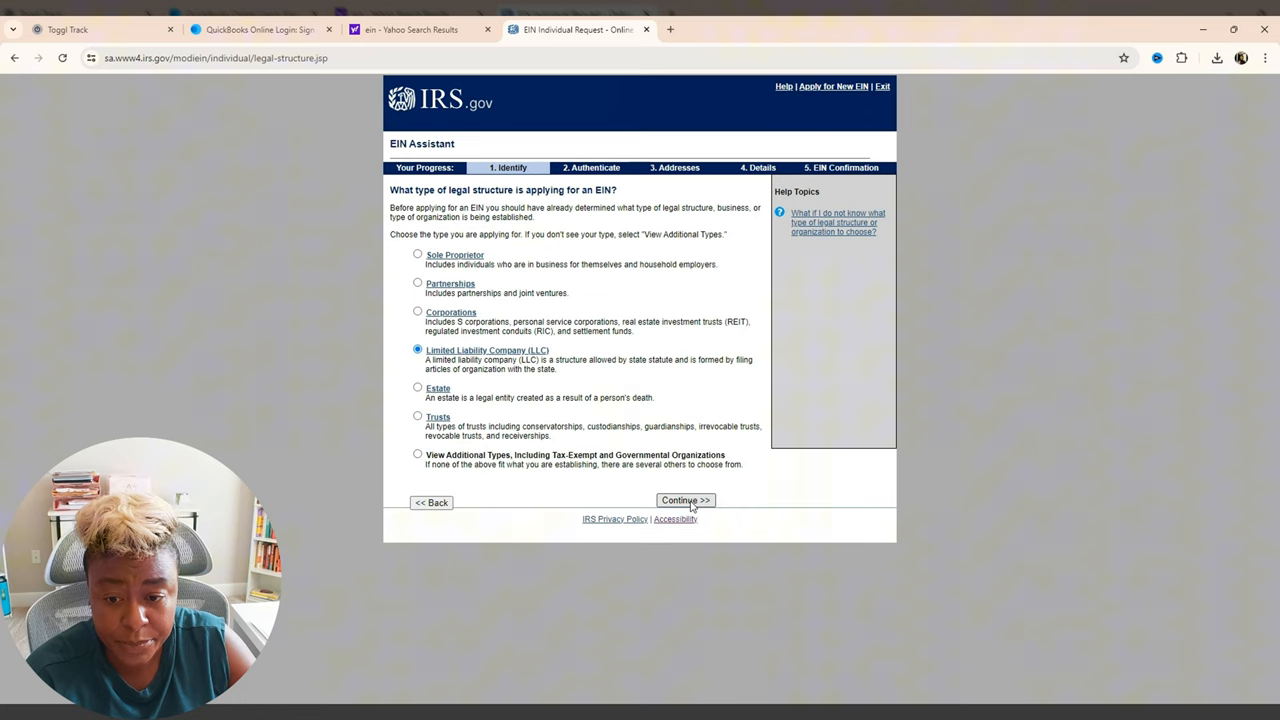
pyautogui.click(685, 500)
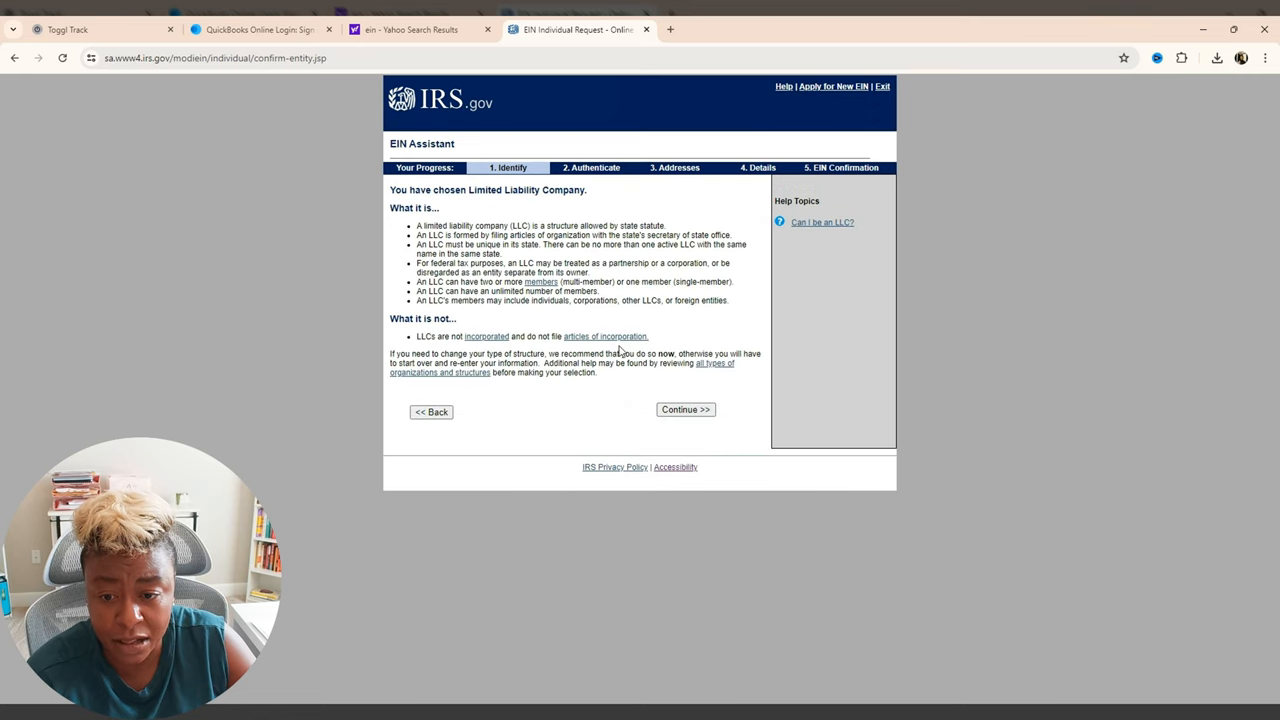
# - Continue past the LLC description page to the member count and state questions
pyautogui.click(685, 409)
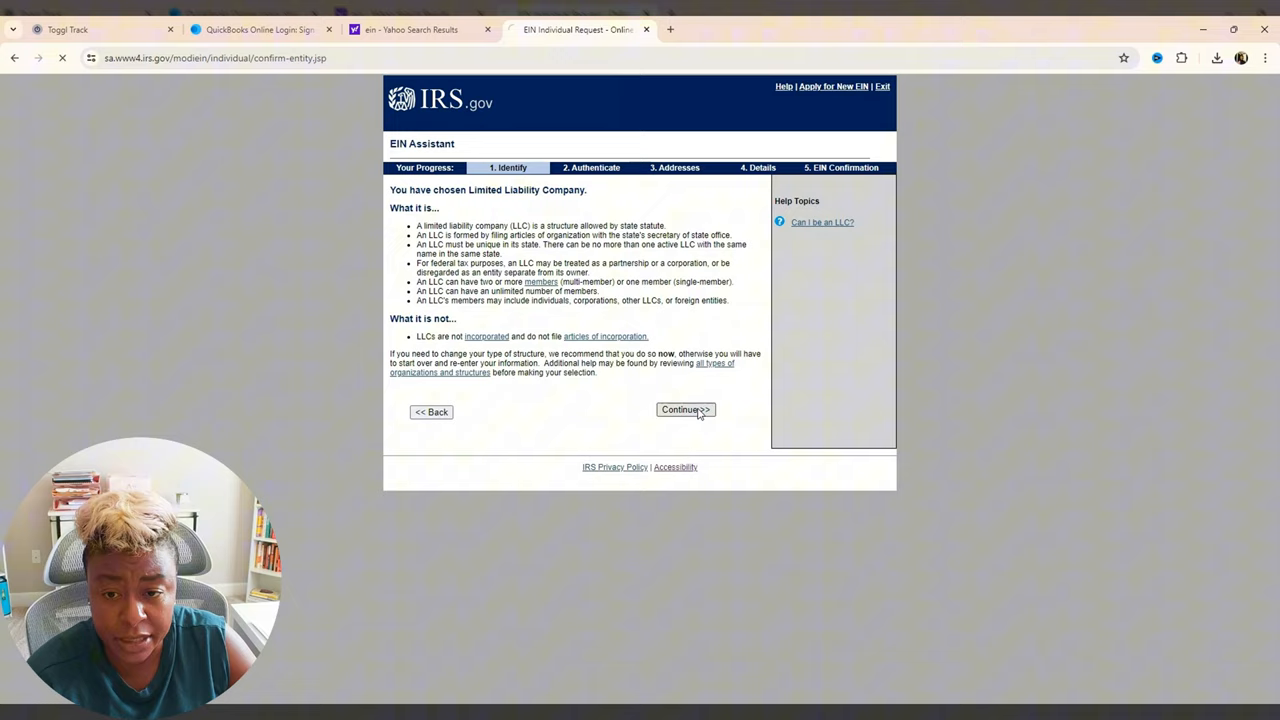
pyautogui.click(685, 409)
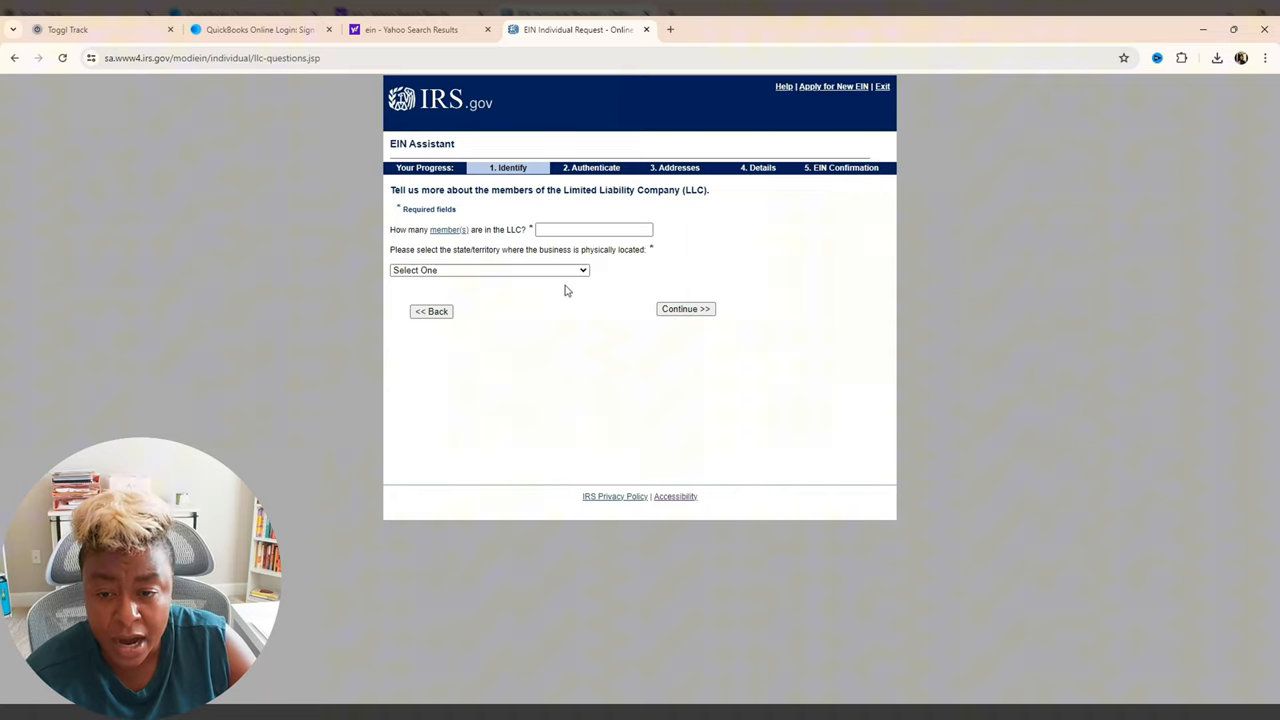
# - Enter 1 LLC member and South Carolina as the business state, then continue
pyautogui.click(593, 229)
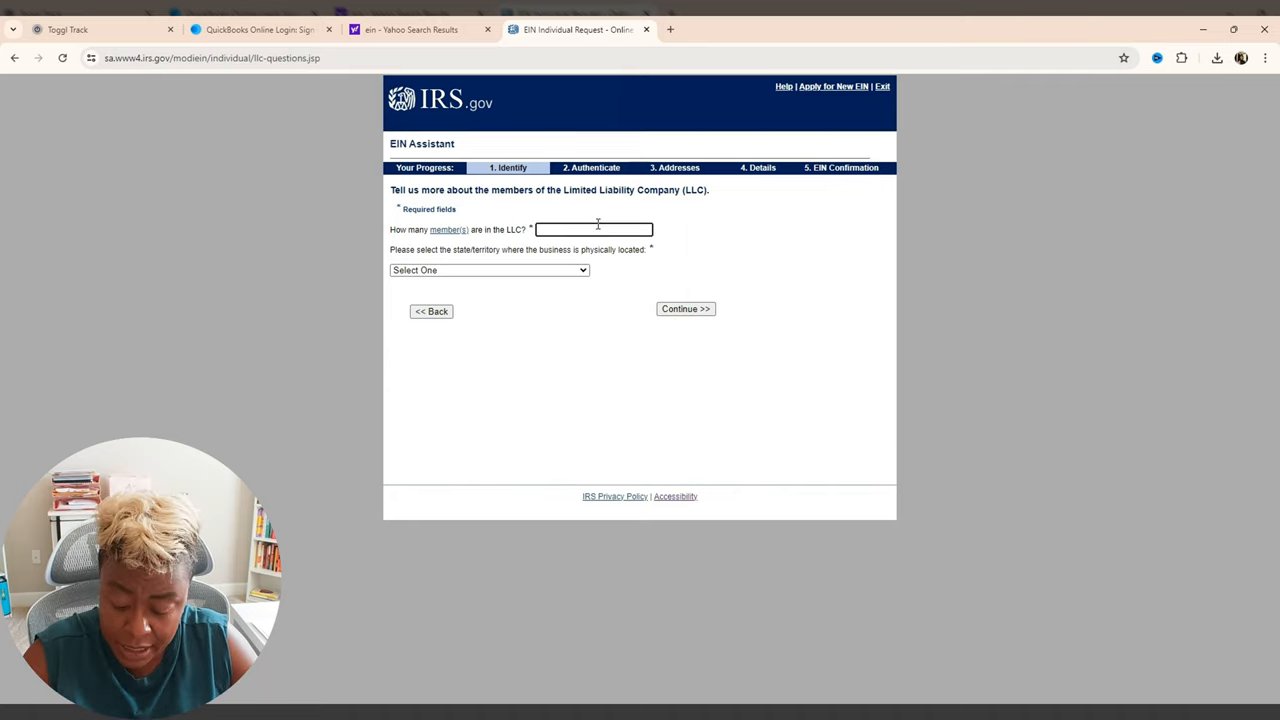
pyautogui.write('1')
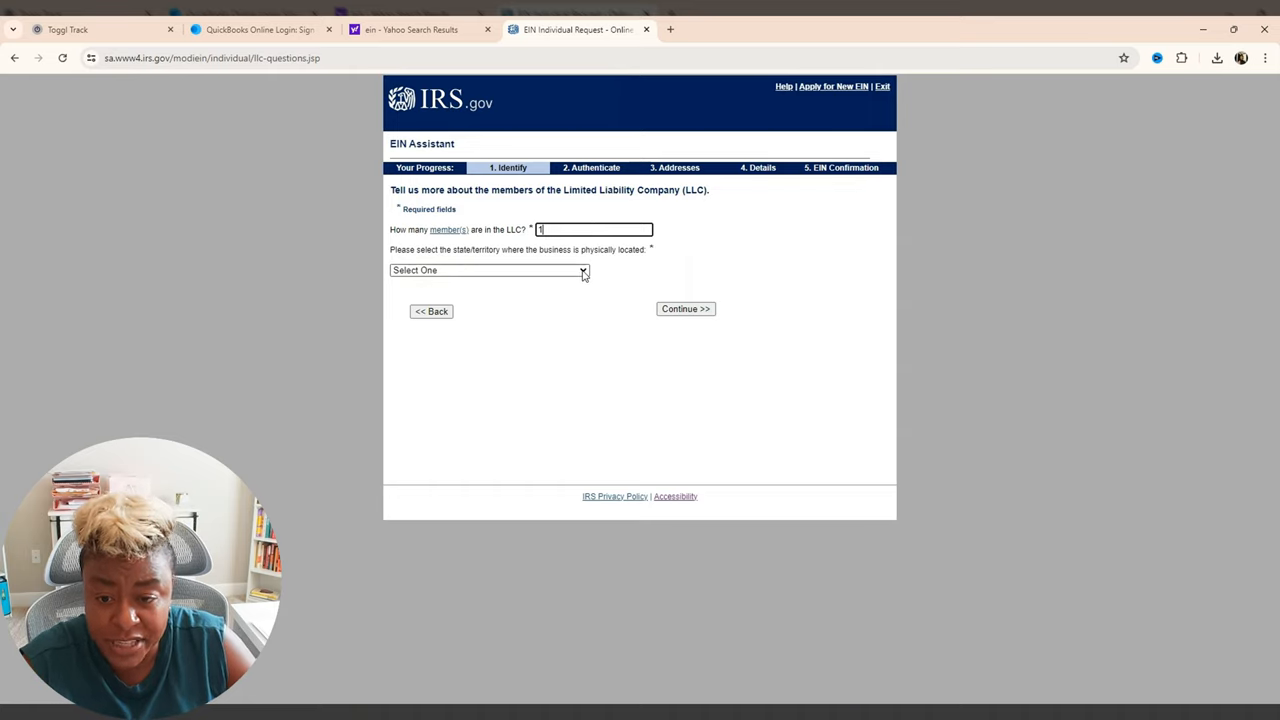
pyautogui.click(489, 270)
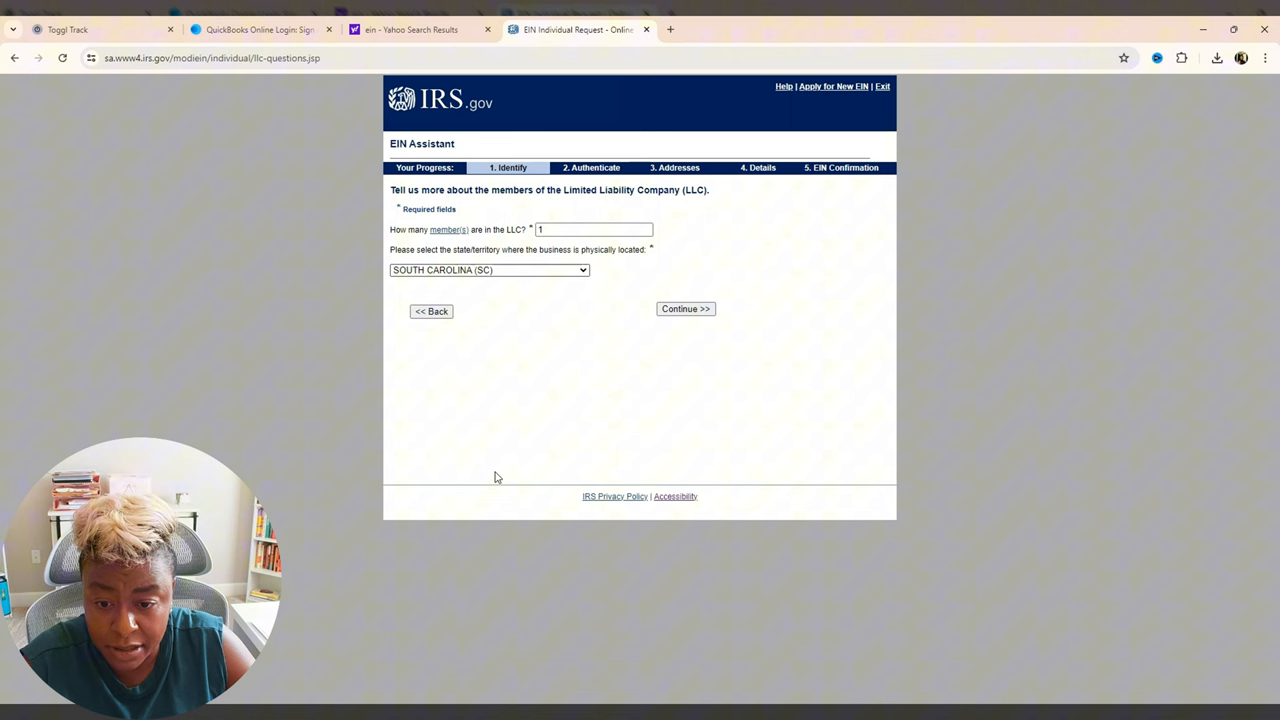
pyautogui.click(685, 308)
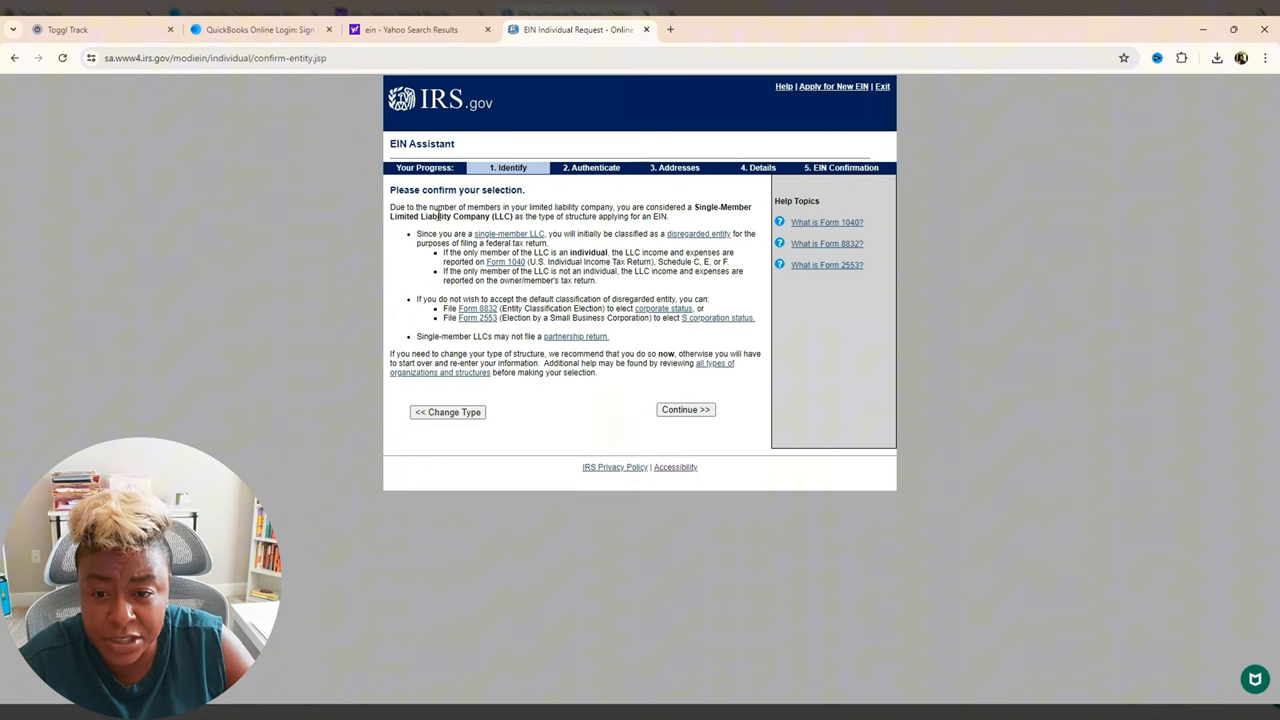
pyautogui.moveTo(693, 211)
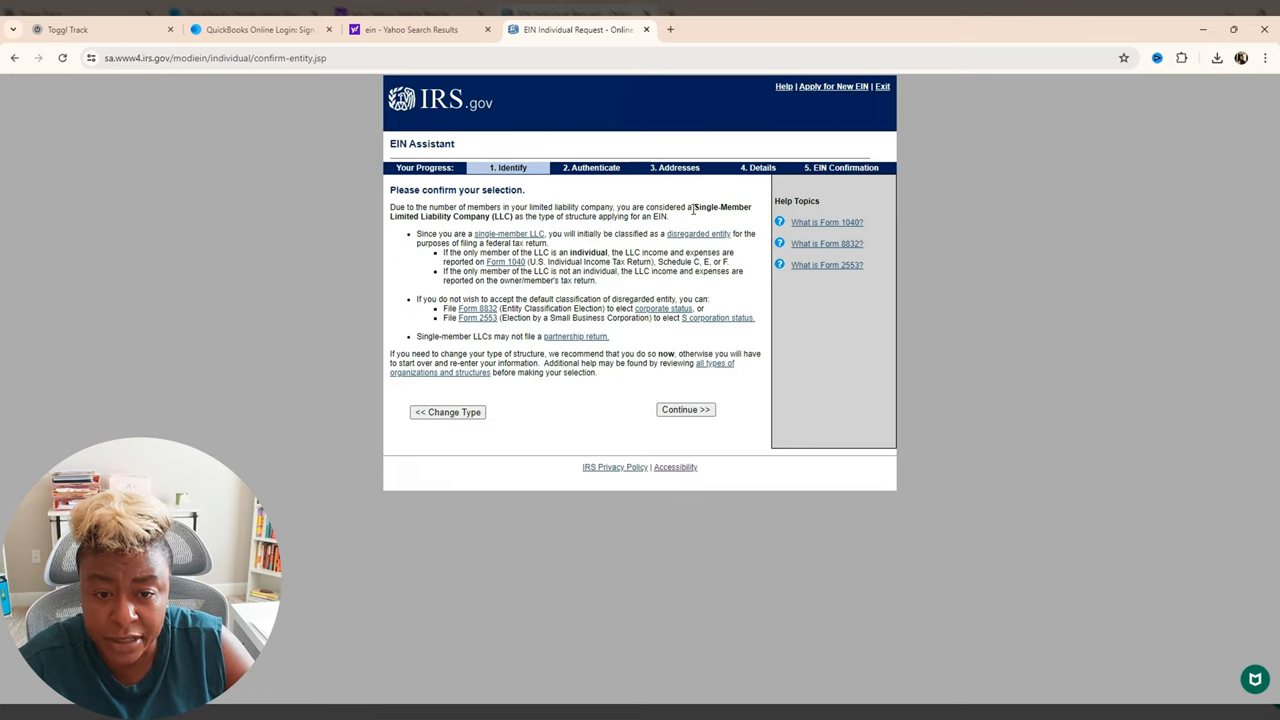
pyautogui.moveTo(475, 218)
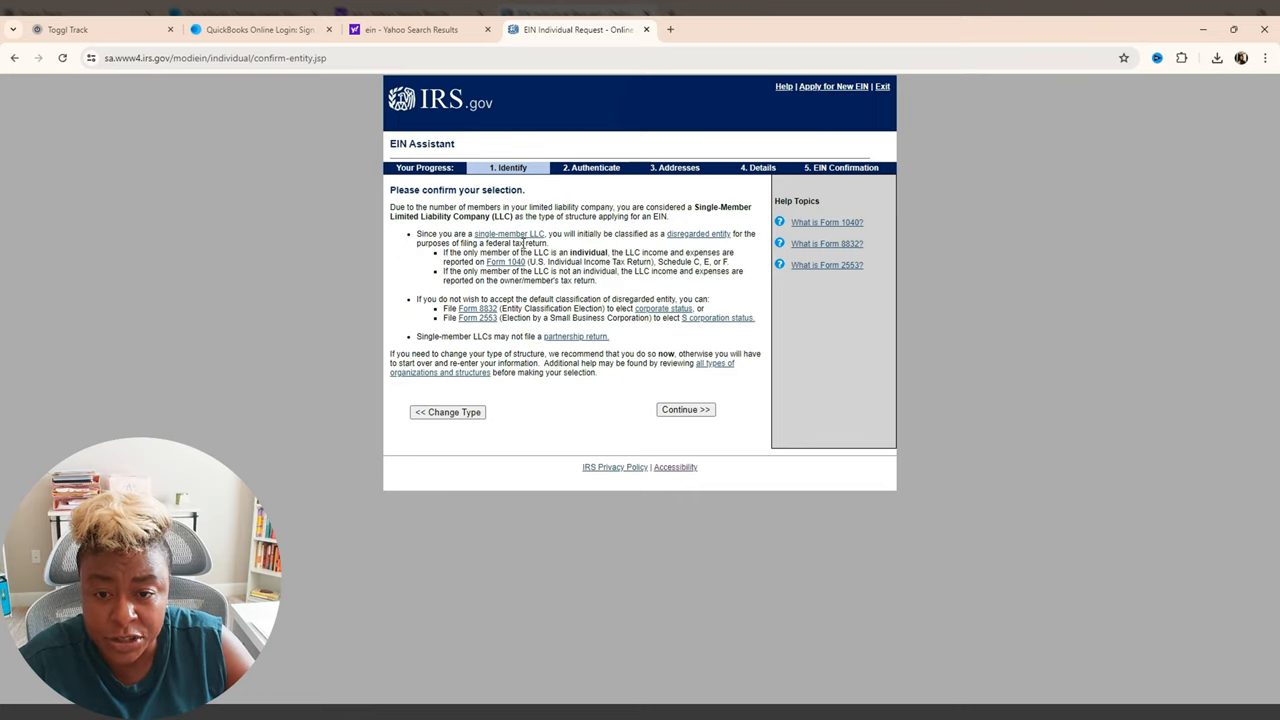
pyautogui.moveTo(725, 247)
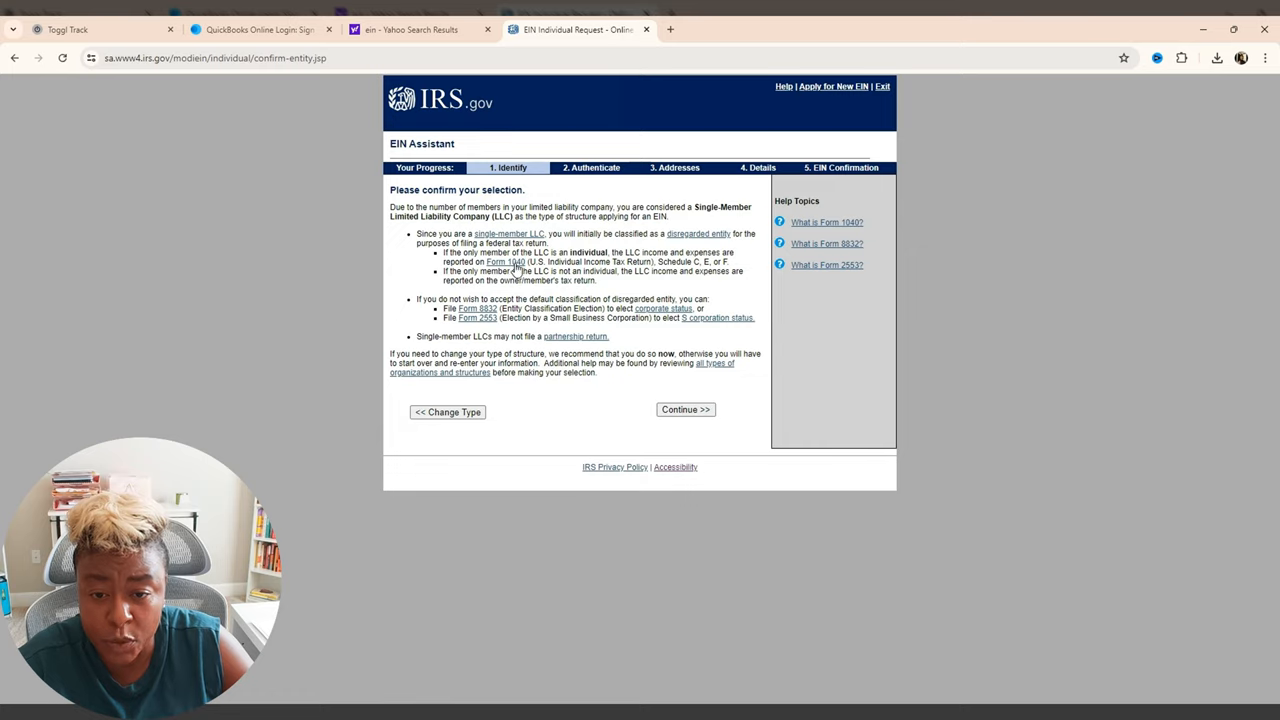
pyautogui.moveTo(720, 260)
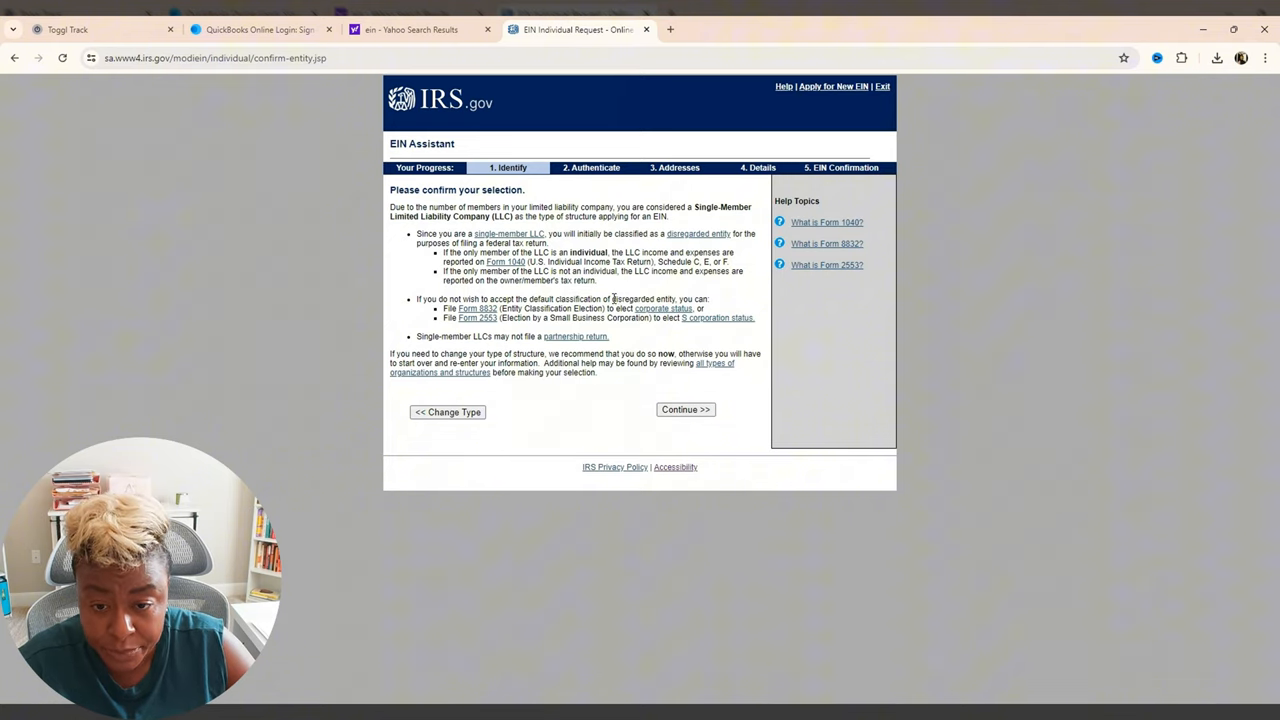
# - Accept the Single-Member LLC classification and continue
pyautogui.click(685, 409)
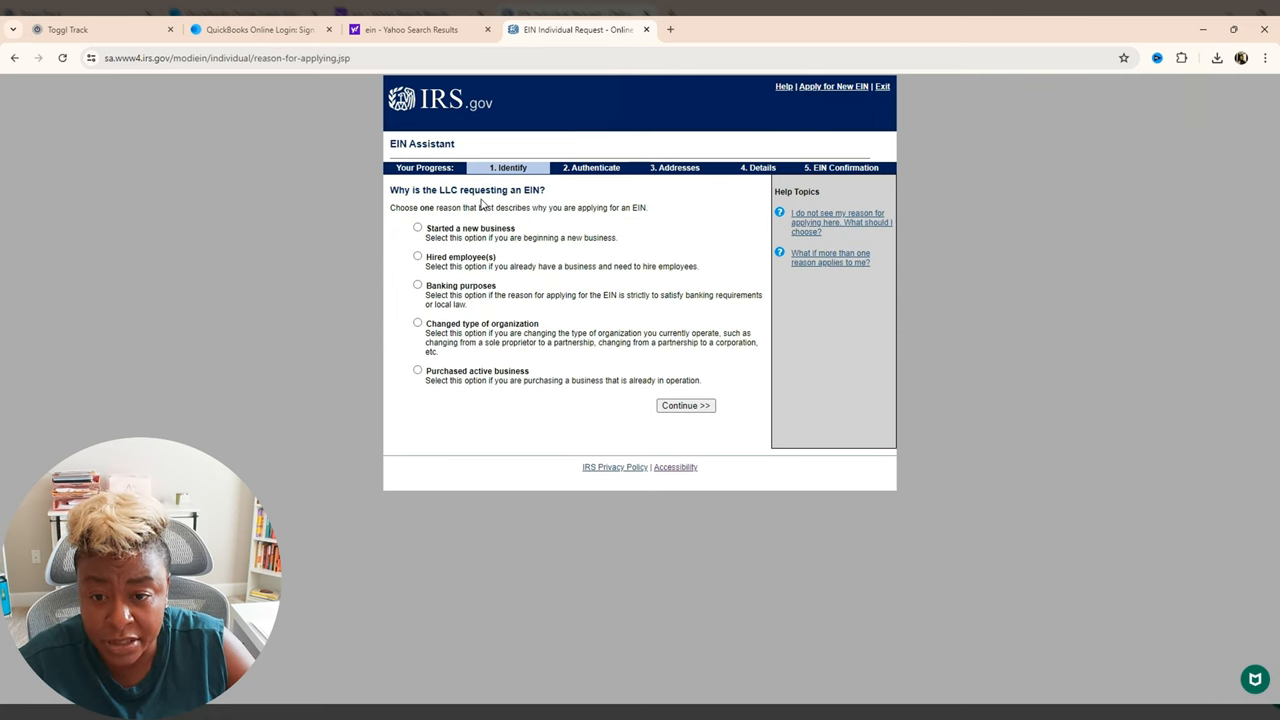
pyautogui.moveTo(513, 228)
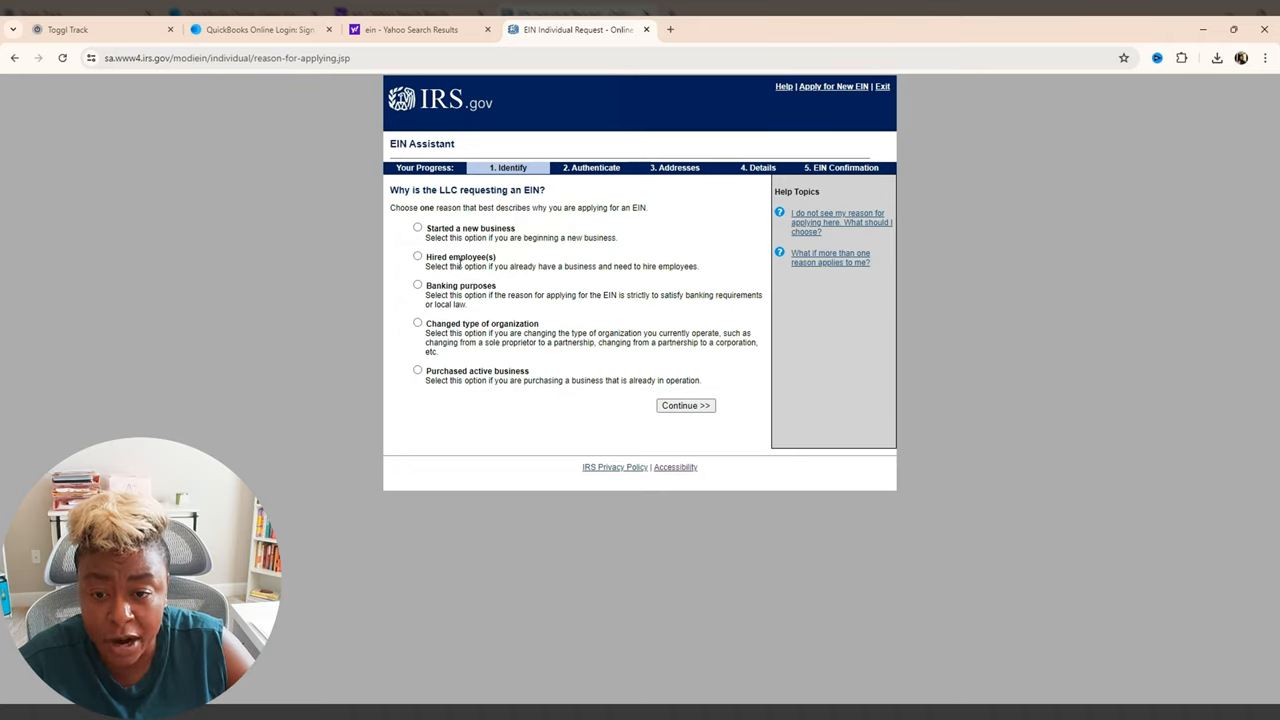
pyautogui.moveTo(462, 265)
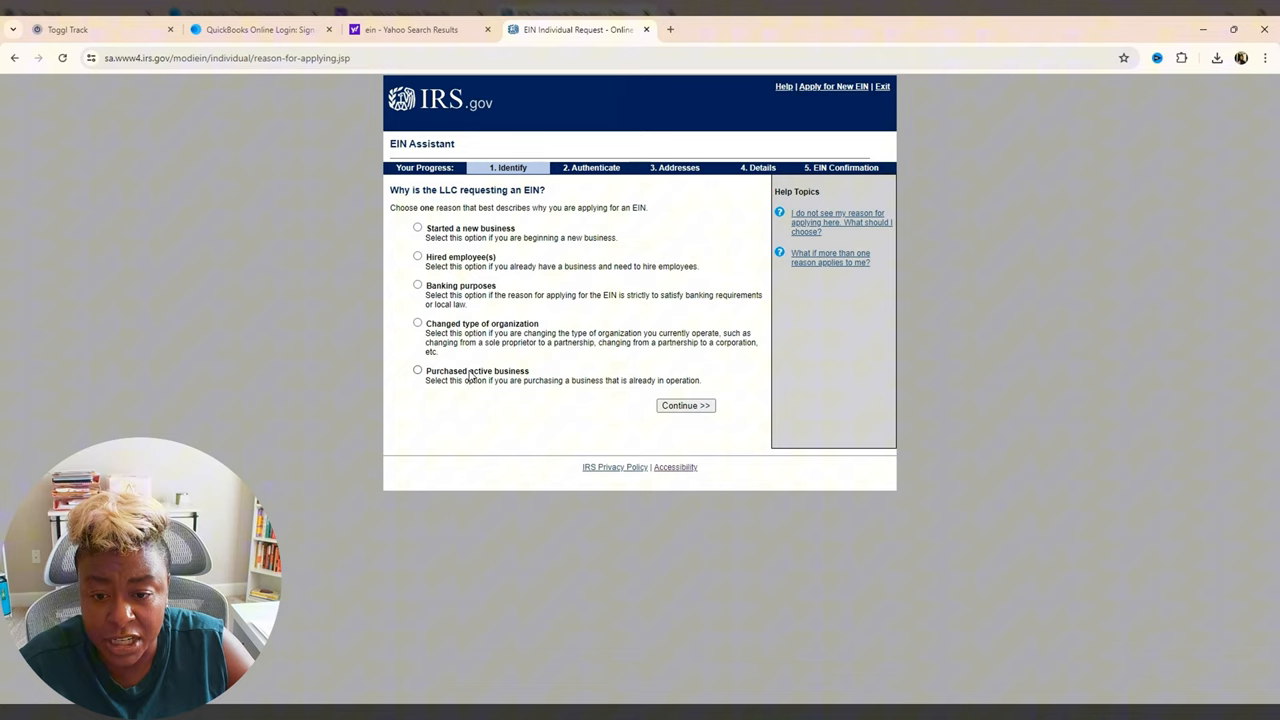
# - Choose 'Started a new business' as the reason for needing an EIN
pyautogui.click(417, 227)
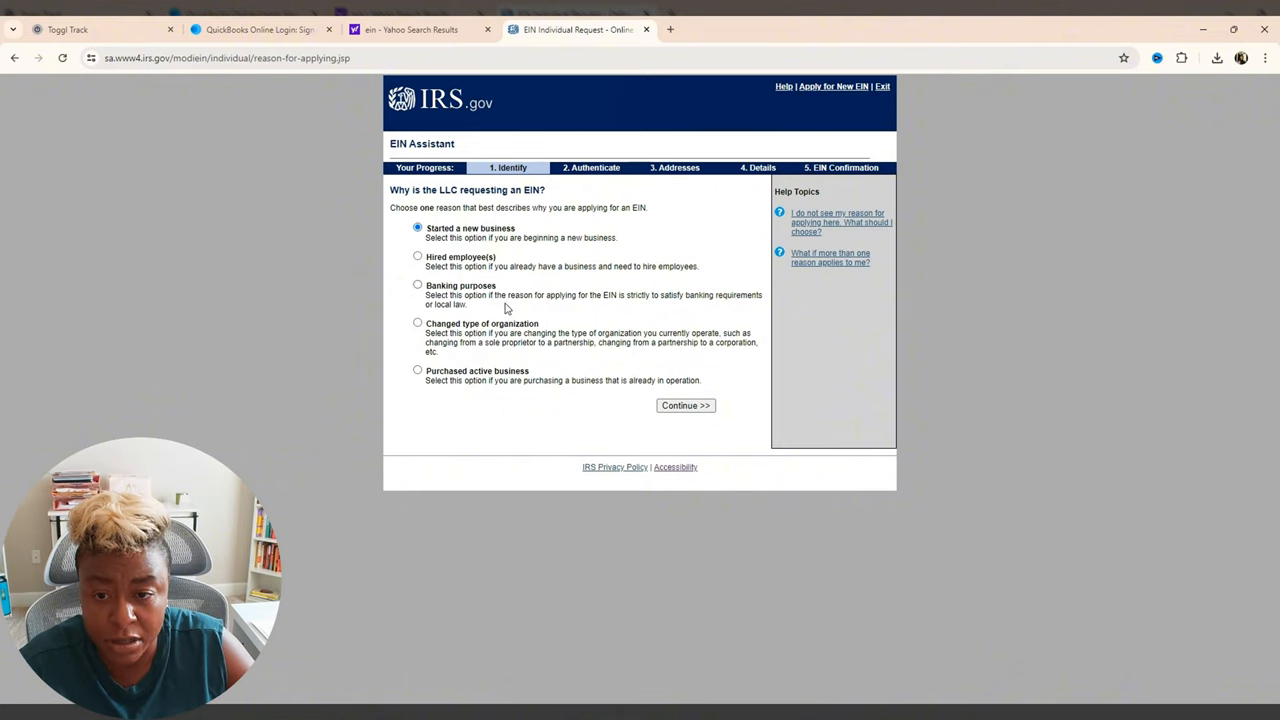
pyautogui.click(685, 405)
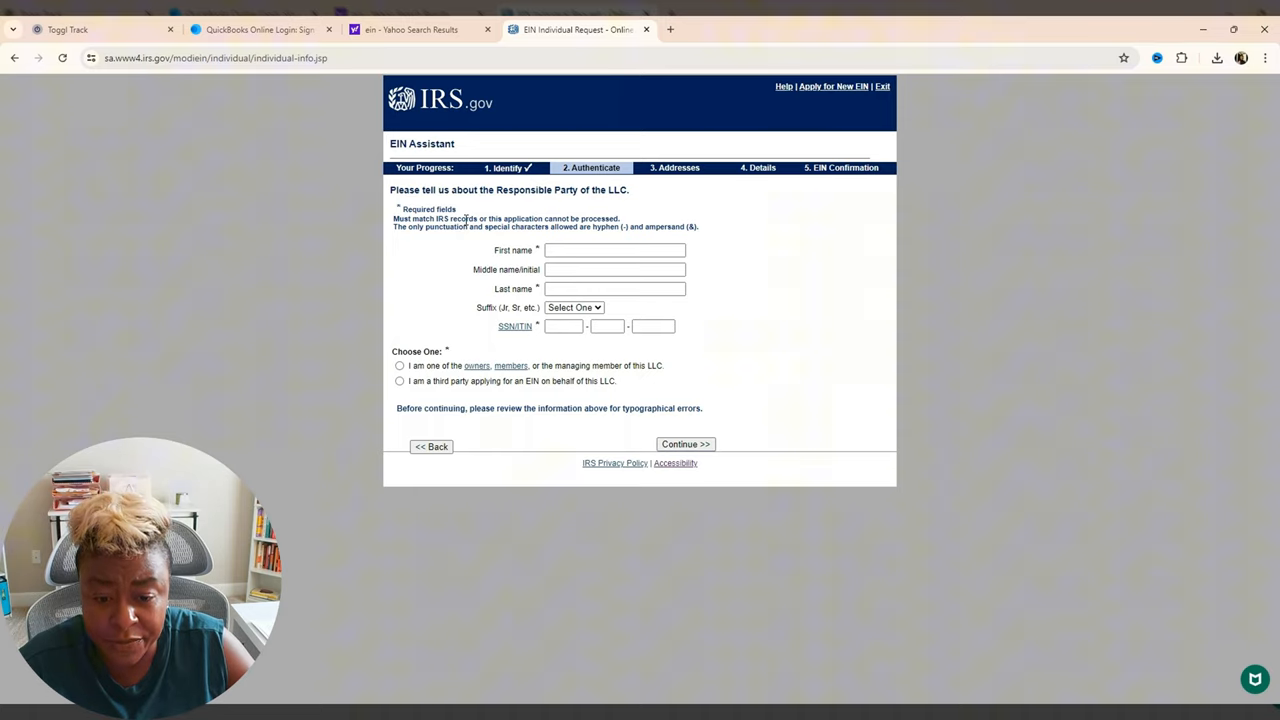
pyautogui.moveTo(564, 355)
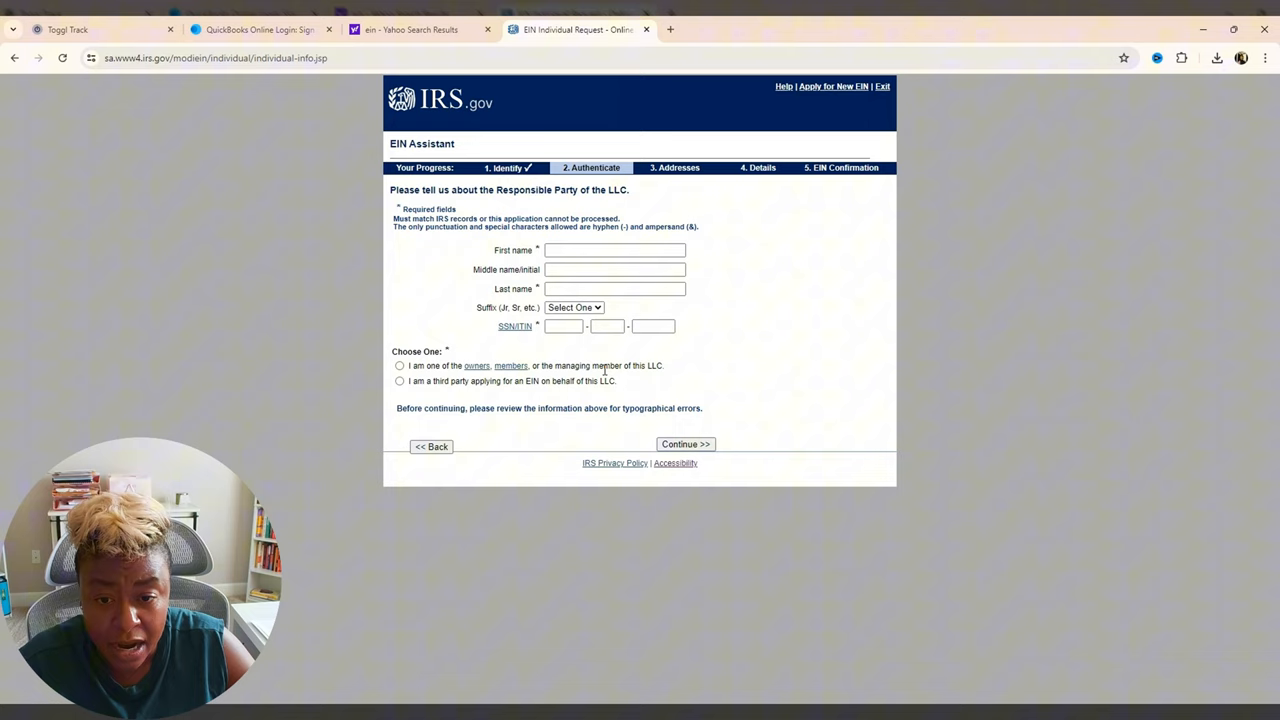
pyautogui.moveTo(567, 643)
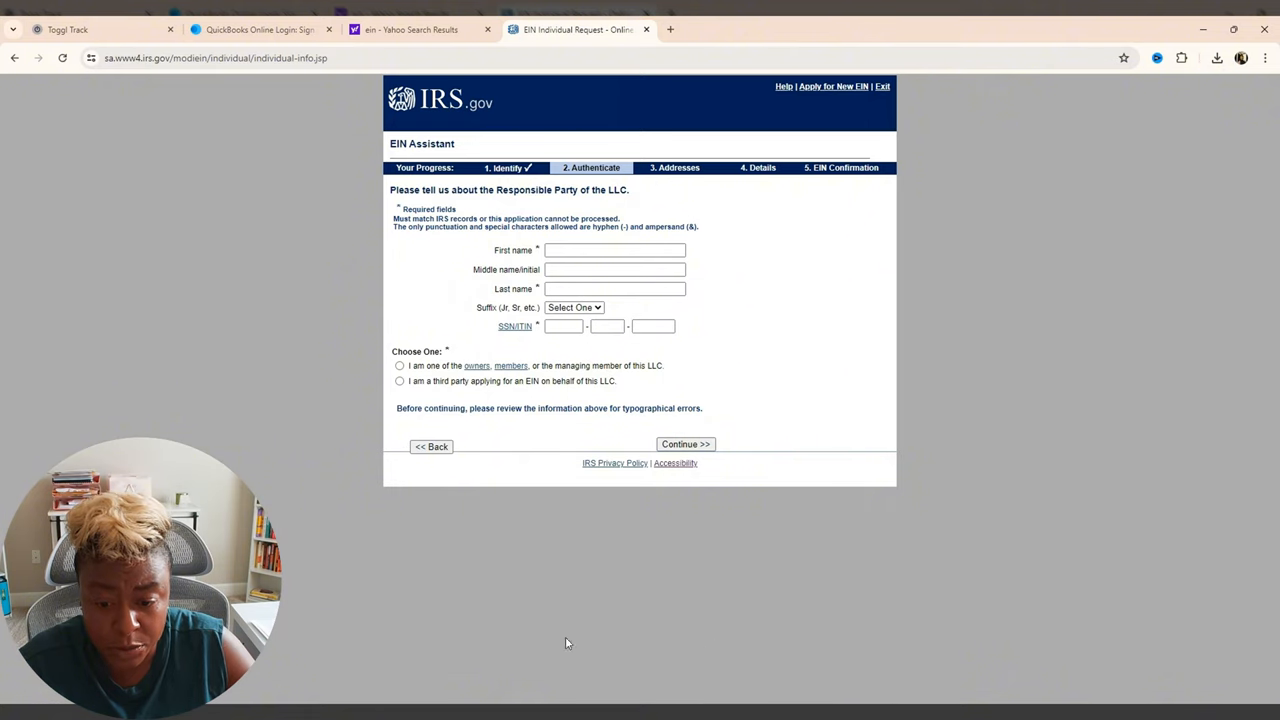
# - Submit the responsible party details and ownership choice
pyautogui.click(685, 444)
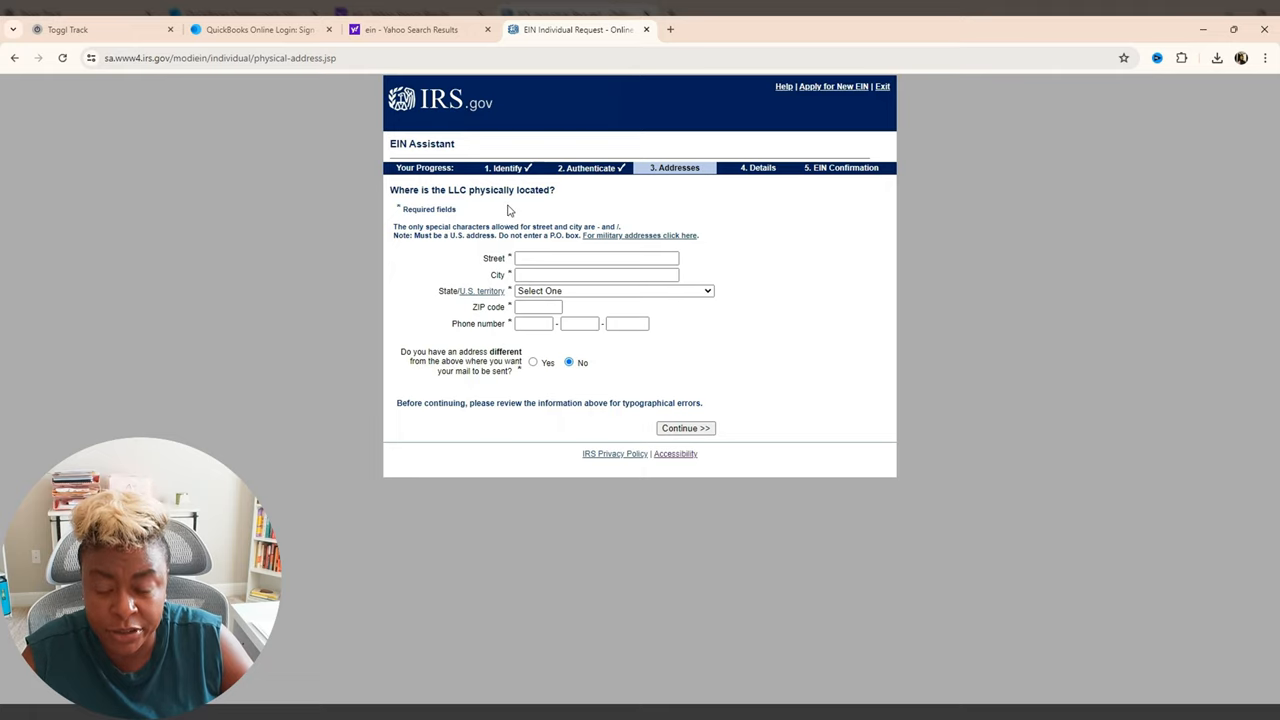
pyautogui.moveTo(458, 203)
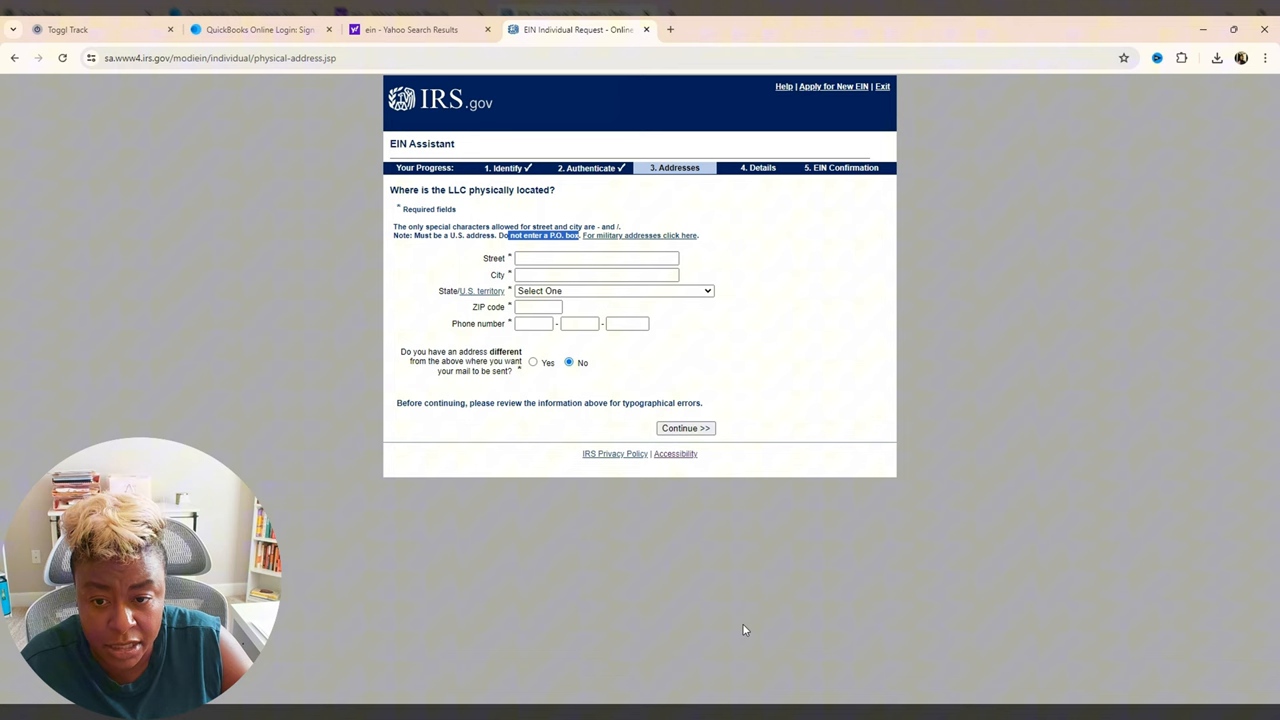
# - Submit the LLC's physical address, keeping 'No' for a different mailing address
pyautogui.click(685, 427)
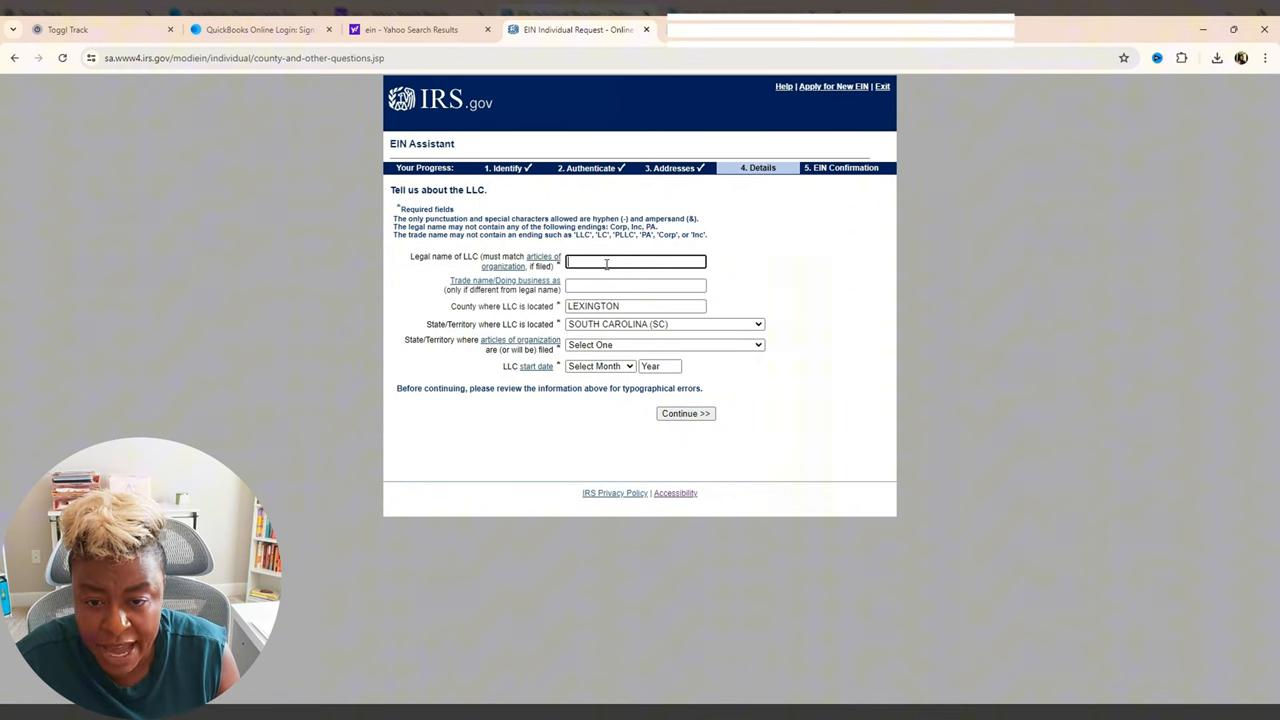
# - Enter 'Adalou LLC' as the LLC's legal name
pyautogui.write('d')
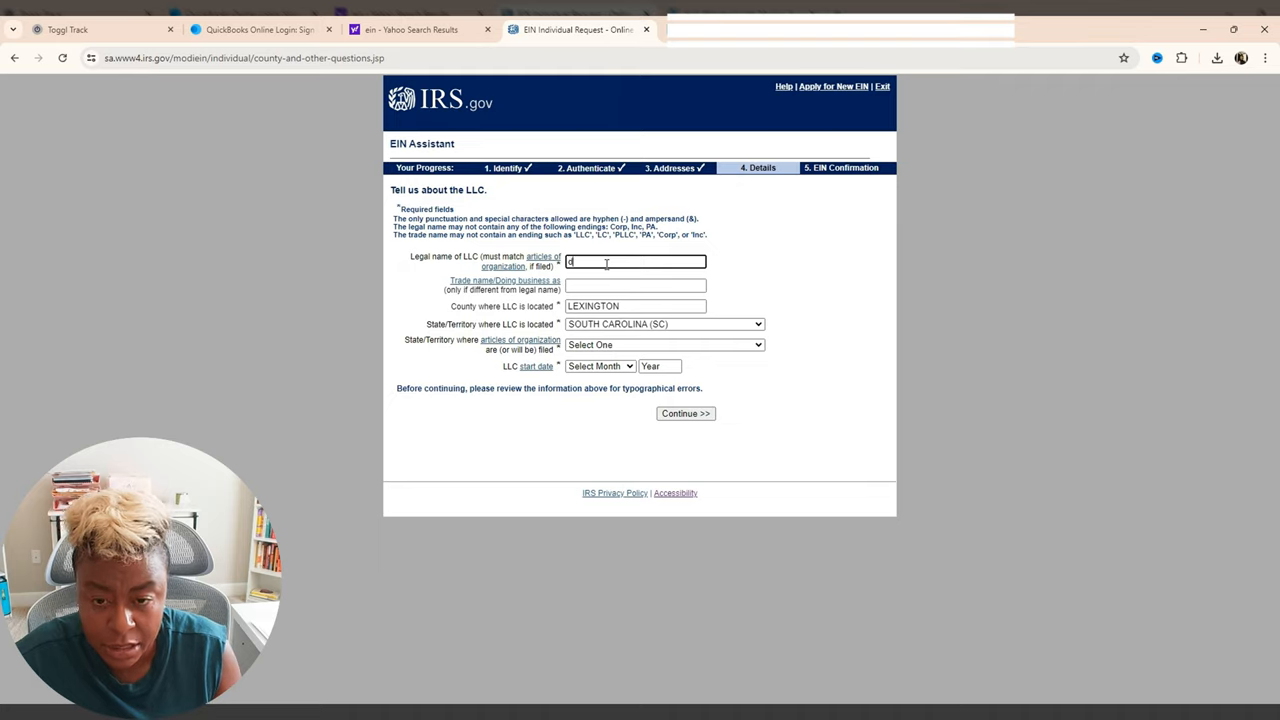
pyautogui.write('Adaloufer Ran Enterprises')
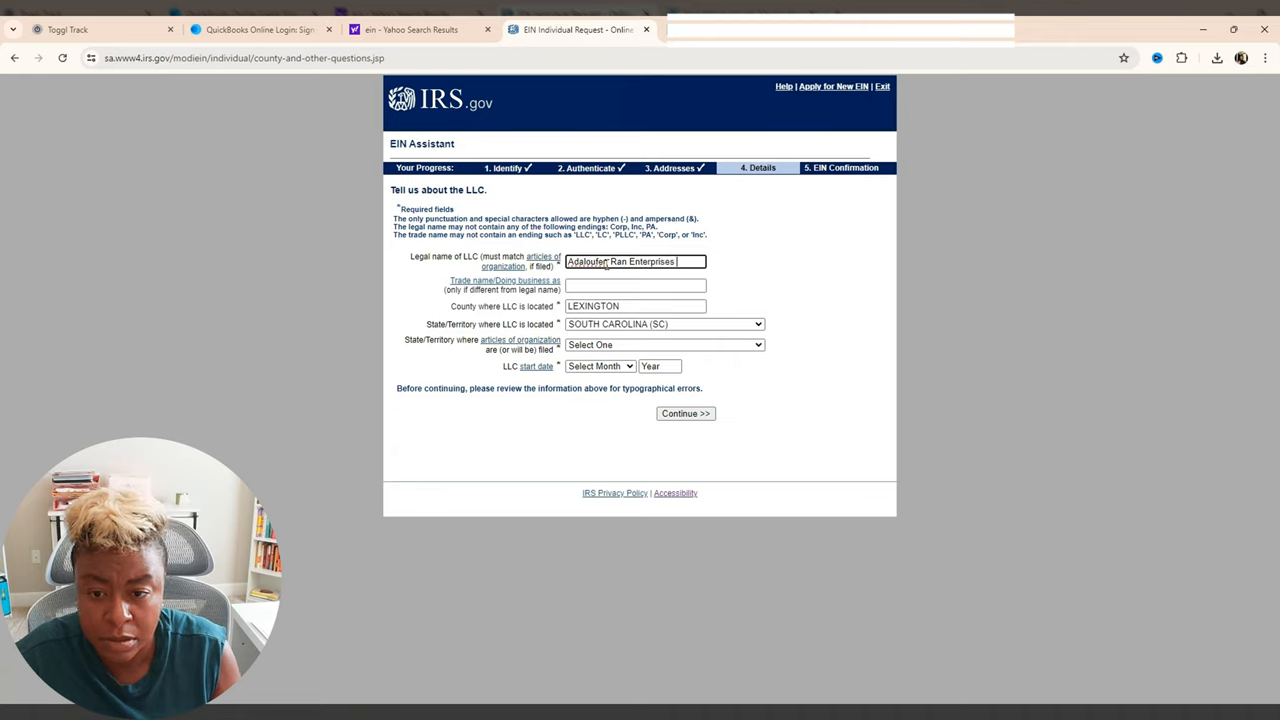
pyautogui.write('LLC')
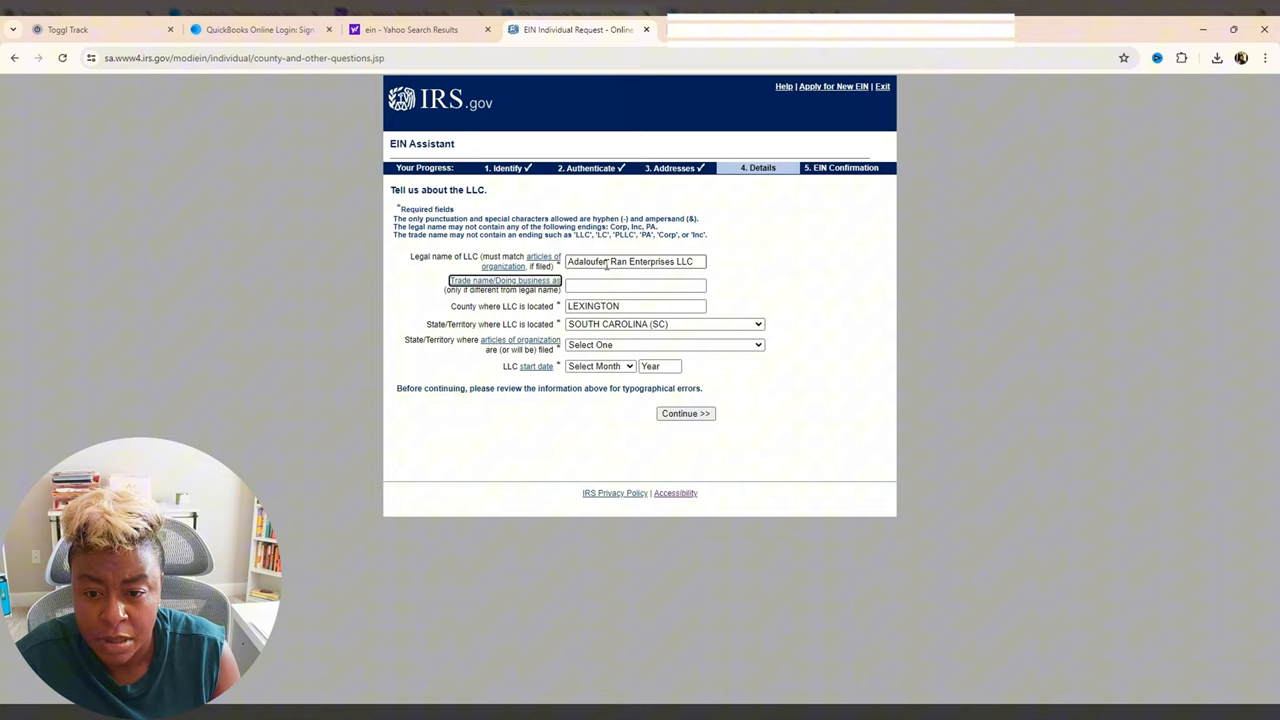
pyautogui.click(634, 285)
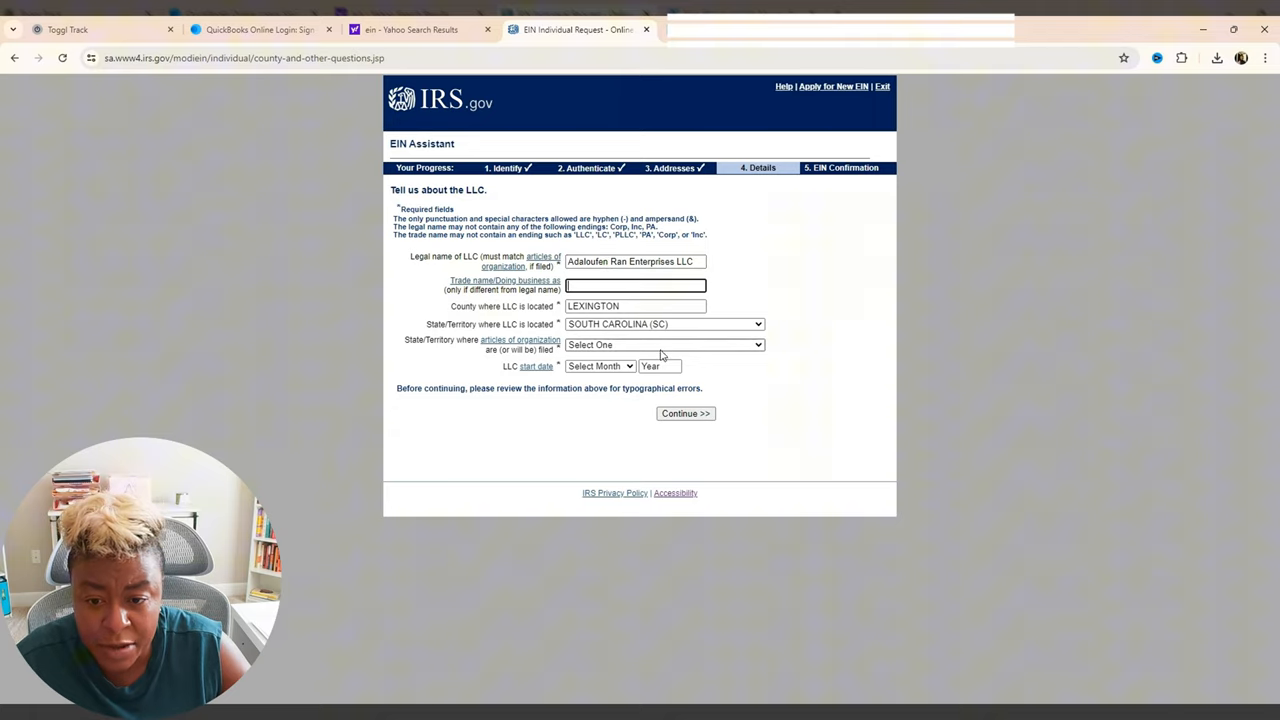
pyautogui.moveTo(764, 353)
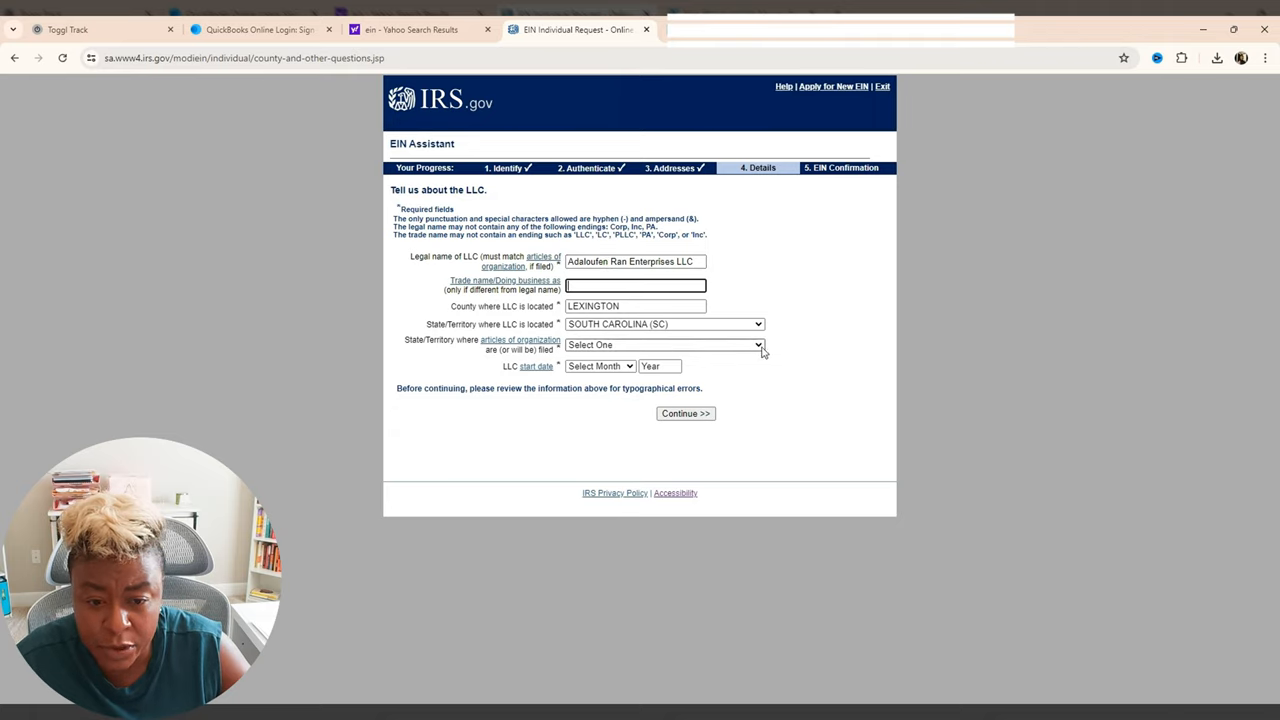
# - Set South Carolina as the filing state and June 2024 as the start date, then submit
pyautogui.click(664, 344)
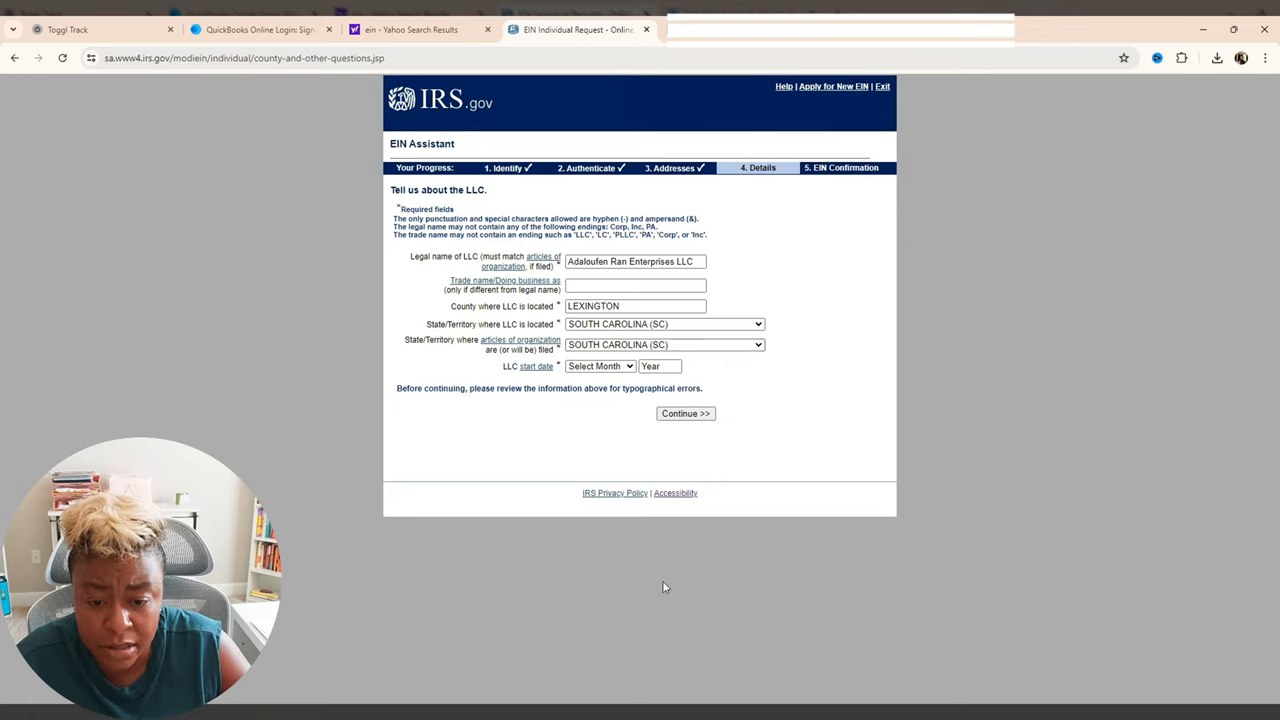
pyautogui.click(664, 344)
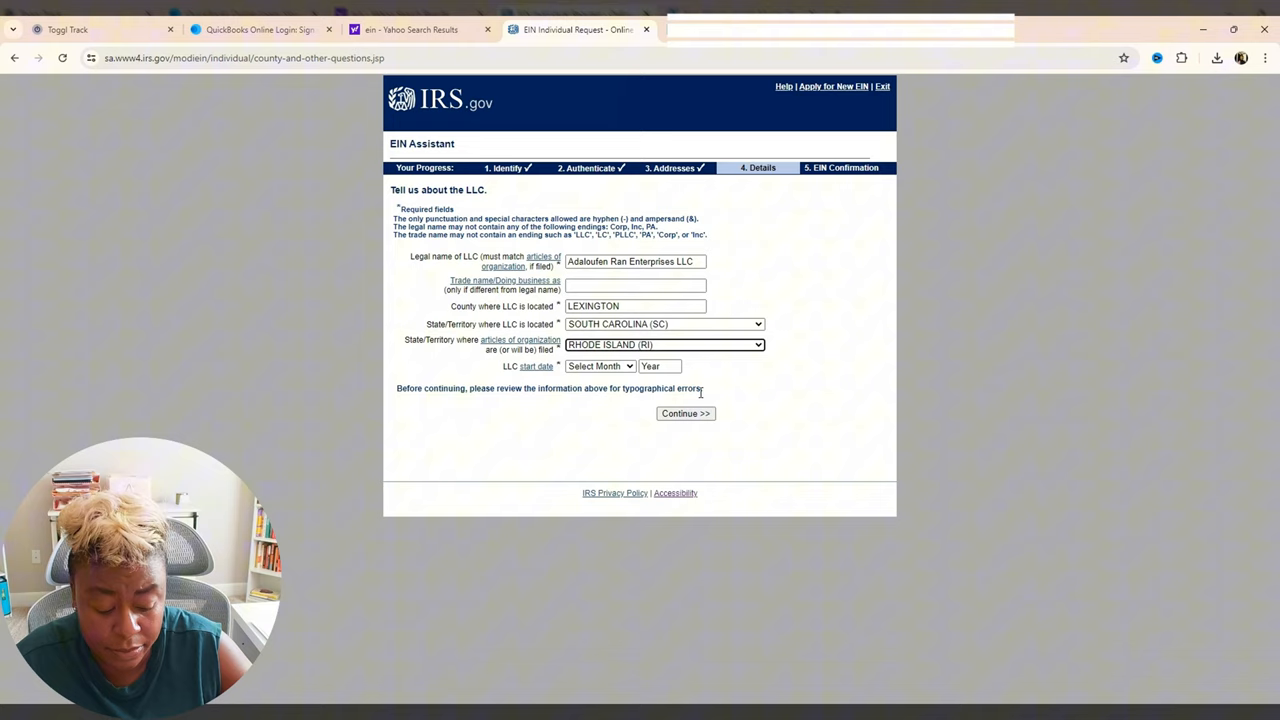
pyautogui.click(664, 344)
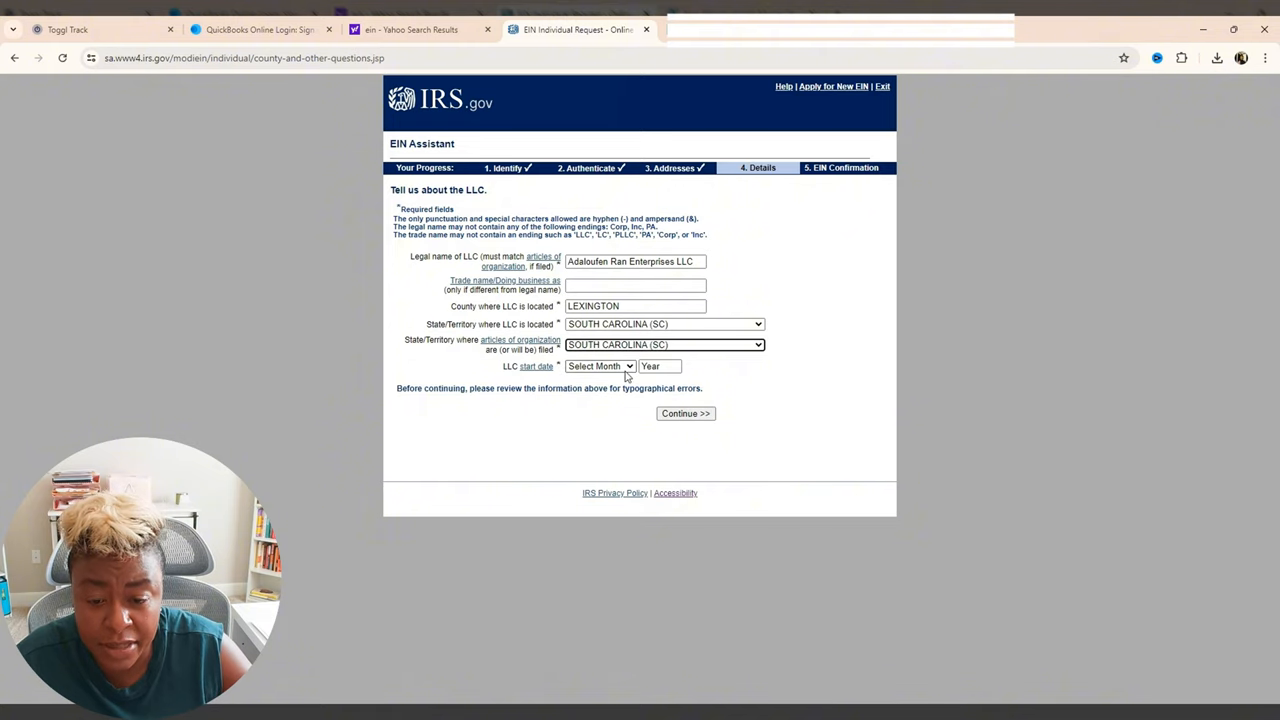
pyautogui.moveTo(627, 372)
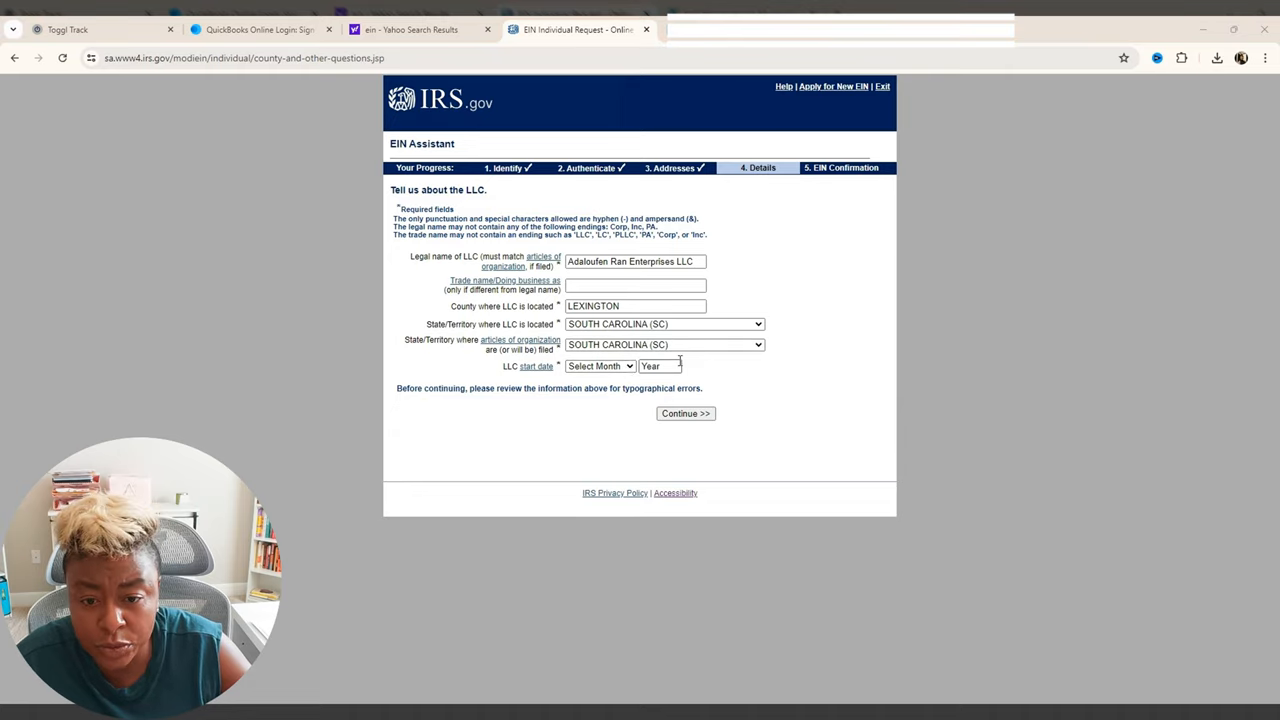
pyautogui.moveTo(596, 452)
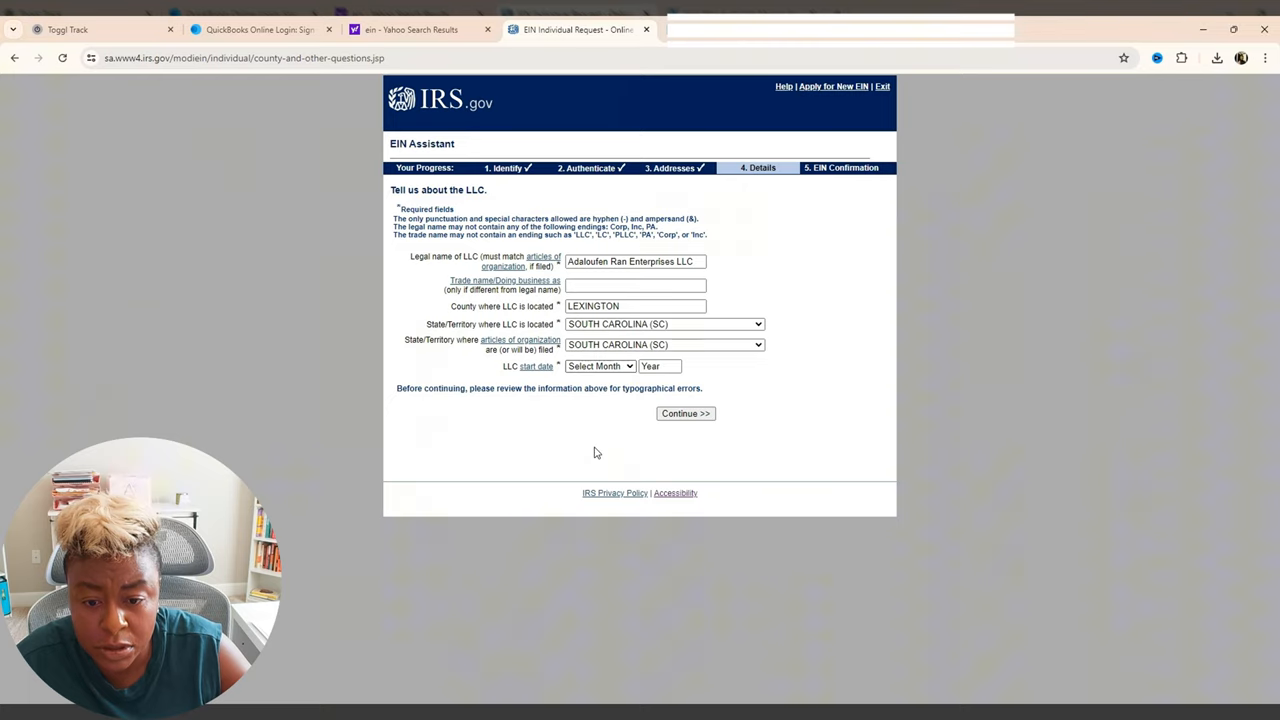
pyautogui.write('202')
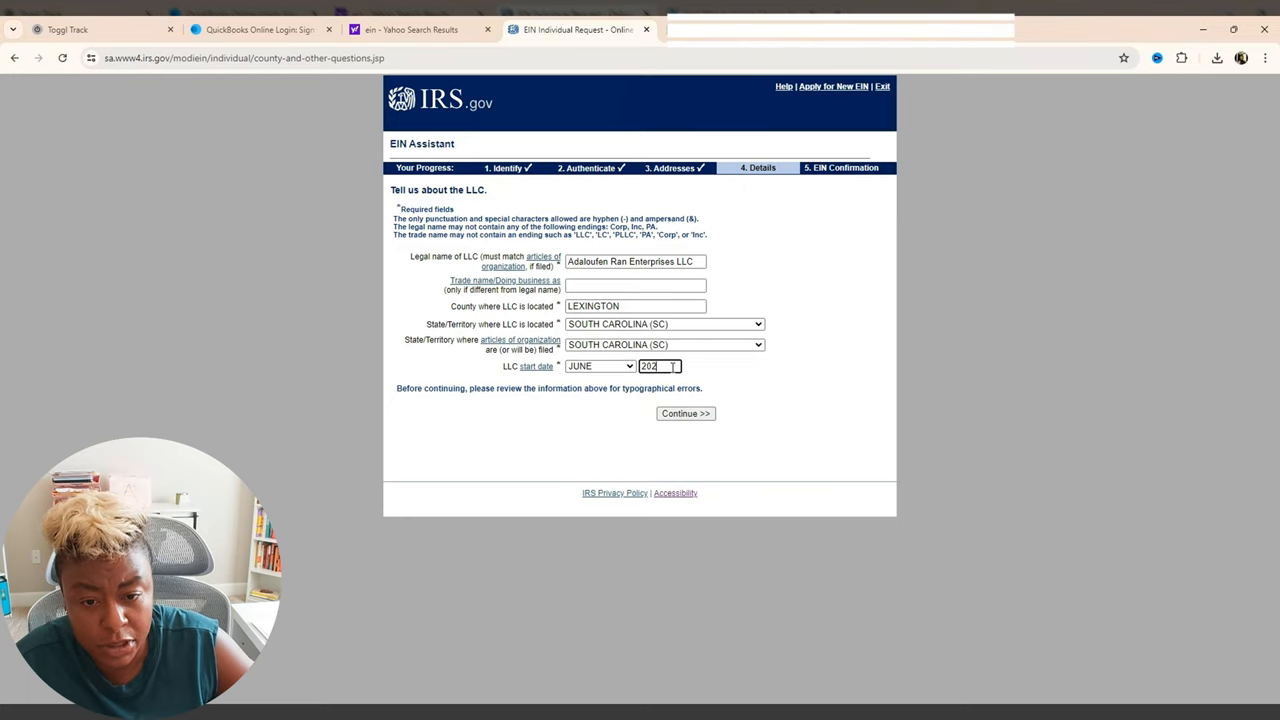
pyautogui.click(685, 413)
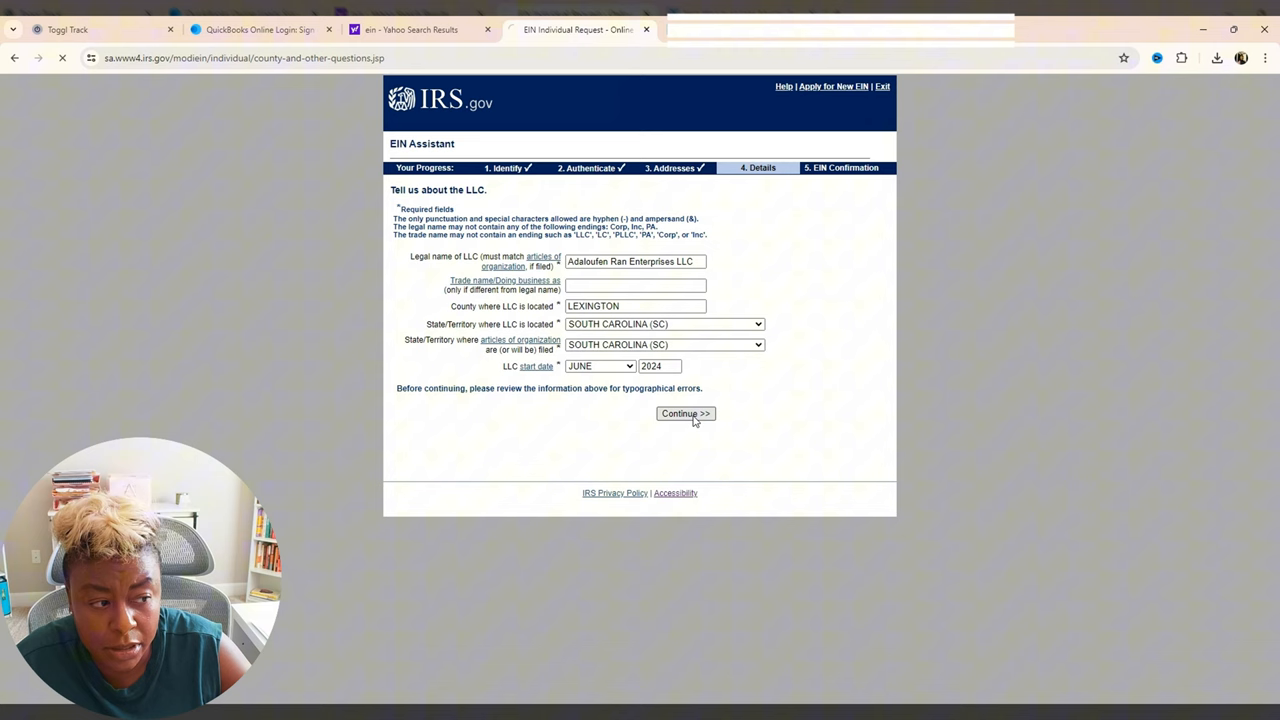
pyautogui.click(685, 413)
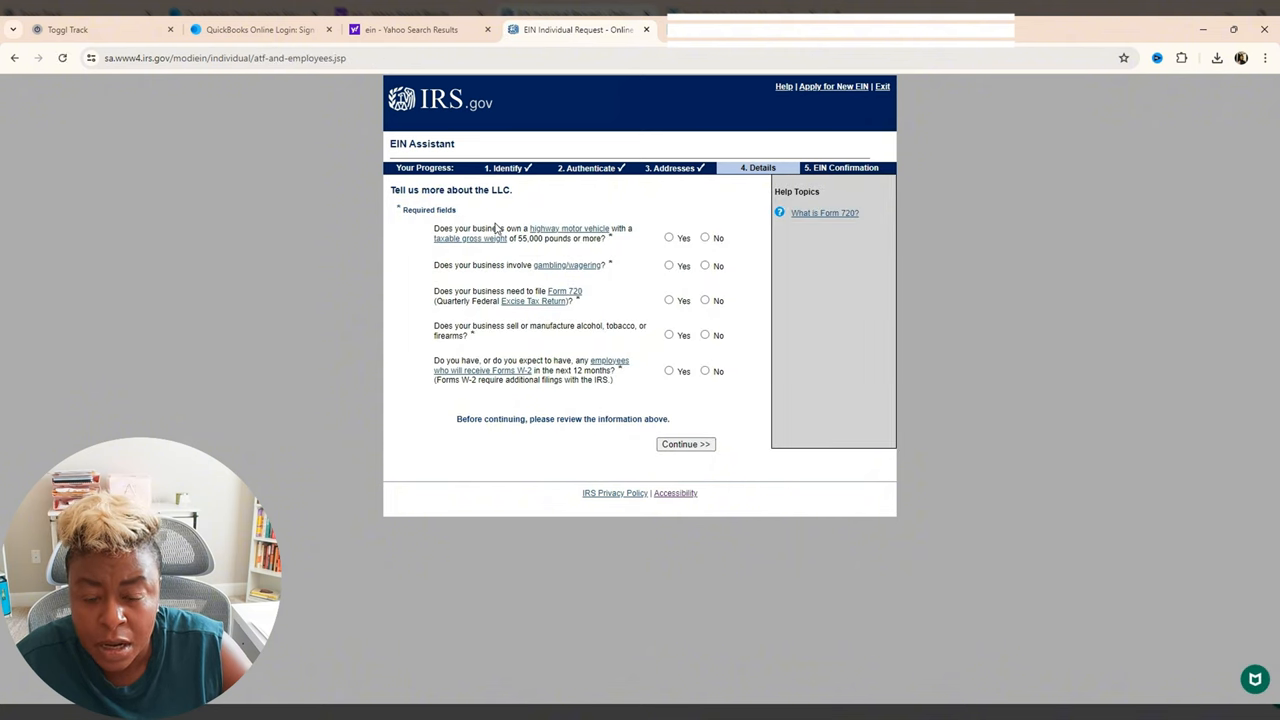
pyautogui.moveTo(466, 240)
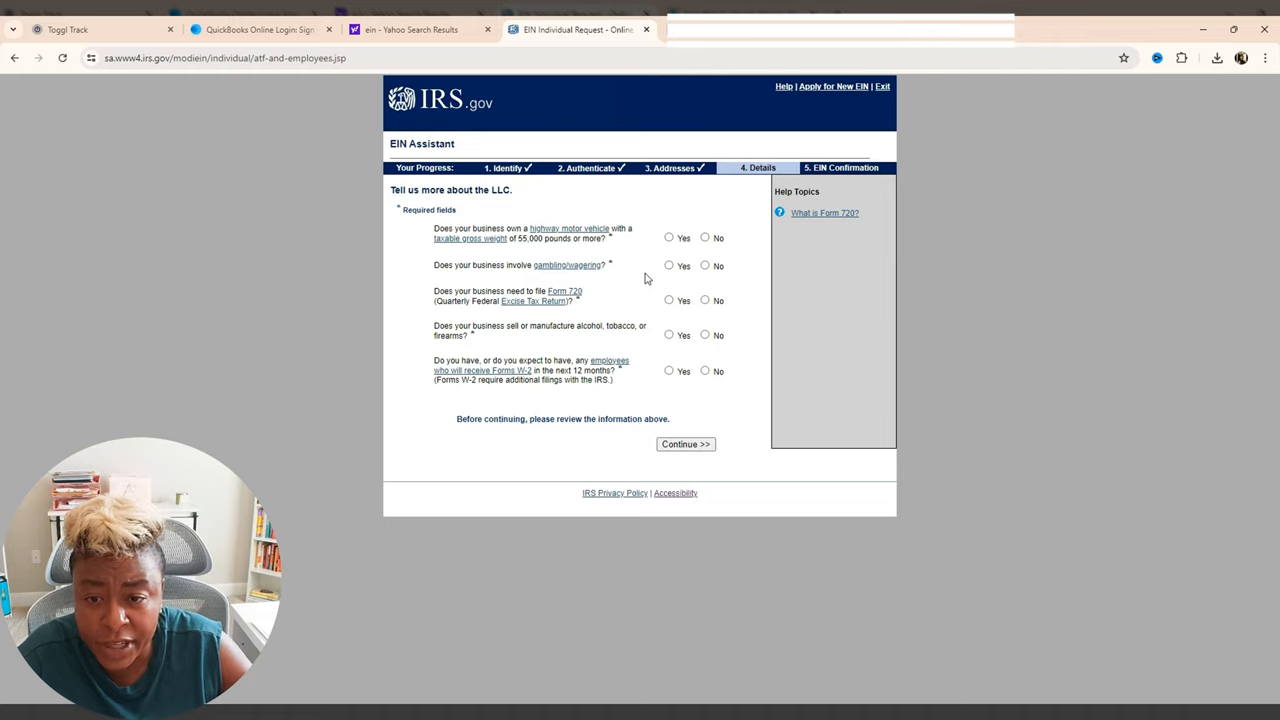
pyautogui.moveTo(646, 280)
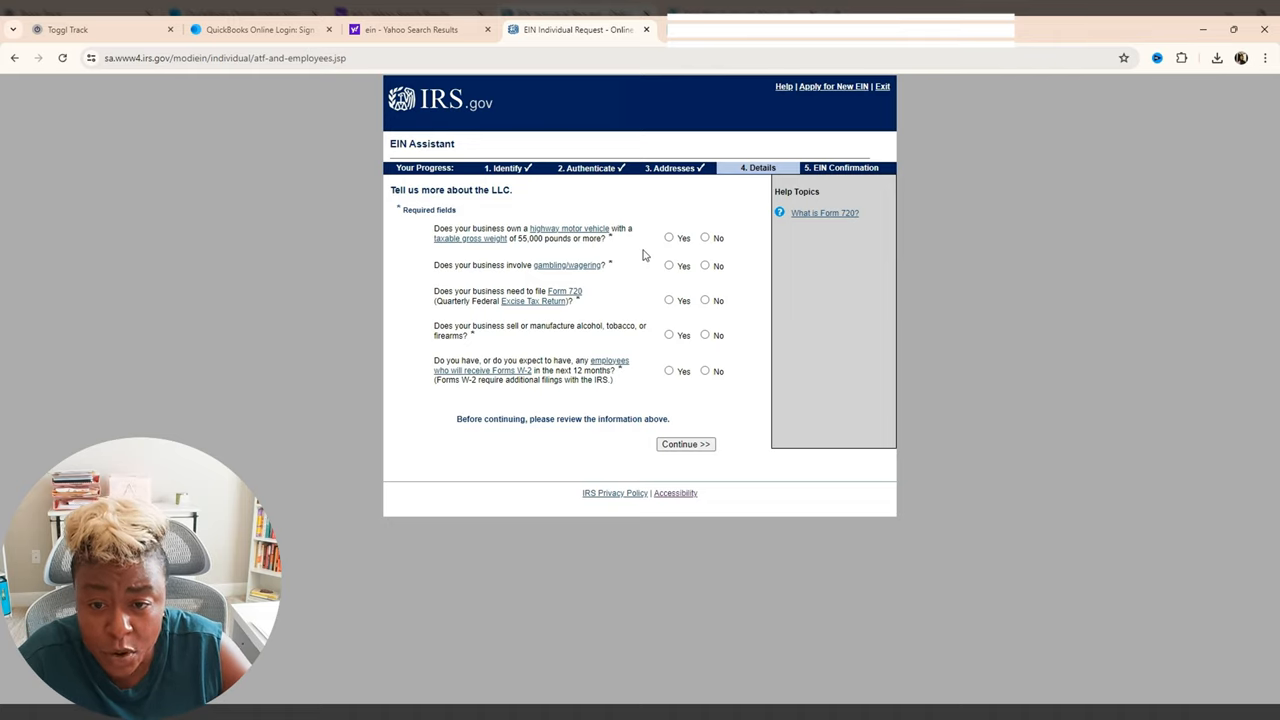
# - Answer No to highway vehicle, gambling, Form 720, alcohol/tobacco/firearms and W-2 employee questions
pyautogui.click(705, 238)
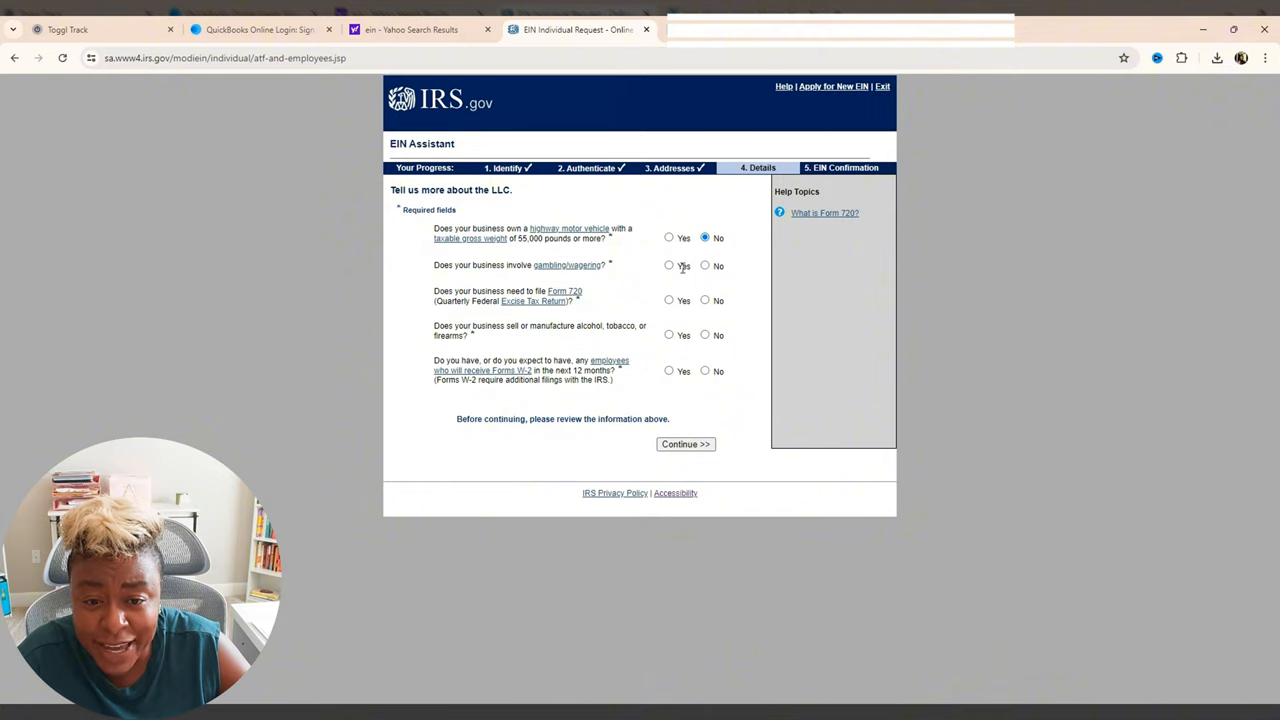
pyautogui.click(705, 265)
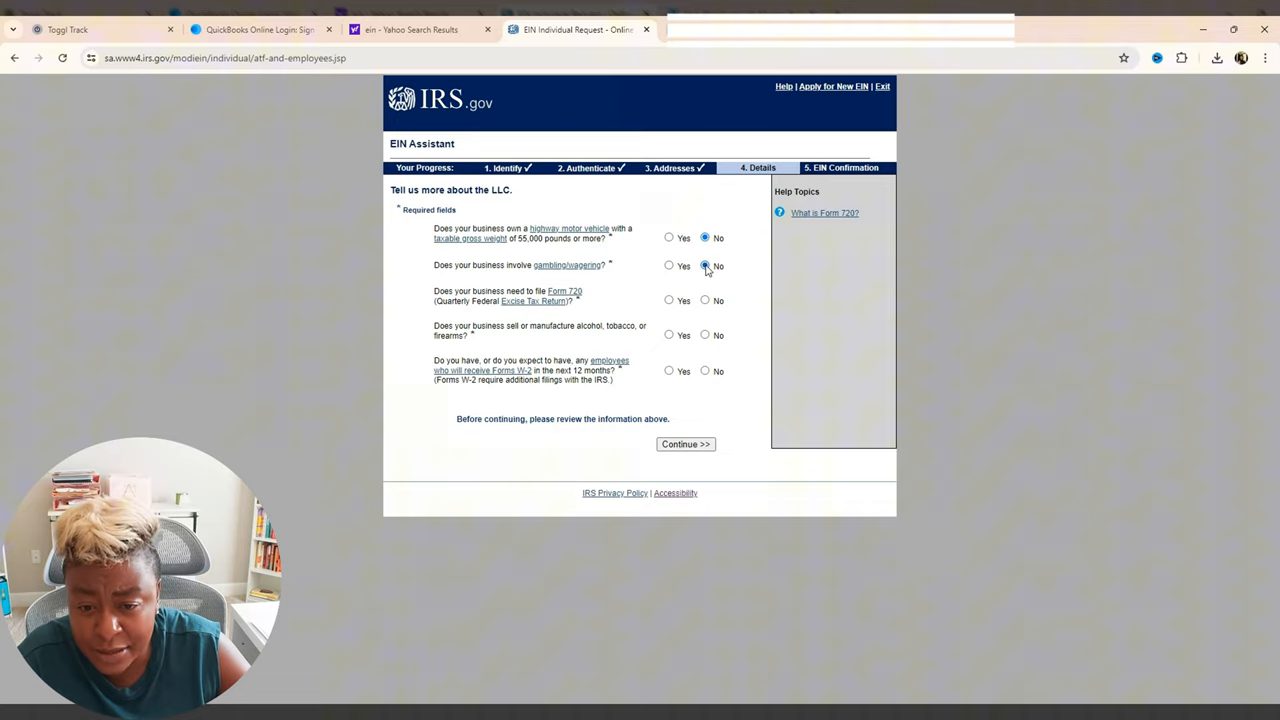
pyautogui.click(705, 300)
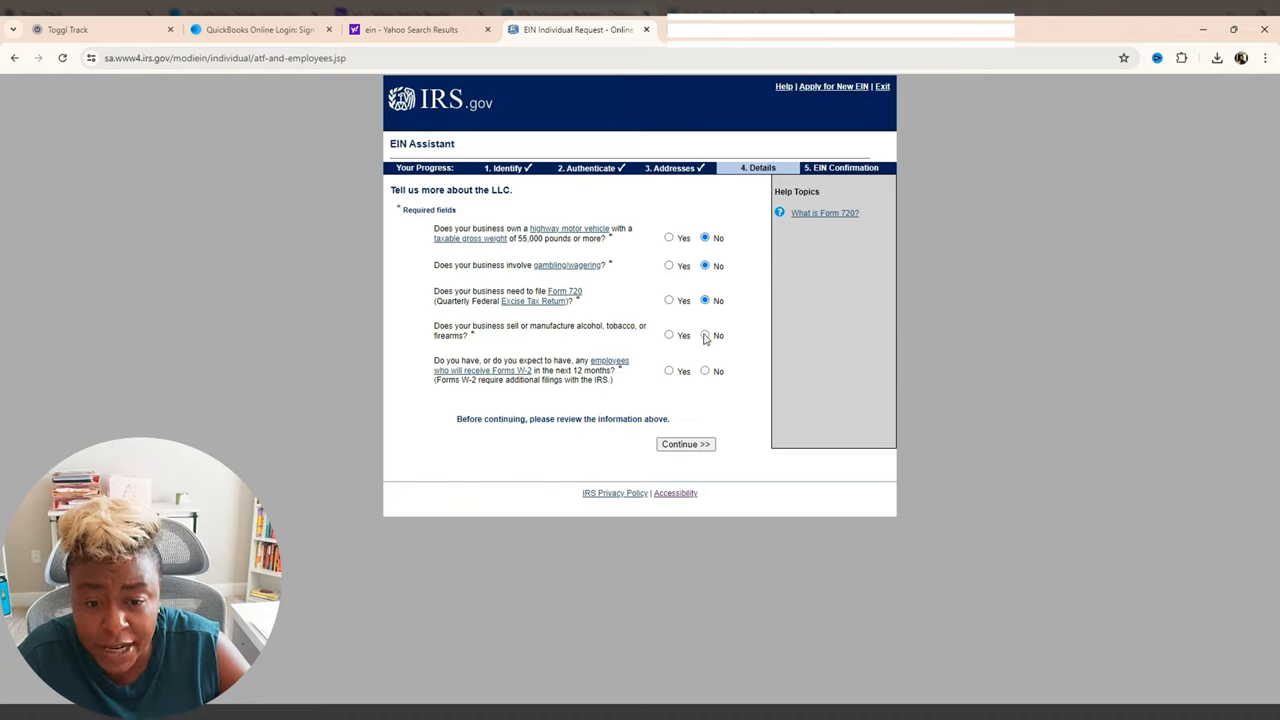
pyautogui.click(705, 335)
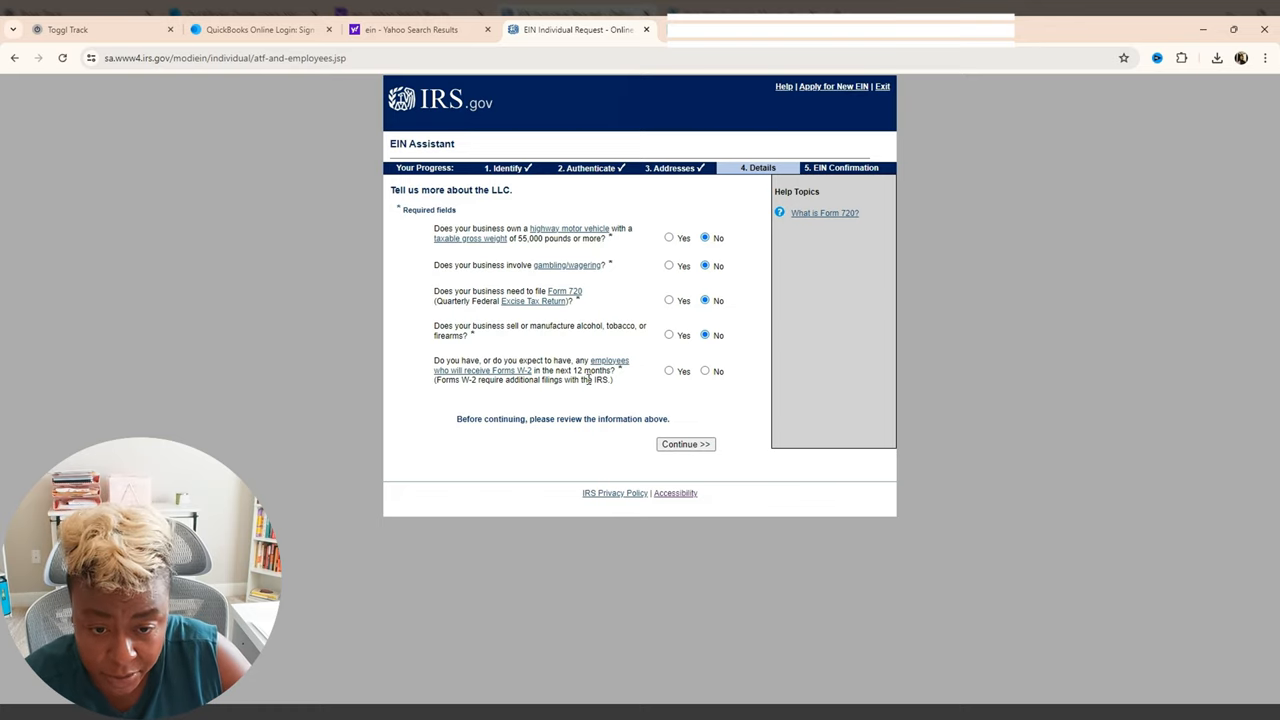
pyautogui.click(705, 371)
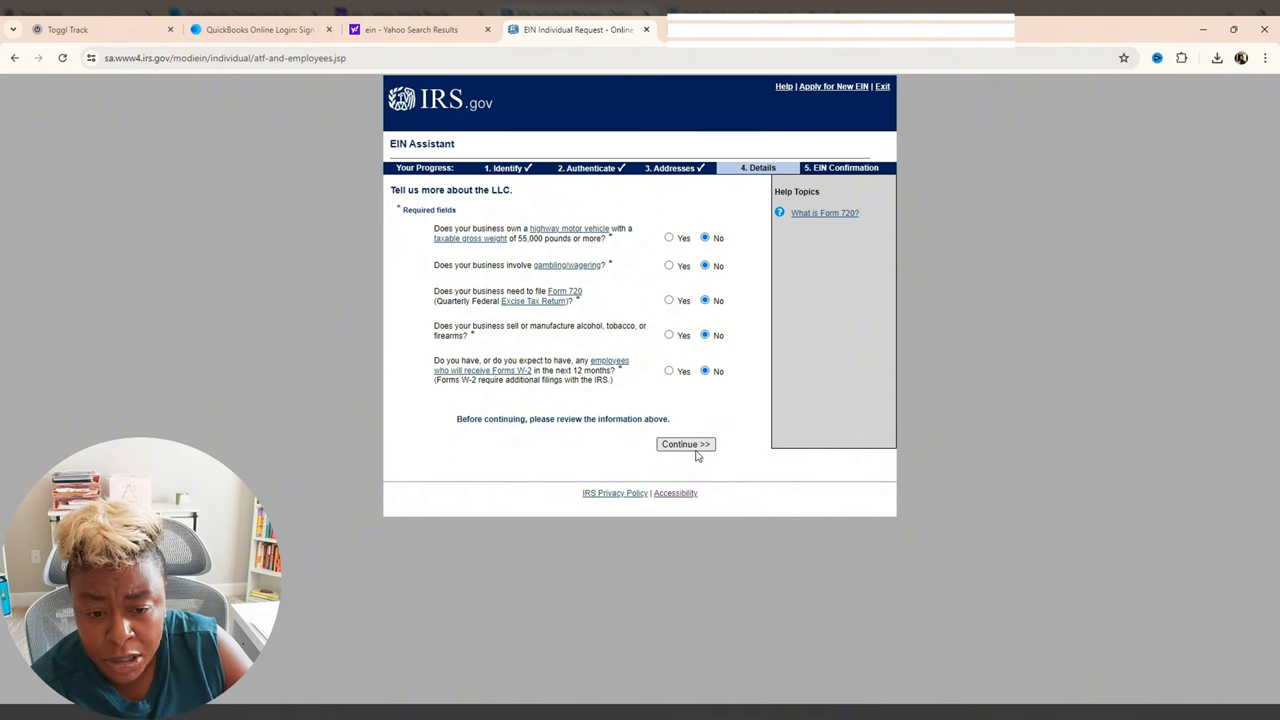
pyautogui.click(685, 444)
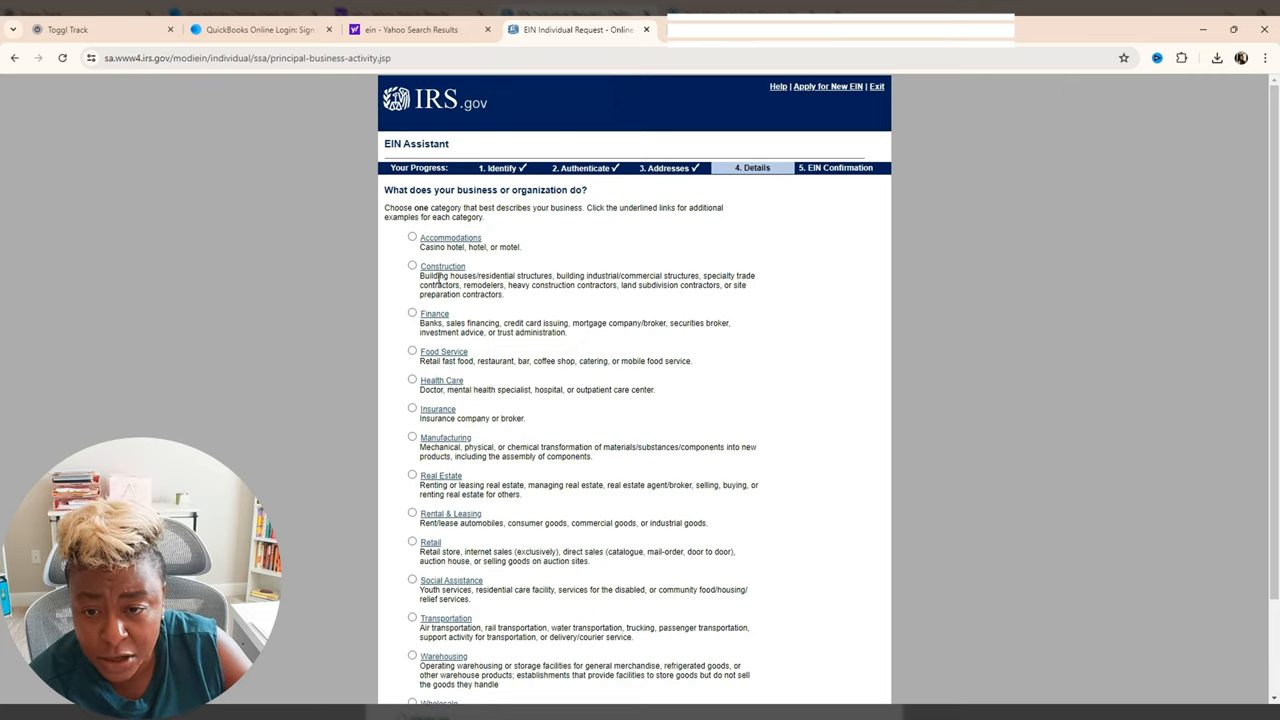
pyautogui.moveTo(505, 337)
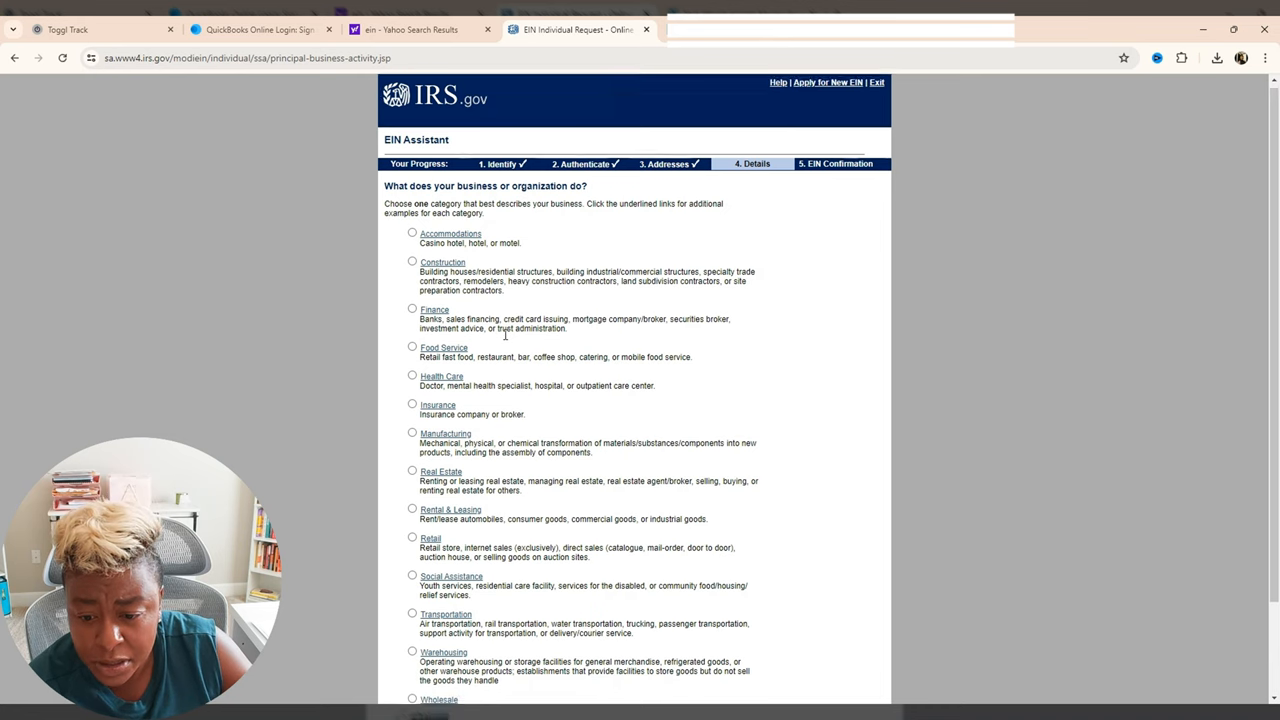
# - Select Other as the business category and continue to the primary activity list
pyautogui.scroll(-3)
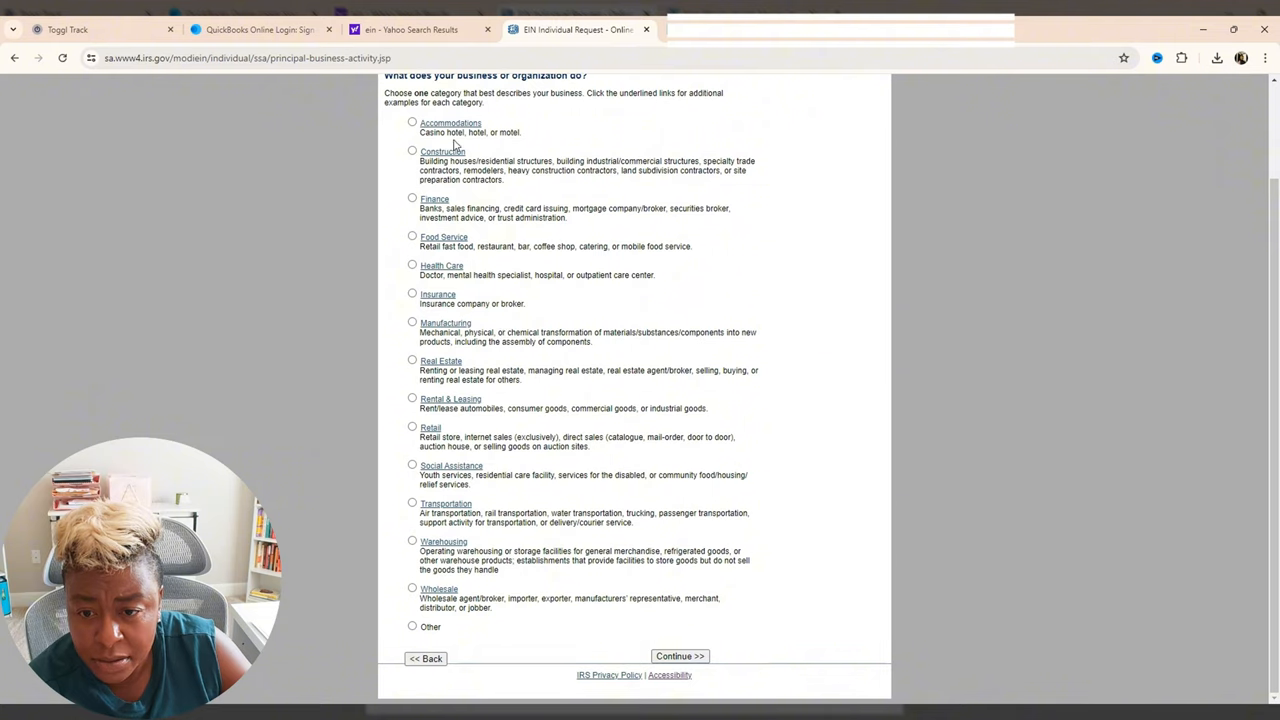
pyautogui.moveTo(447, 233)
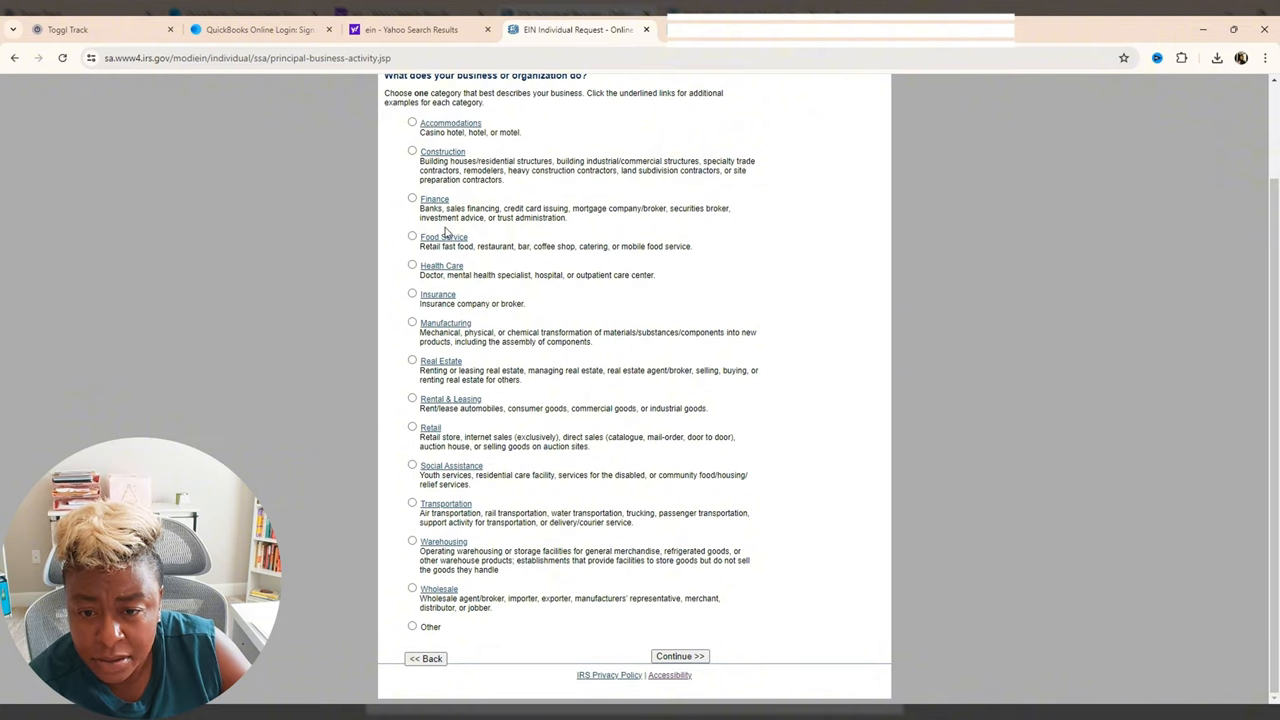
pyautogui.moveTo(440, 367)
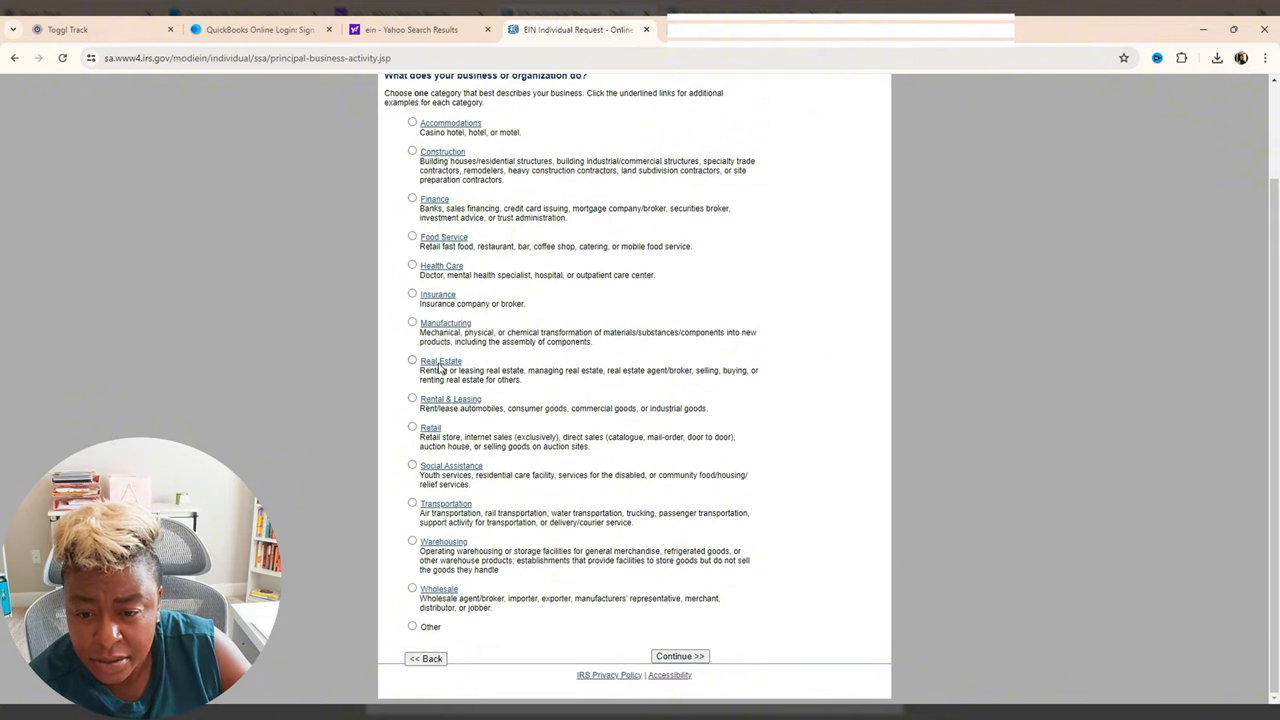
pyautogui.moveTo(432, 557)
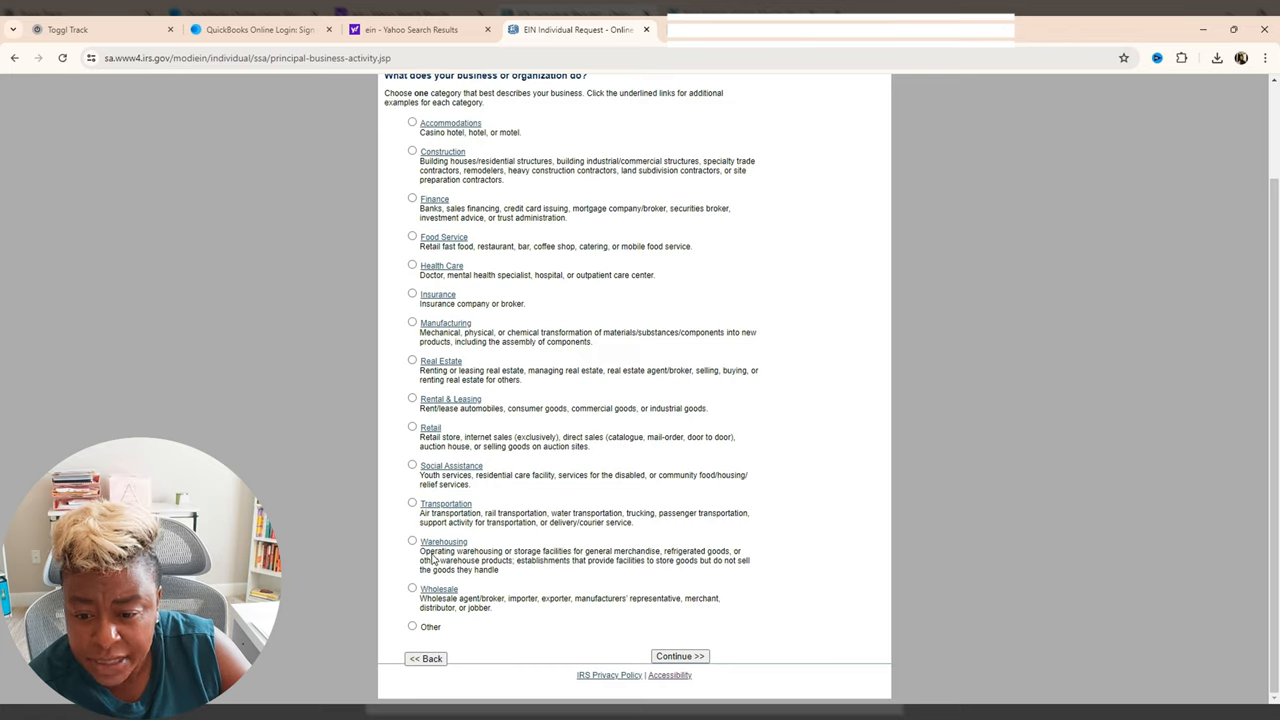
pyautogui.click(412, 626)
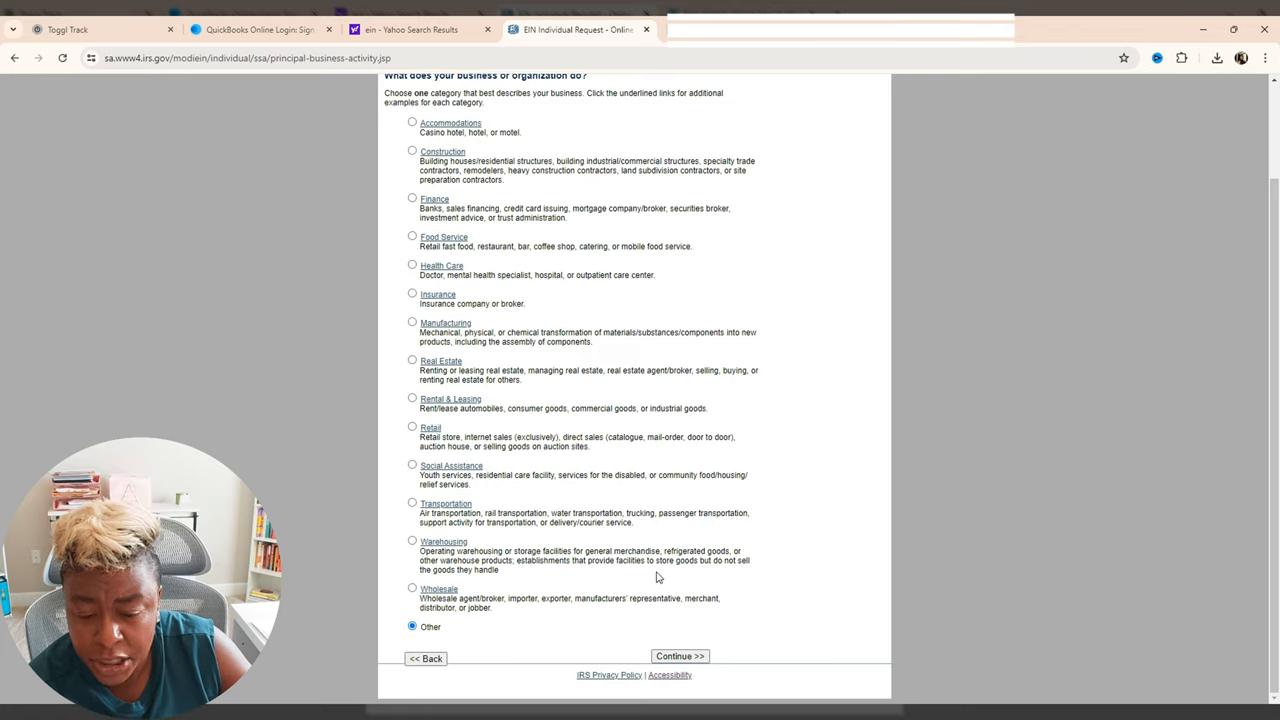
pyautogui.moveTo(634, 663)
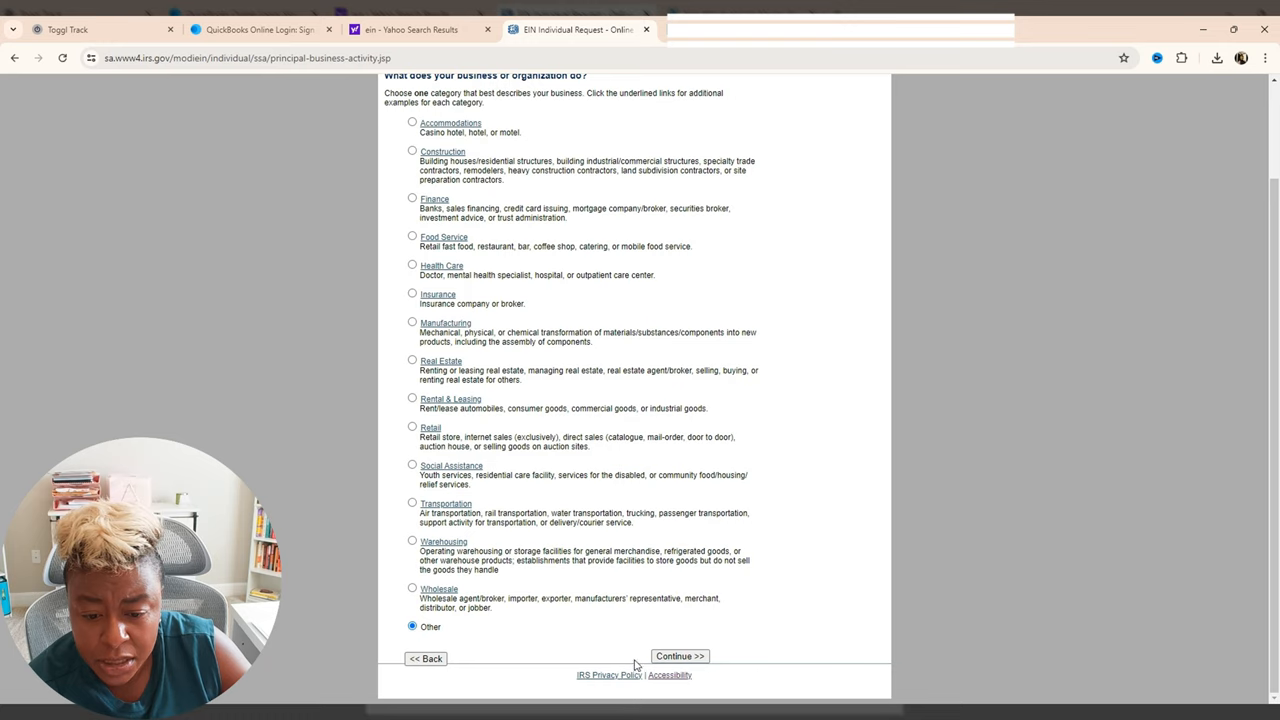
pyautogui.moveTo(760, 671)
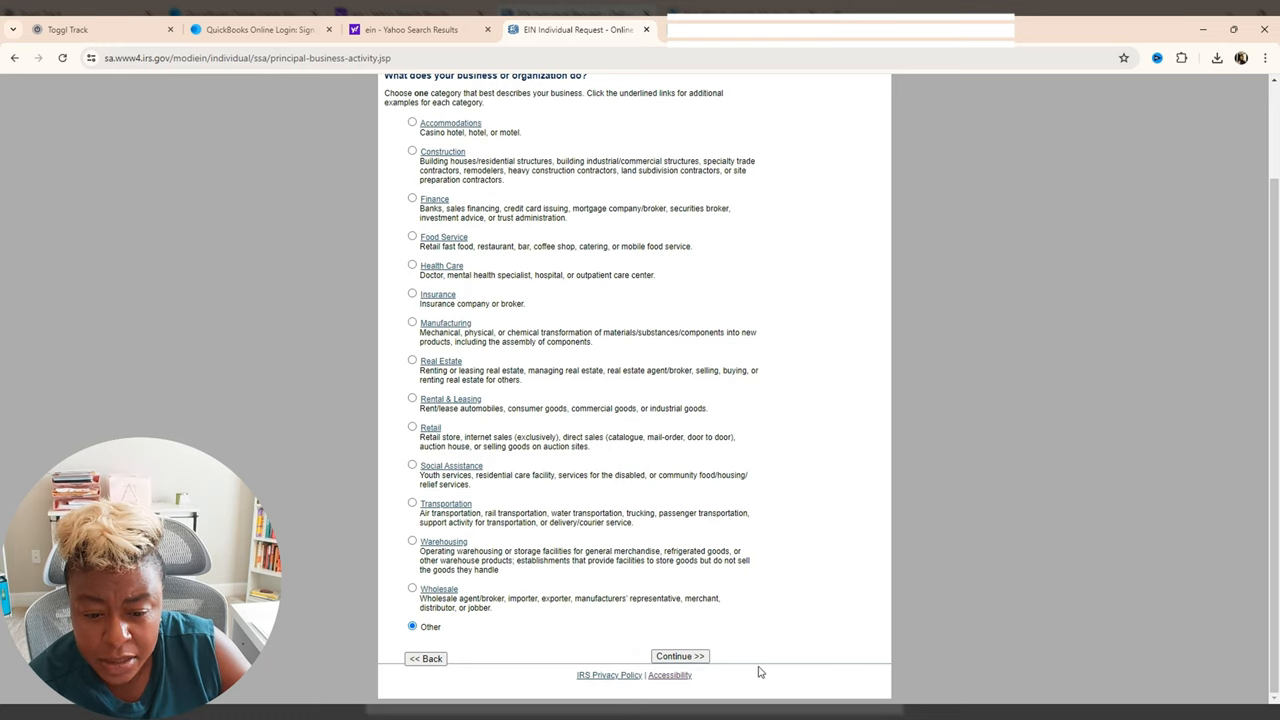
pyautogui.click(679, 656)
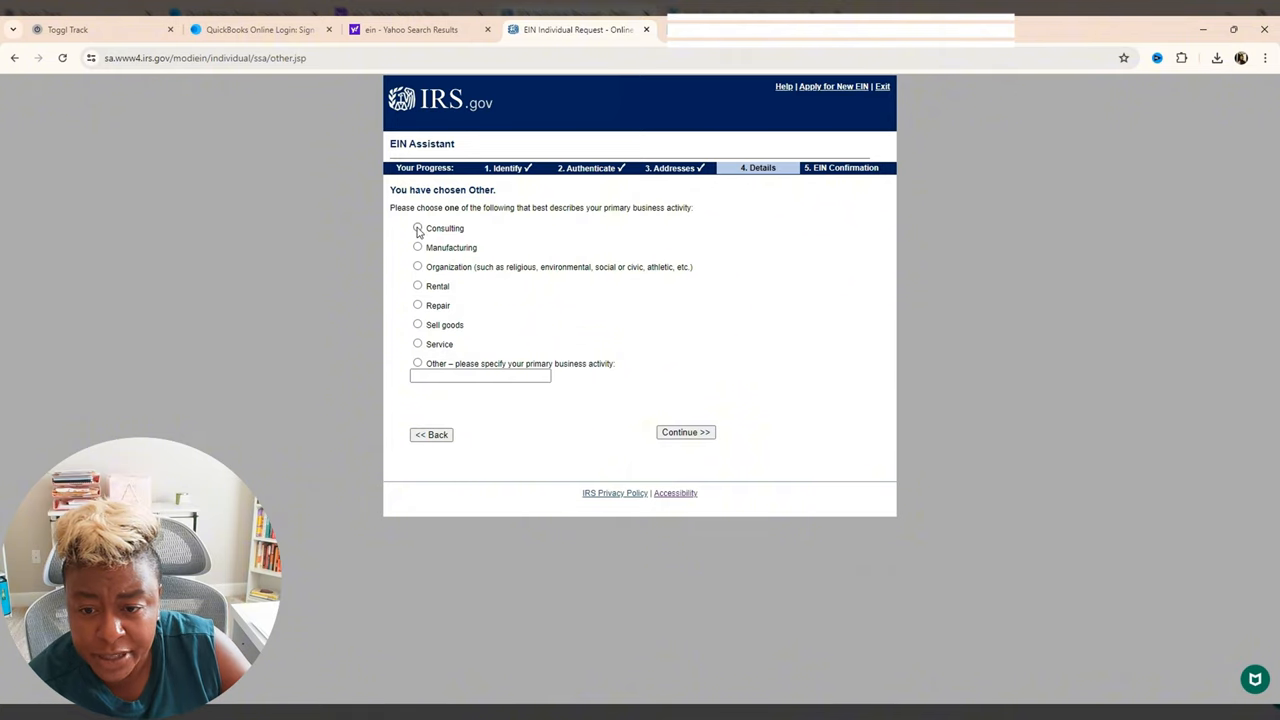
# - Choose Consulting as the primary activity, answer Yes, and enter 'Business Coaching' as the type
pyautogui.click(417, 228)
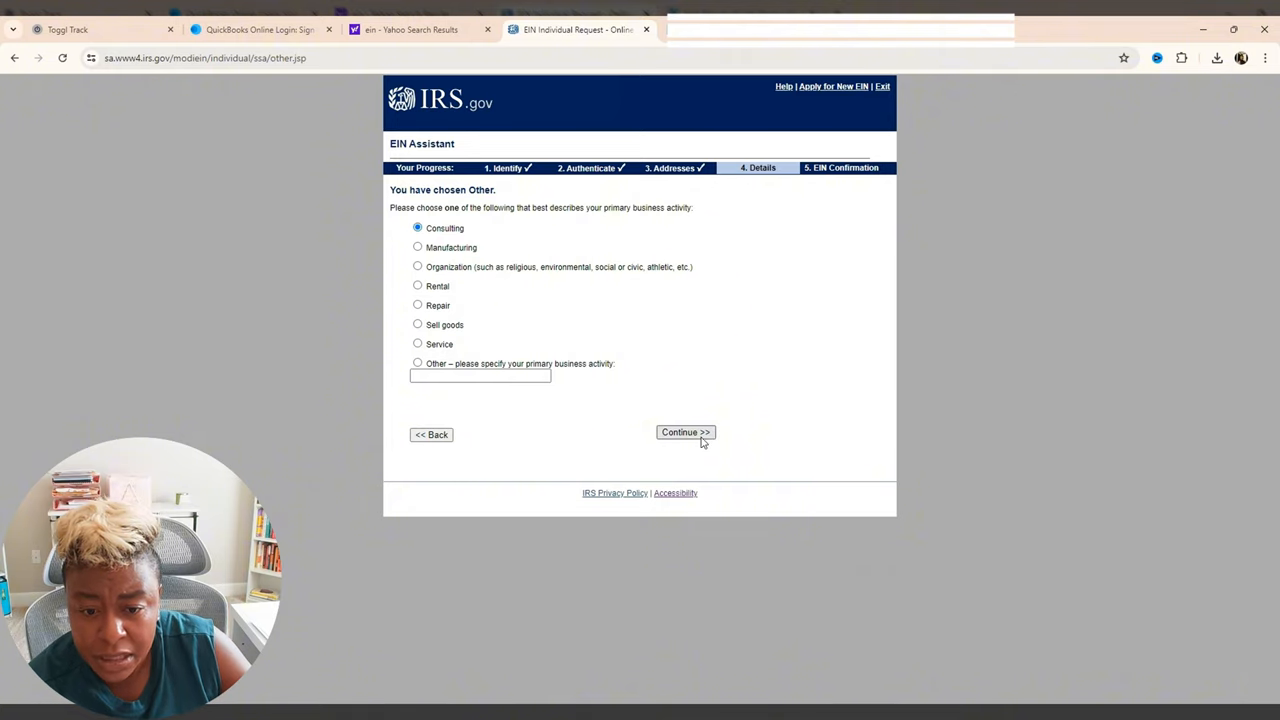
pyautogui.click(685, 432)
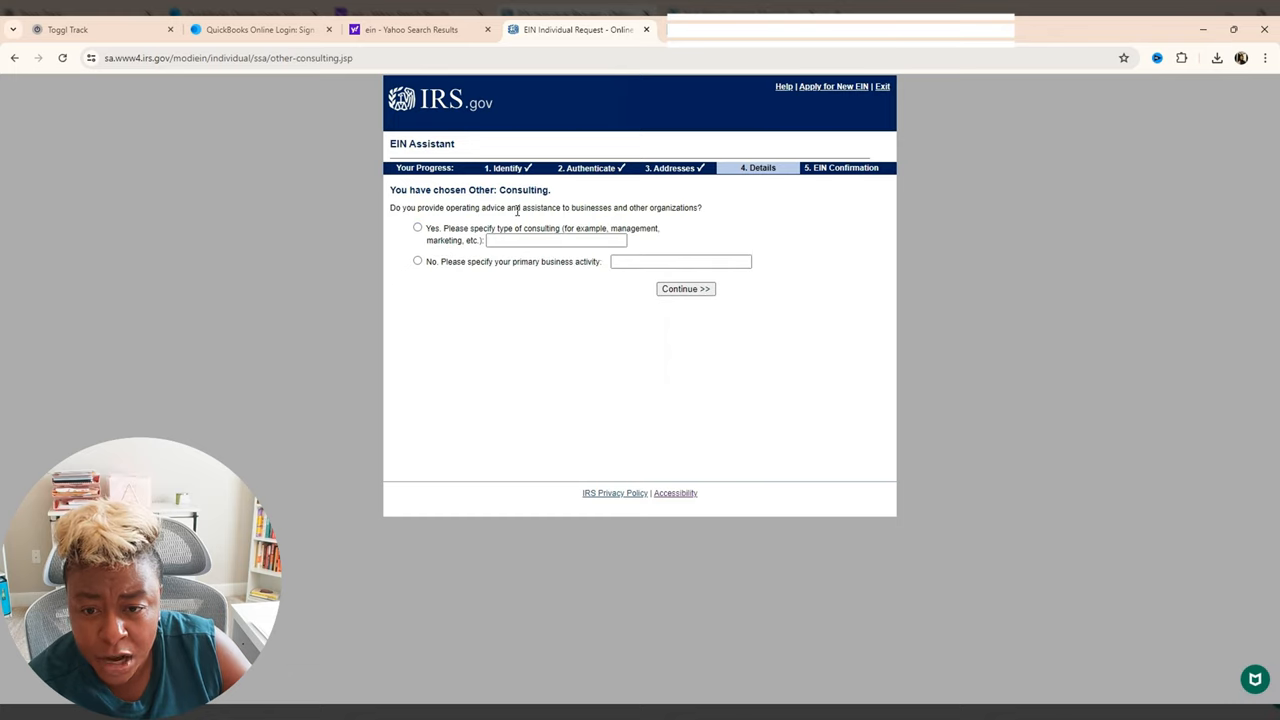
pyautogui.moveTo(659, 218)
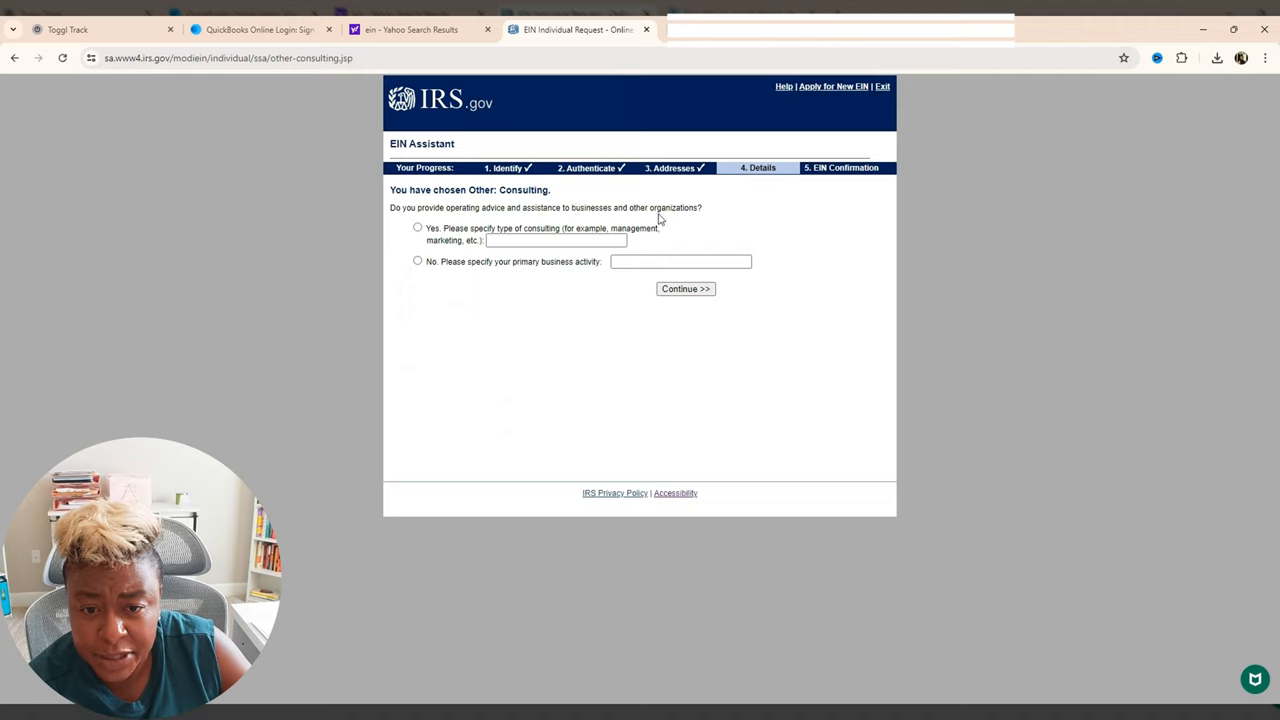
pyautogui.moveTo(678, 222)
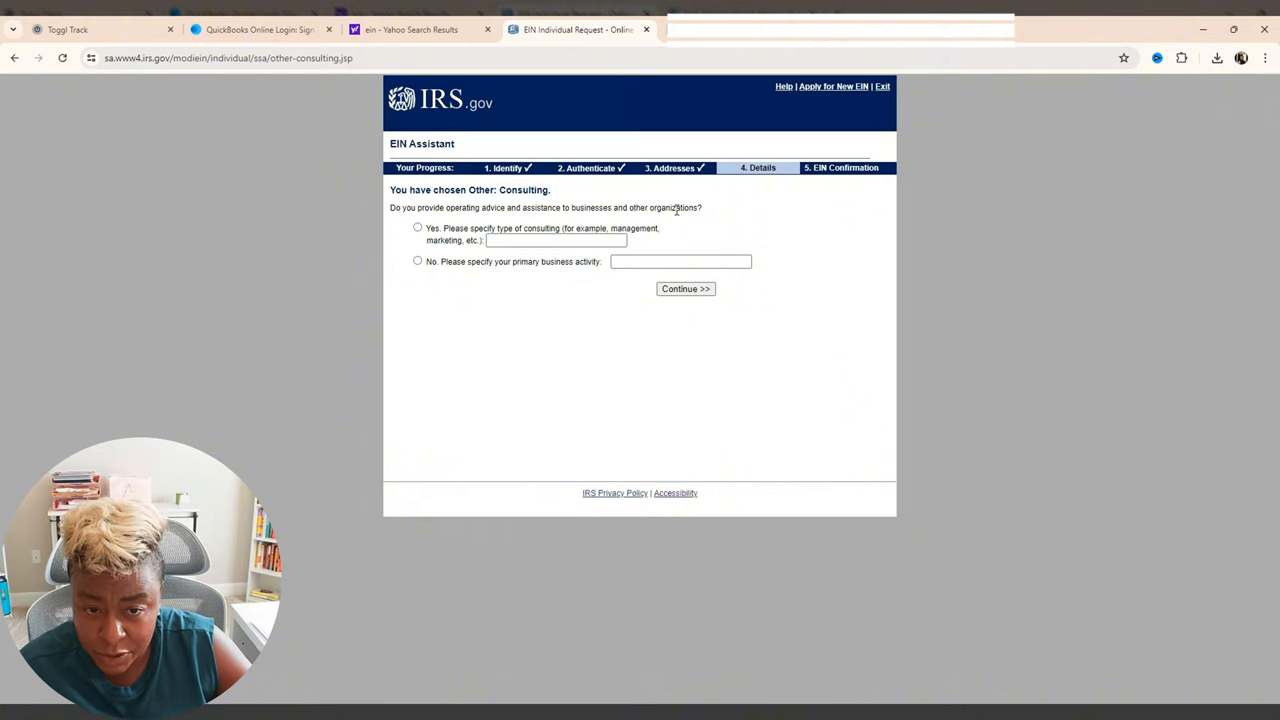
pyautogui.moveTo(420, 233)
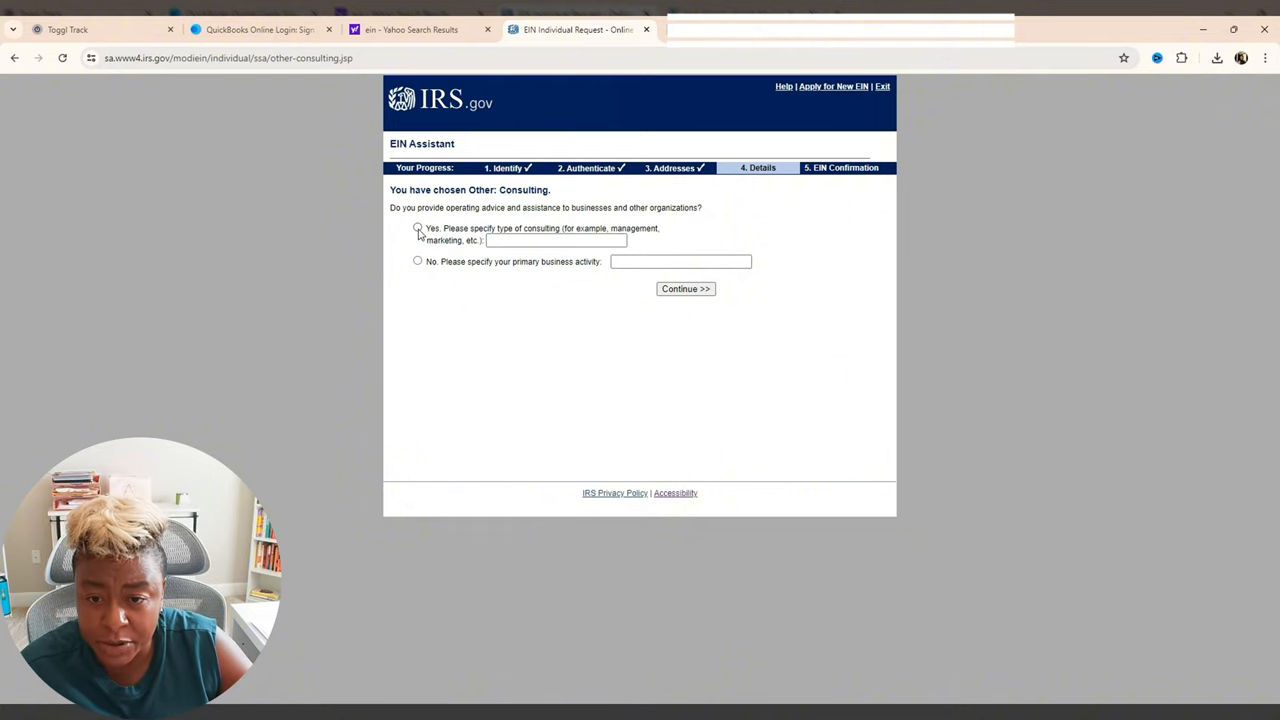
pyautogui.click(418, 228)
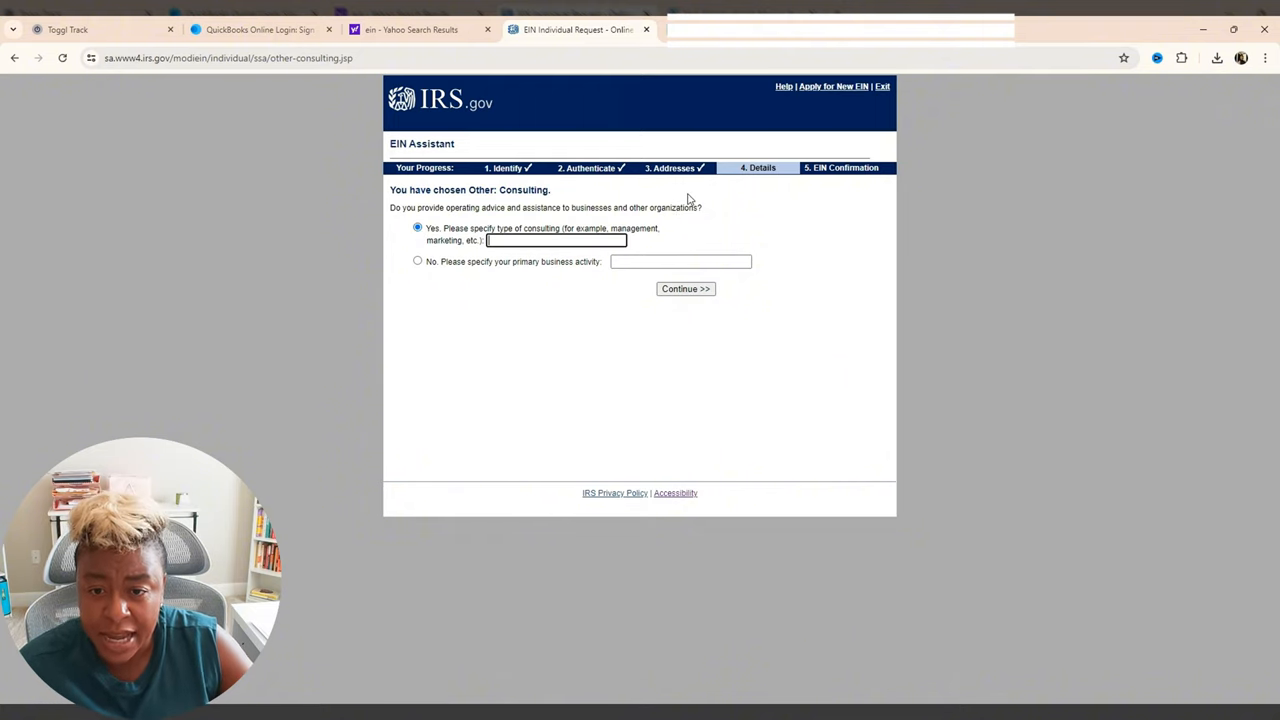
pyautogui.write('Business')
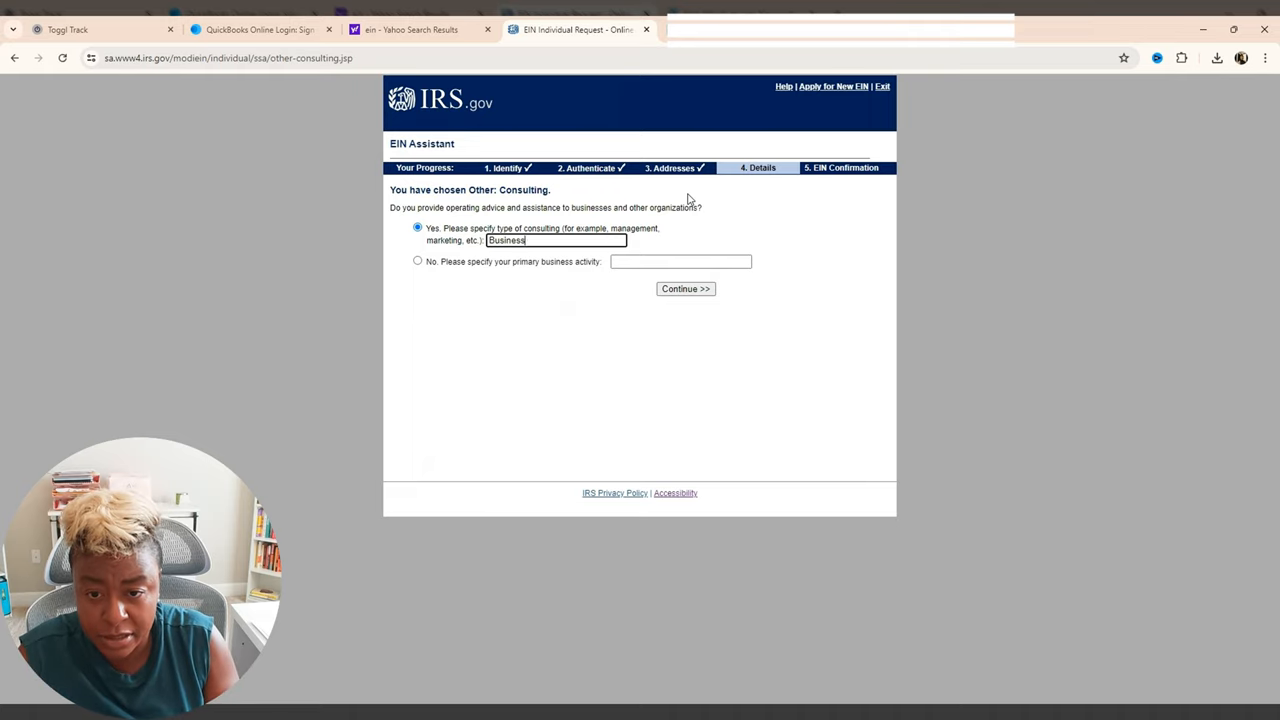
pyautogui.write('Coaching')
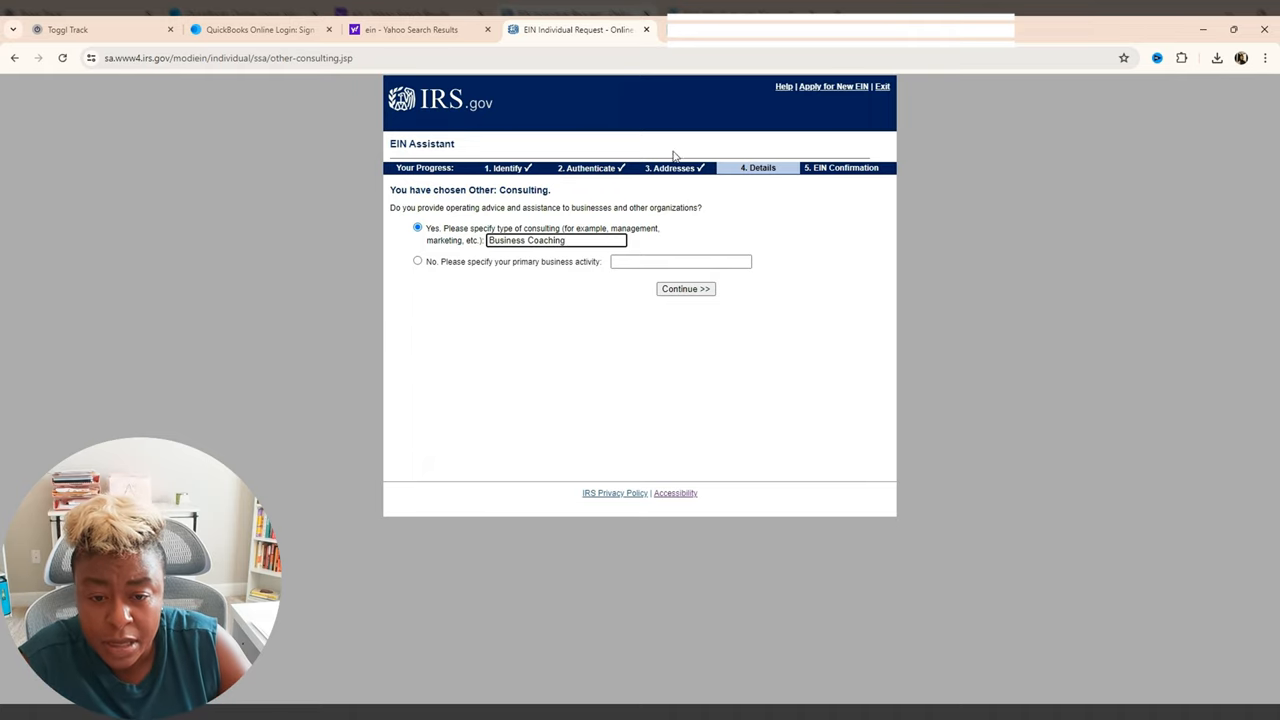
pyautogui.click(685, 288)
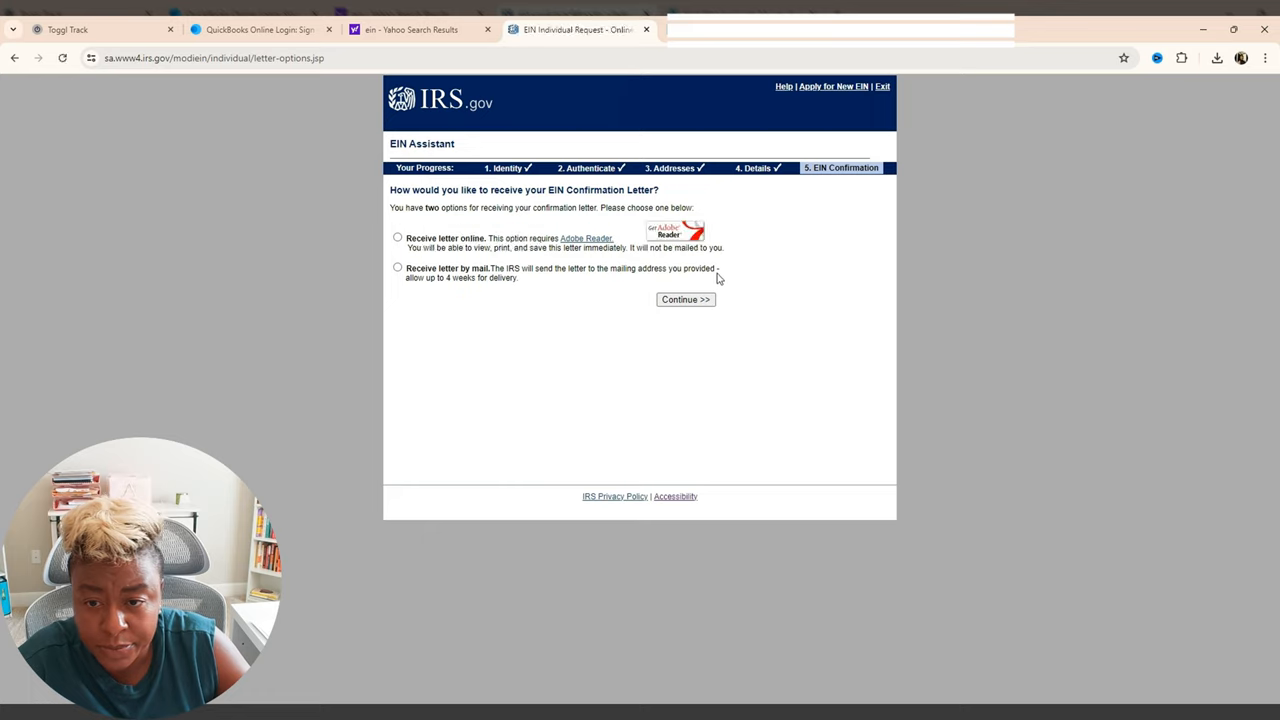
pyautogui.moveTo(567, 205)
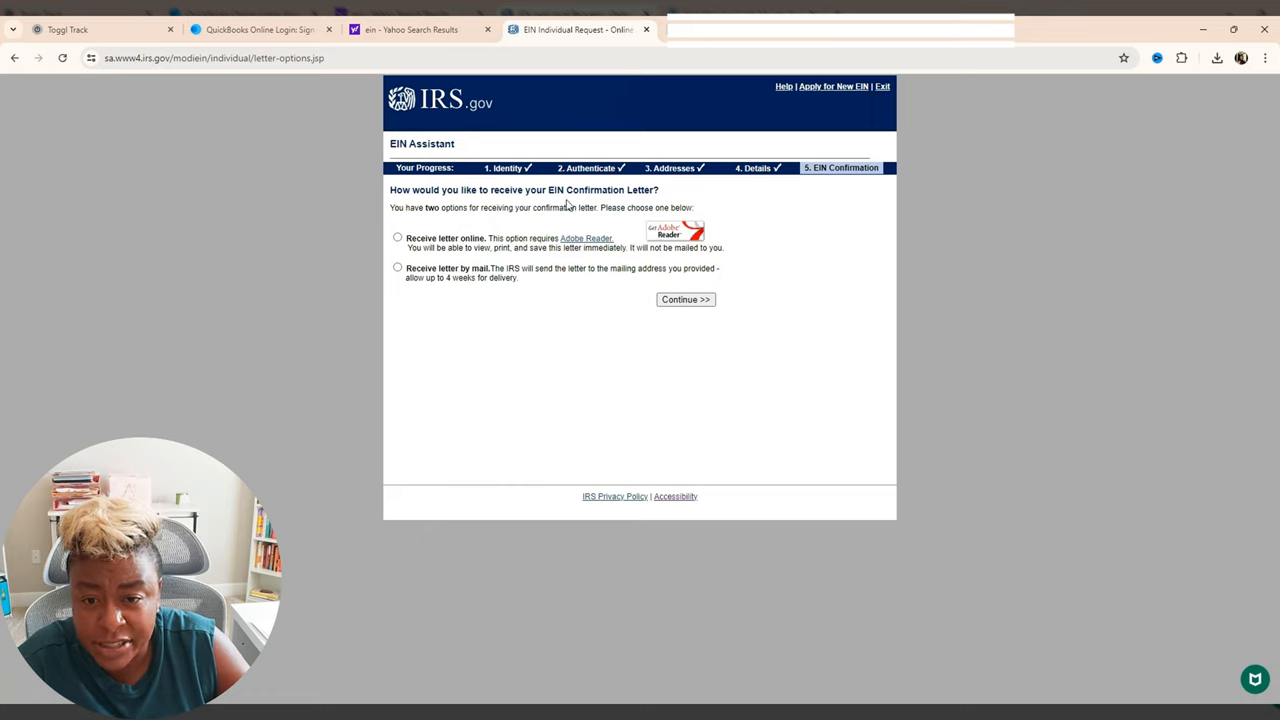
pyautogui.moveTo(620, 207)
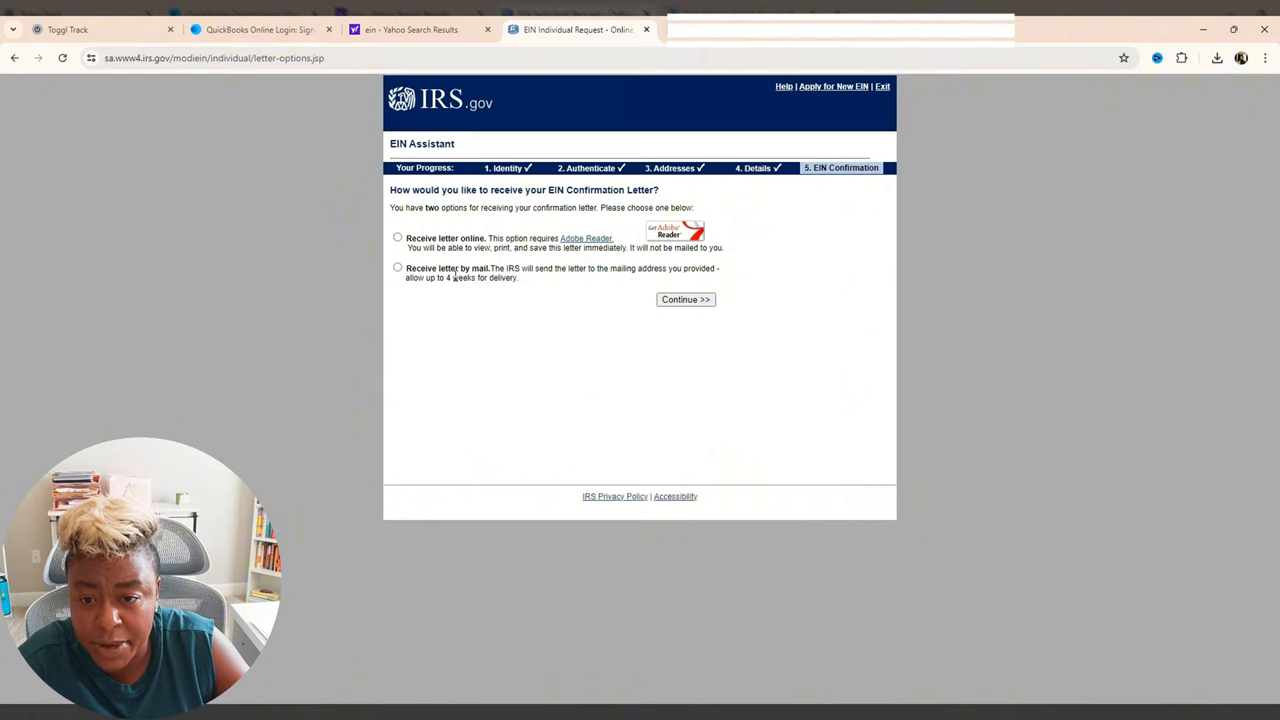
# - Choose 'Receive letter online' for the EIN confirmation letter and continue to the Summary page
pyautogui.click(398, 238)
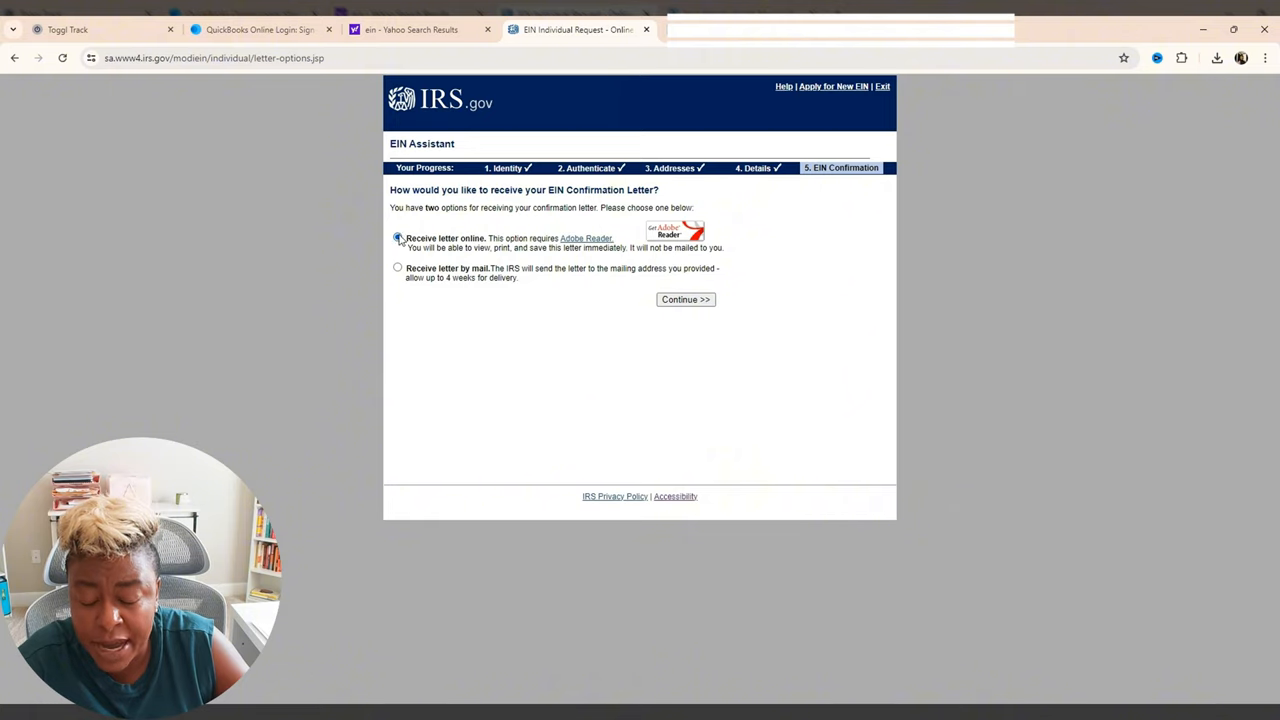
pyautogui.click(398, 238)
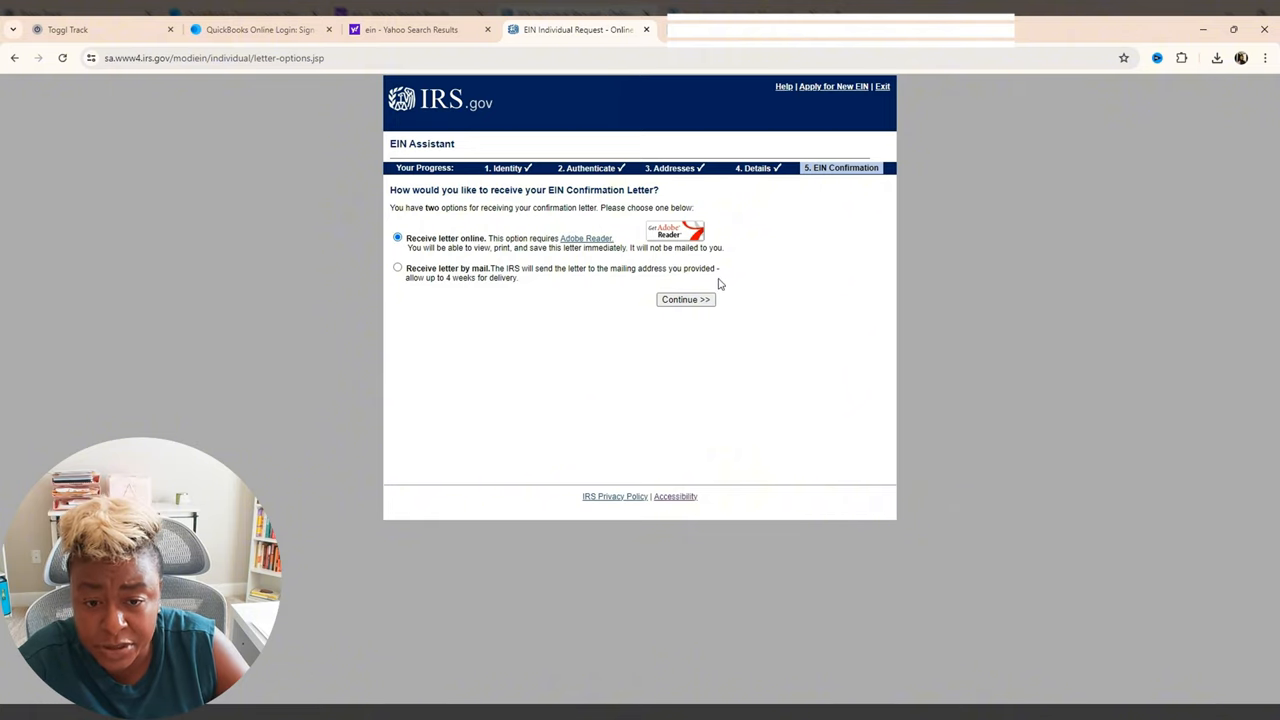
pyautogui.click(685, 299)
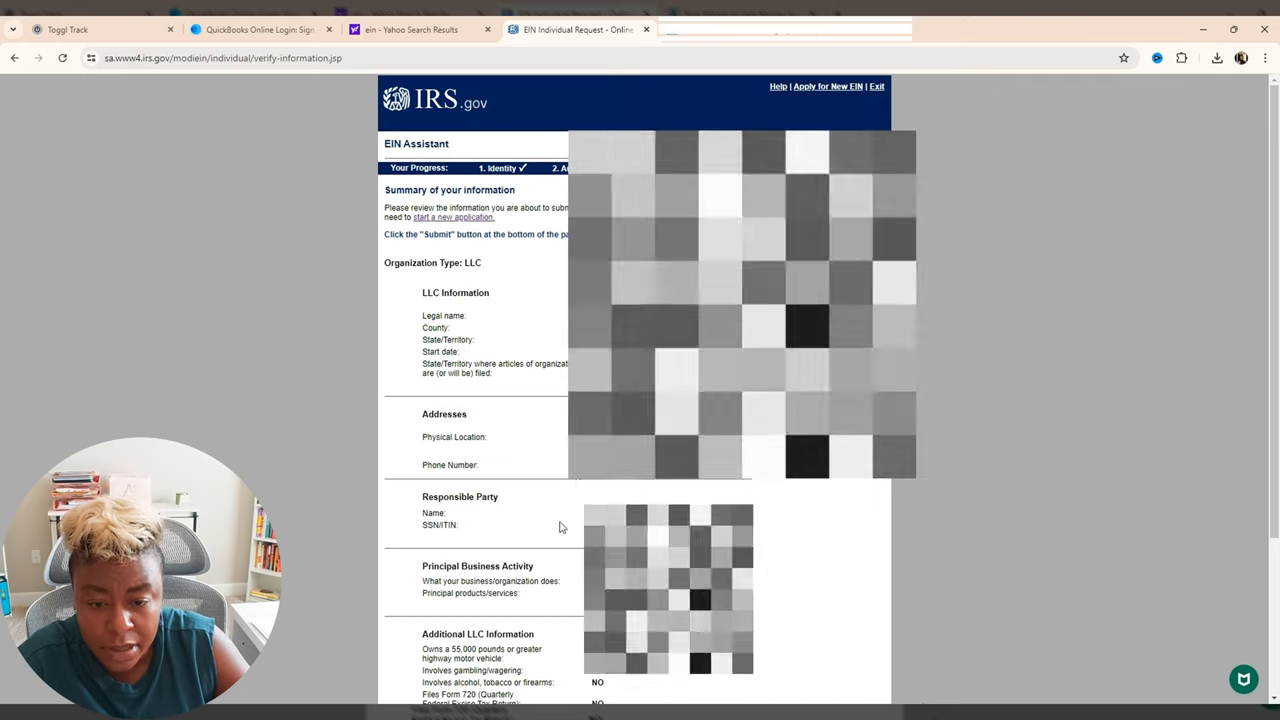
# - Submit the LLC application from the bottom of the Summary page to receive the EIN
pyautogui.scroll(-3)
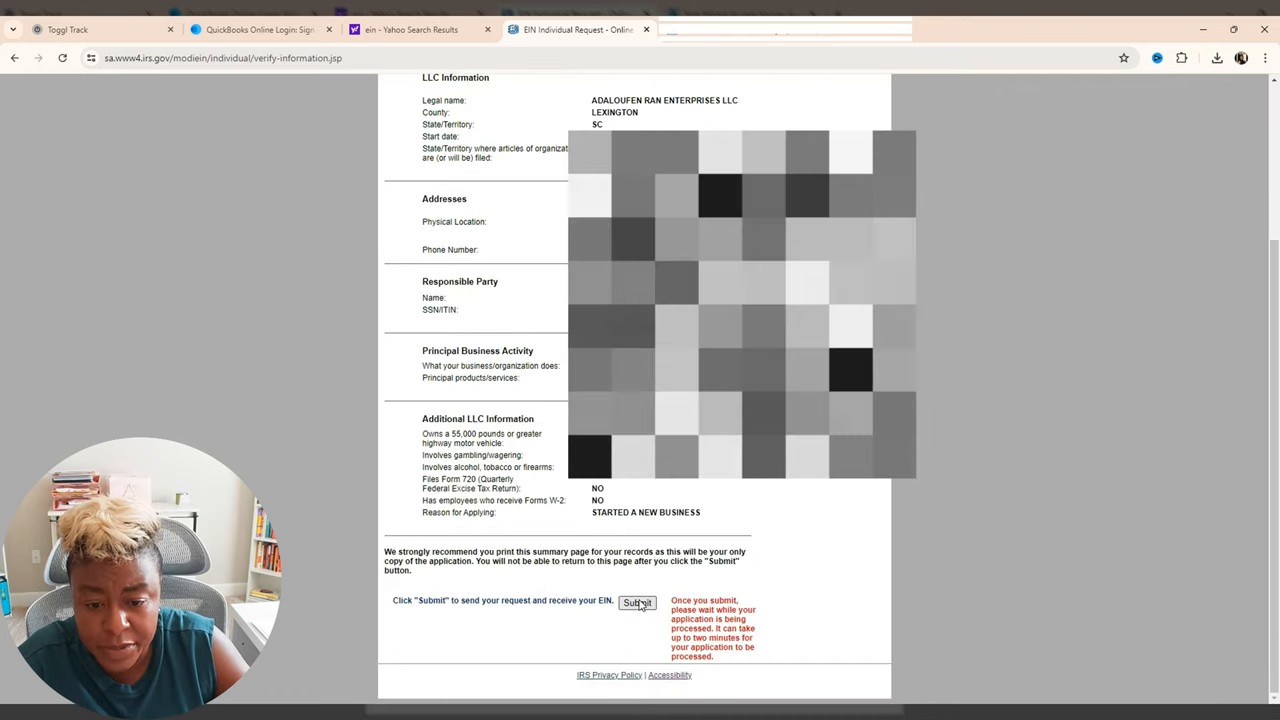
pyautogui.click(637, 603)
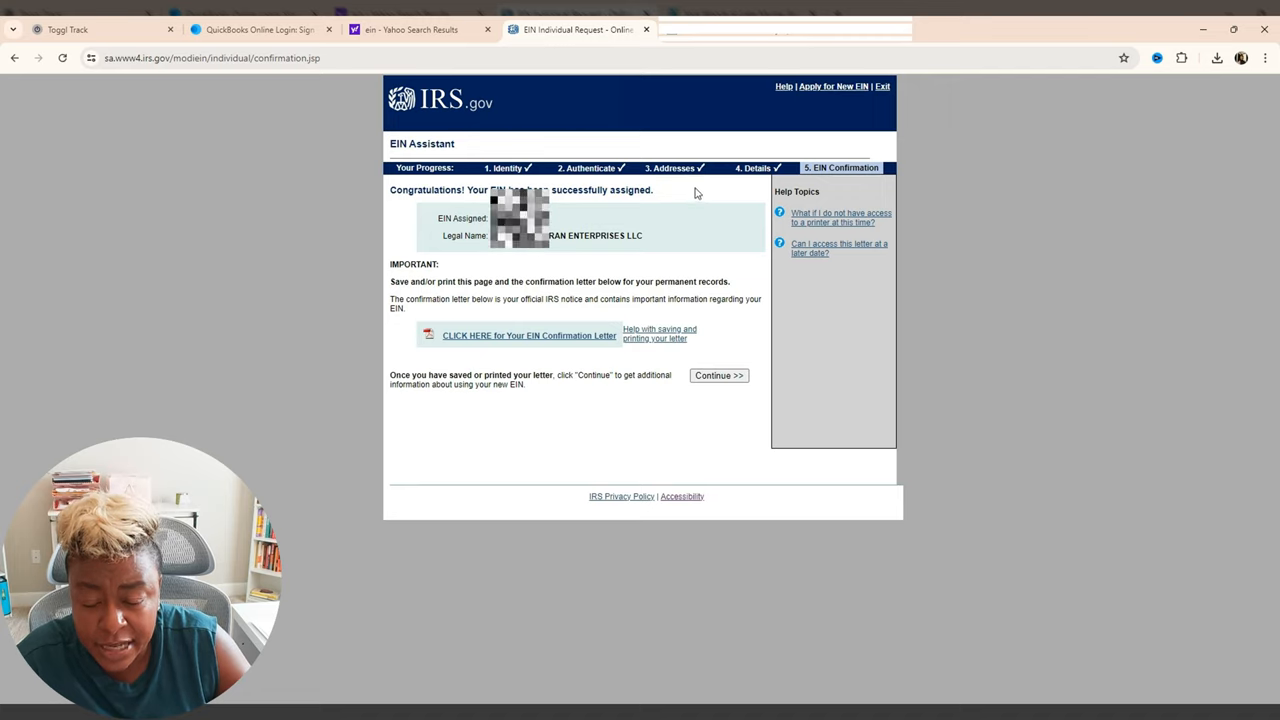
pyautogui.moveTo(679, 251)
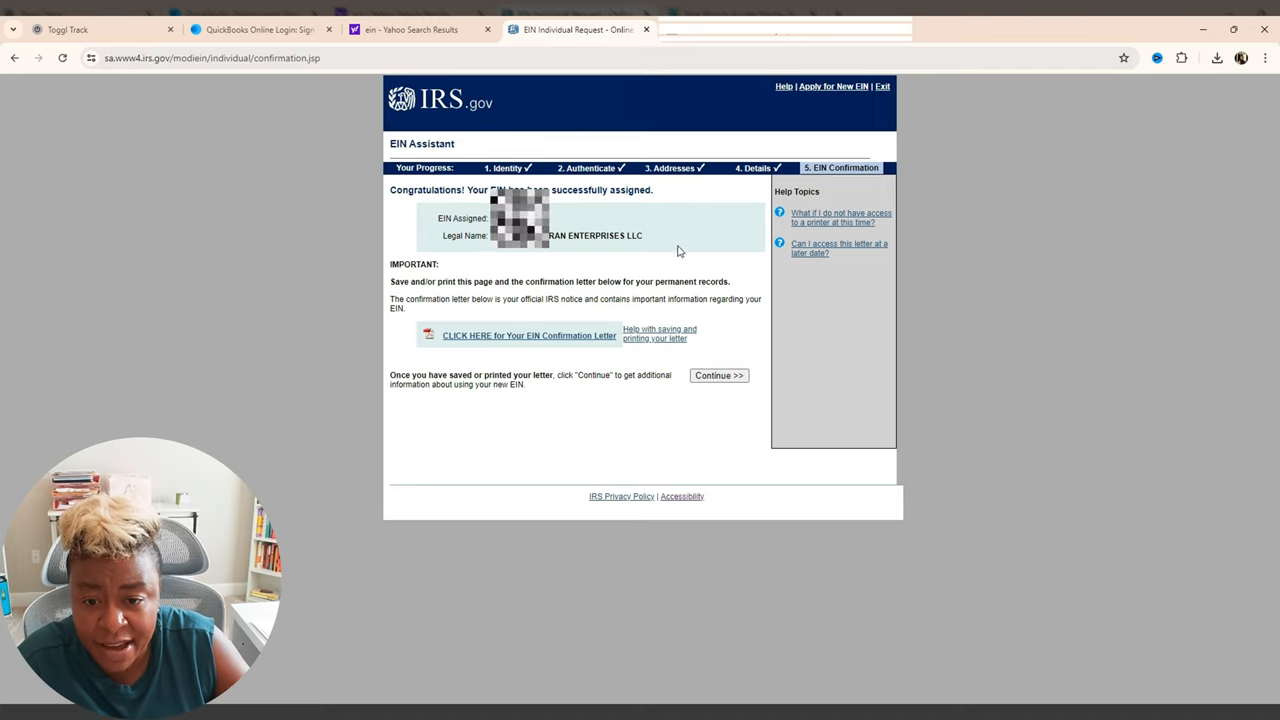